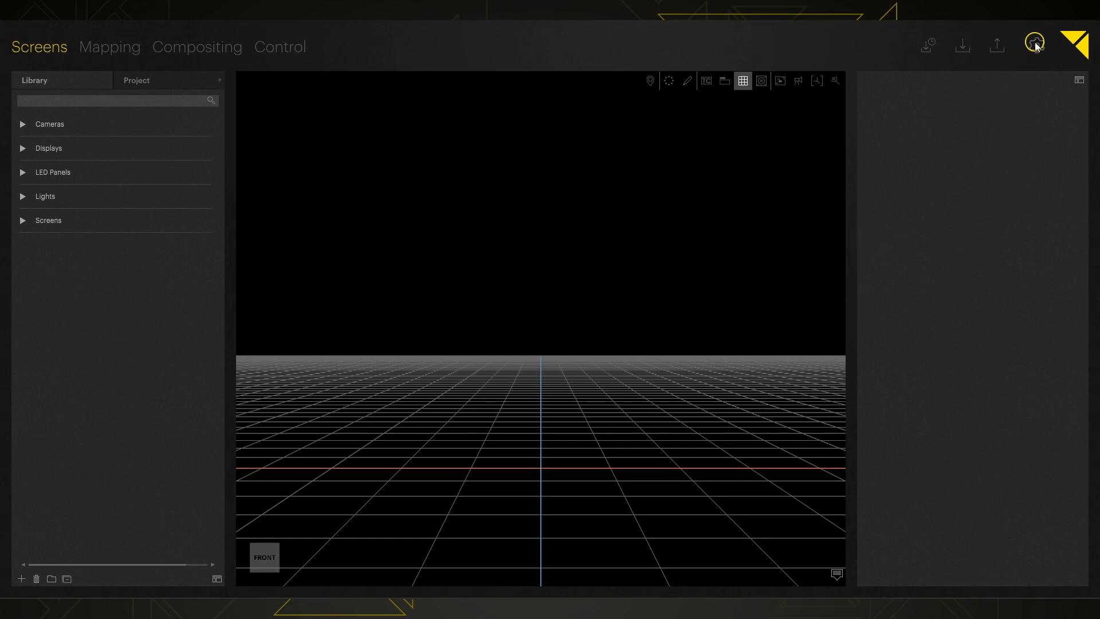
# - Create a new project saved as MyFirstProject, discarding unsaved changes to the EMPTY project
pyautogui.click(1037, 46)
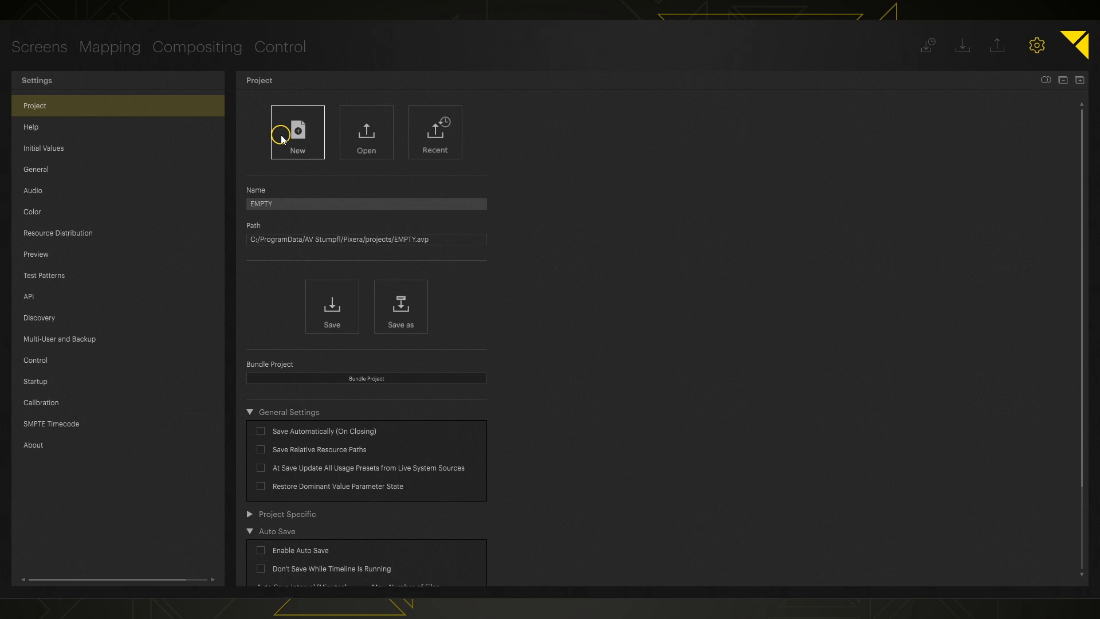
pyautogui.click(297, 132)
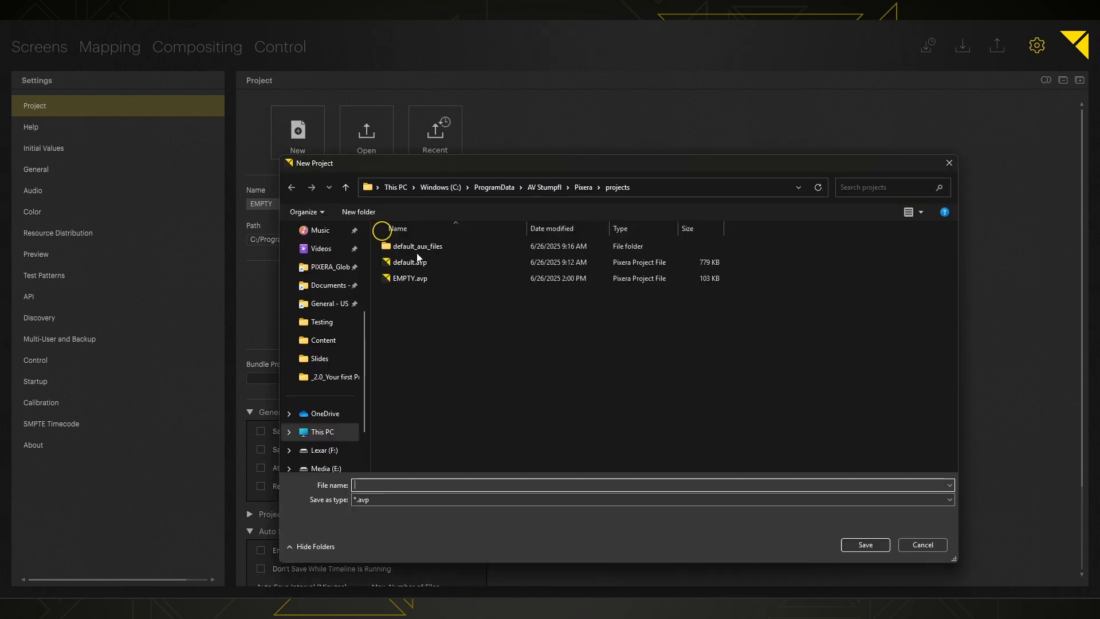
pyautogui.moveTo(780, 267)
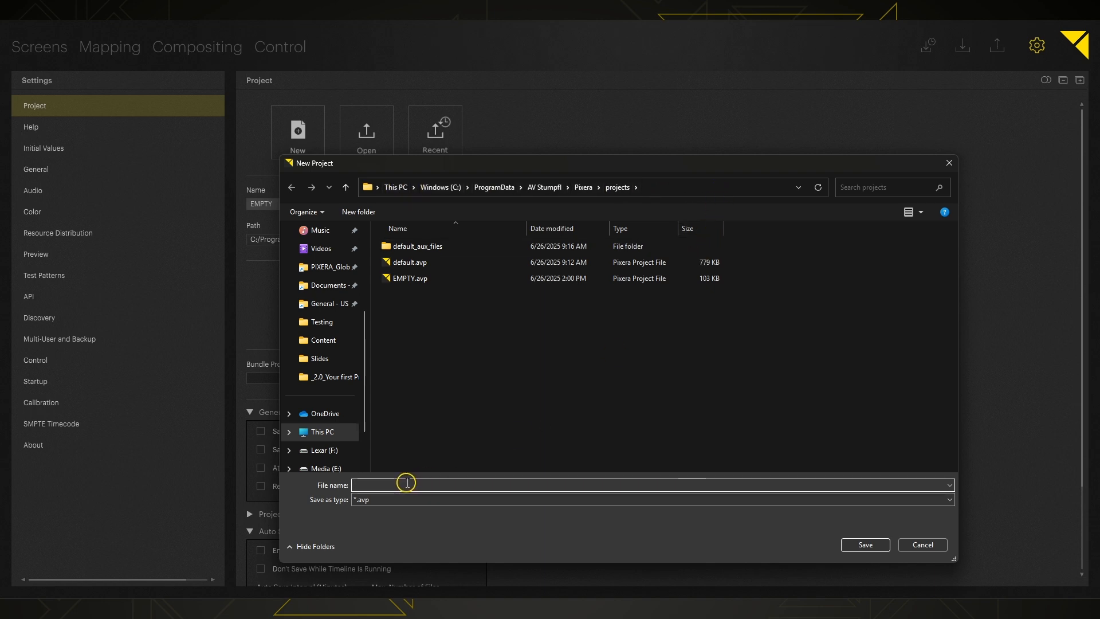
pyautogui.write('MyFirstP')
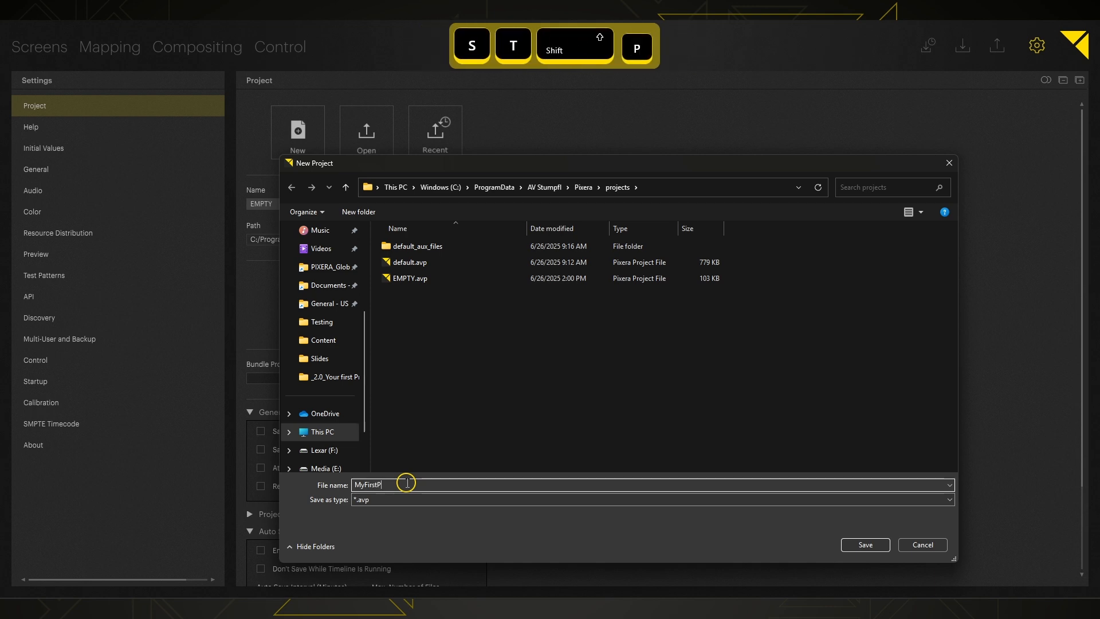
pyautogui.write('roject')
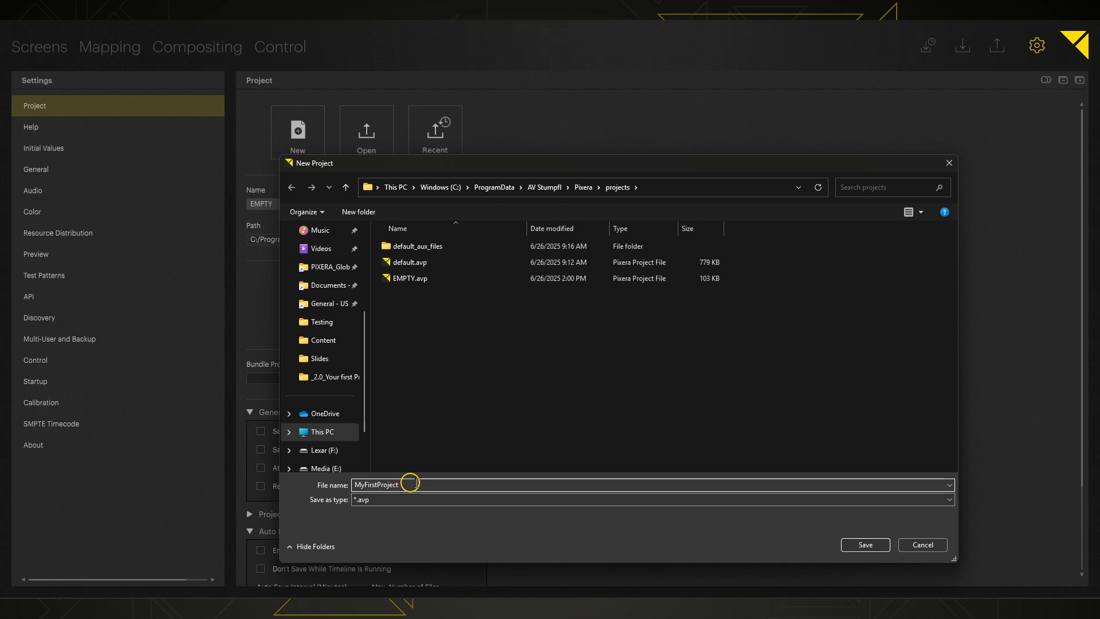
pyautogui.click(864, 544)
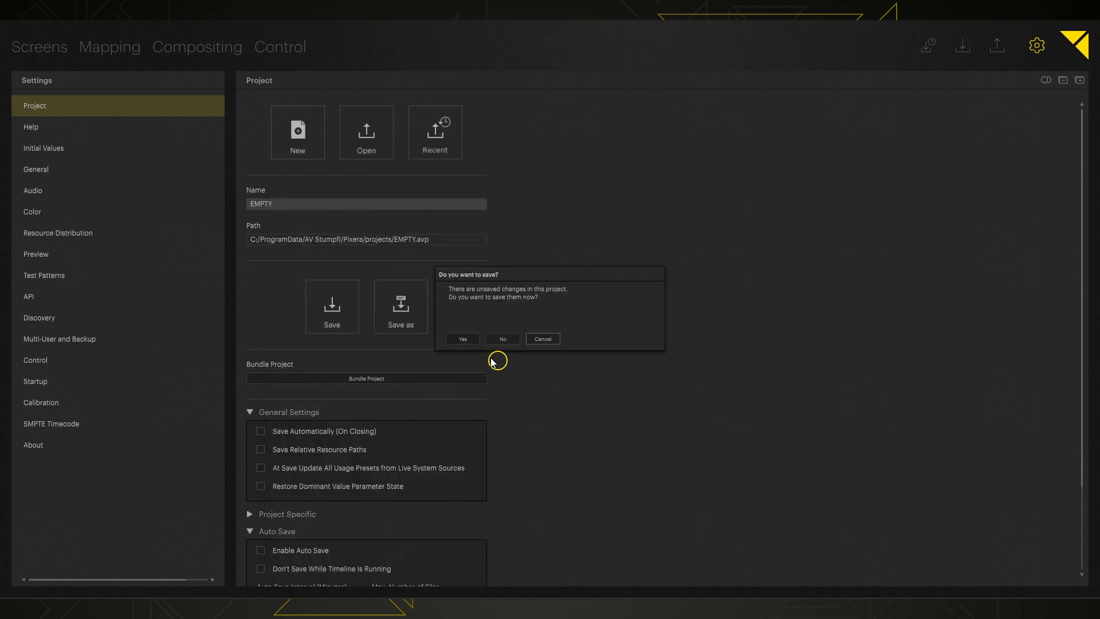
pyautogui.moveTo(502, 339)
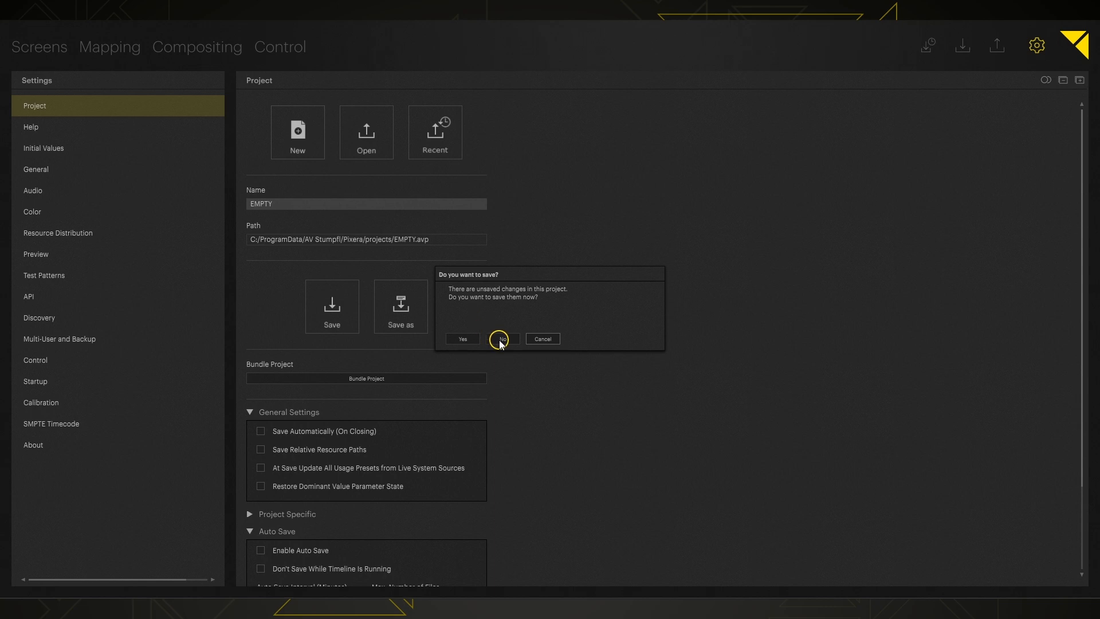
pyautogui.click(502, 340)
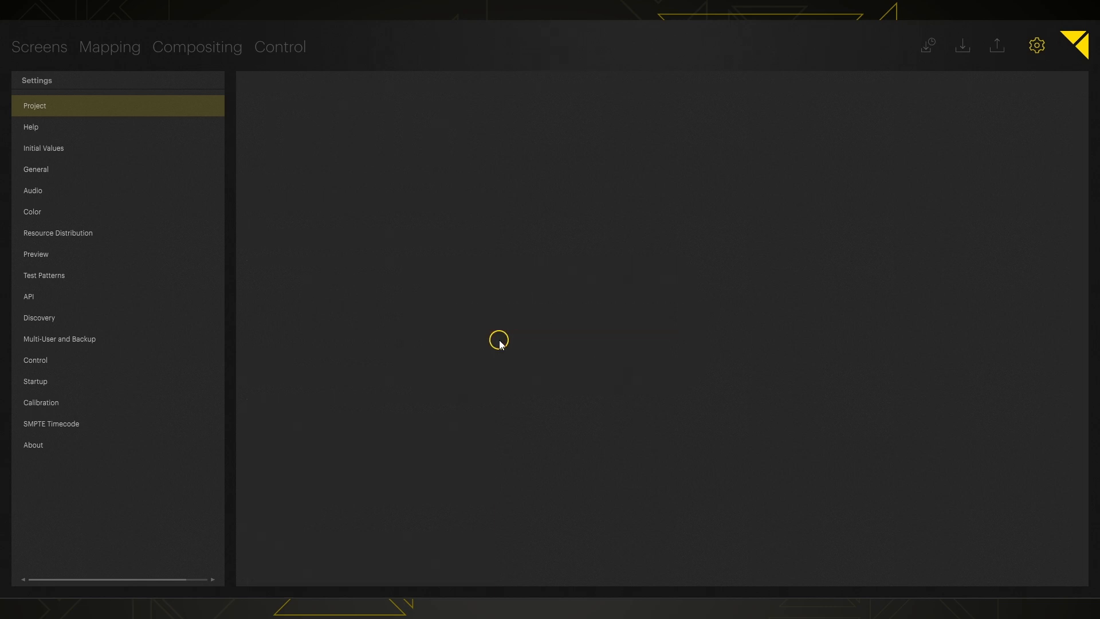
pyautogui.moveTo(334, 198)
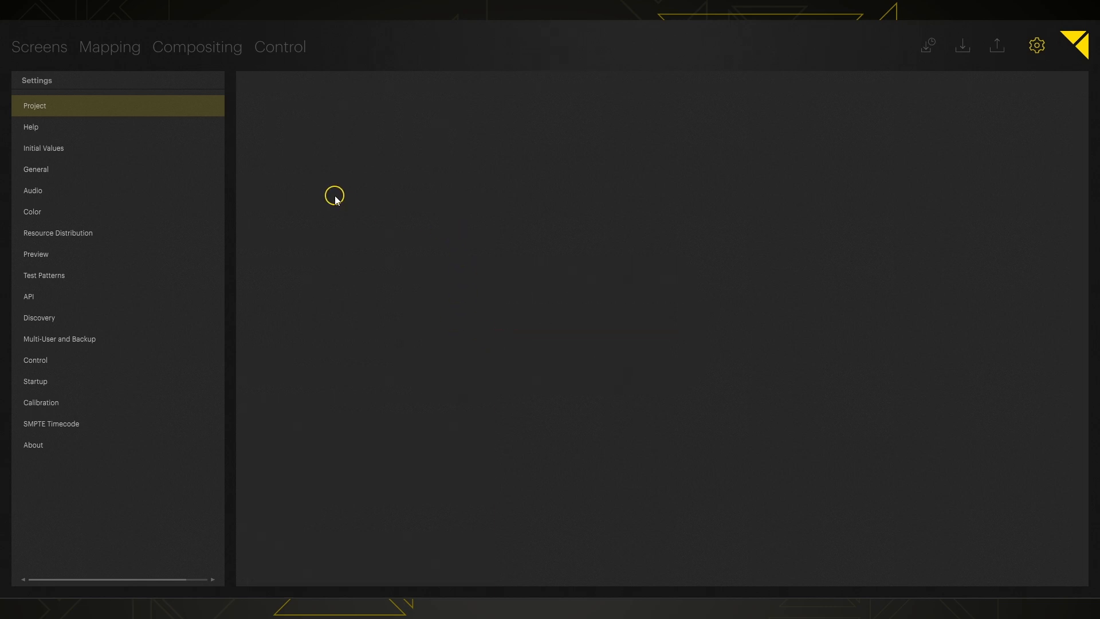
pyautogui.moveTo(48, 114)
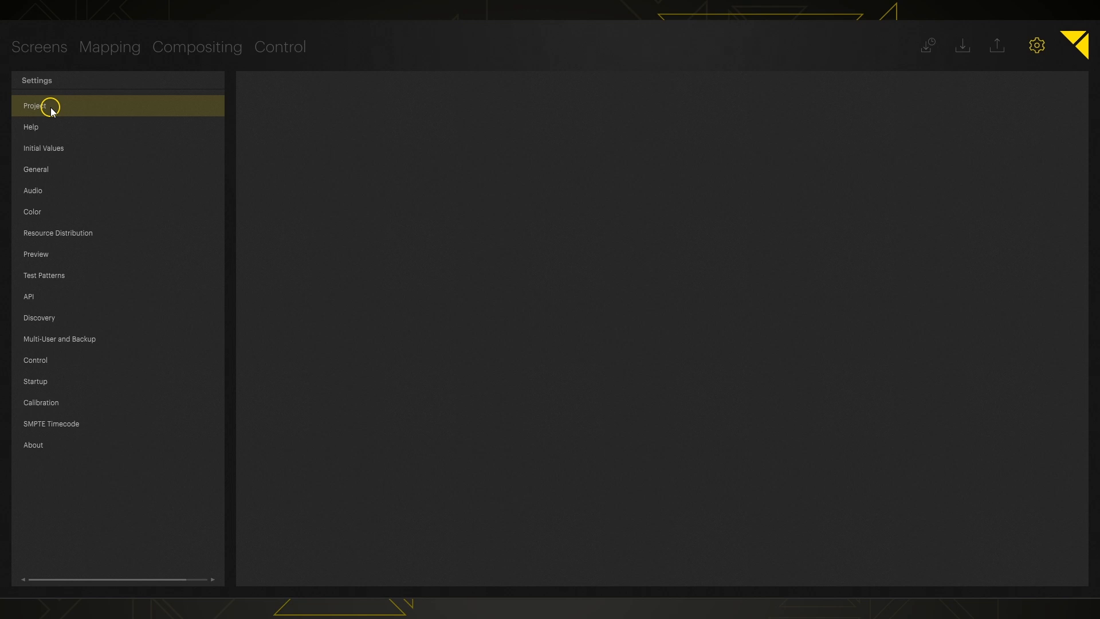
# - Tick Enable Auto Save in the Project settings and return to the Screens workspace
pyautogui.click(35, 105)
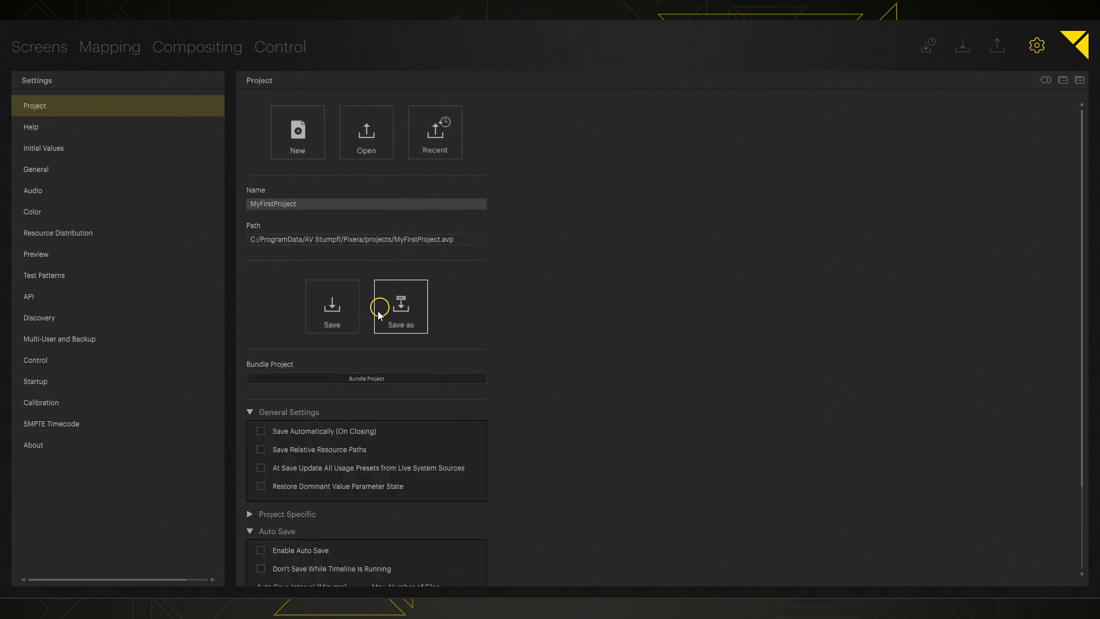
pyautogui.scroll(-3)
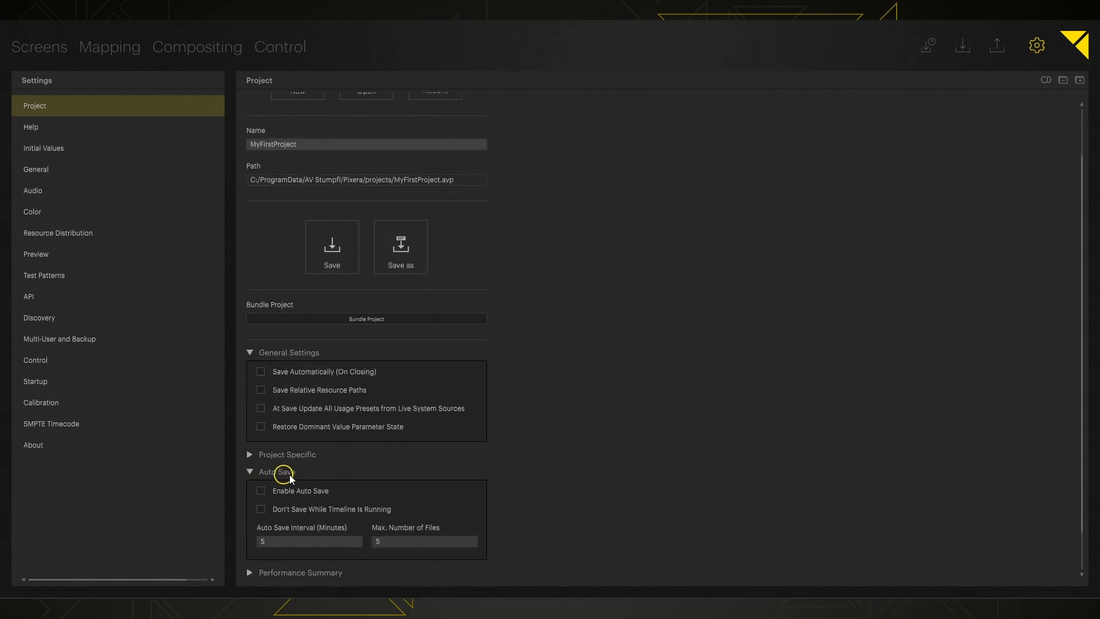
pyautogui.moveTo(260, 495)
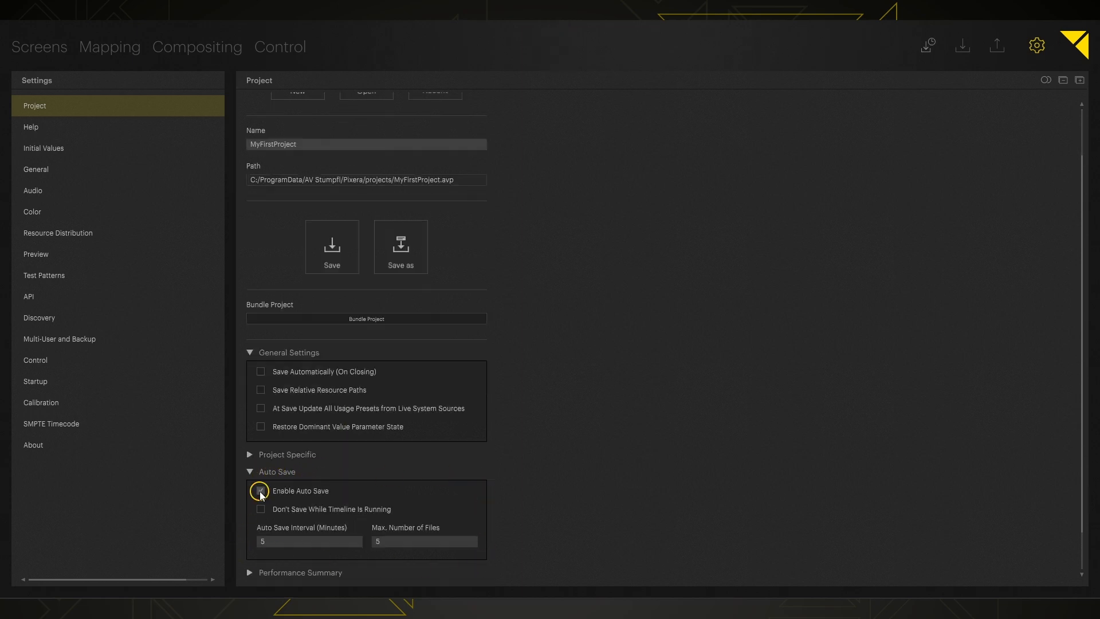
pyautogui.click(260, 491)
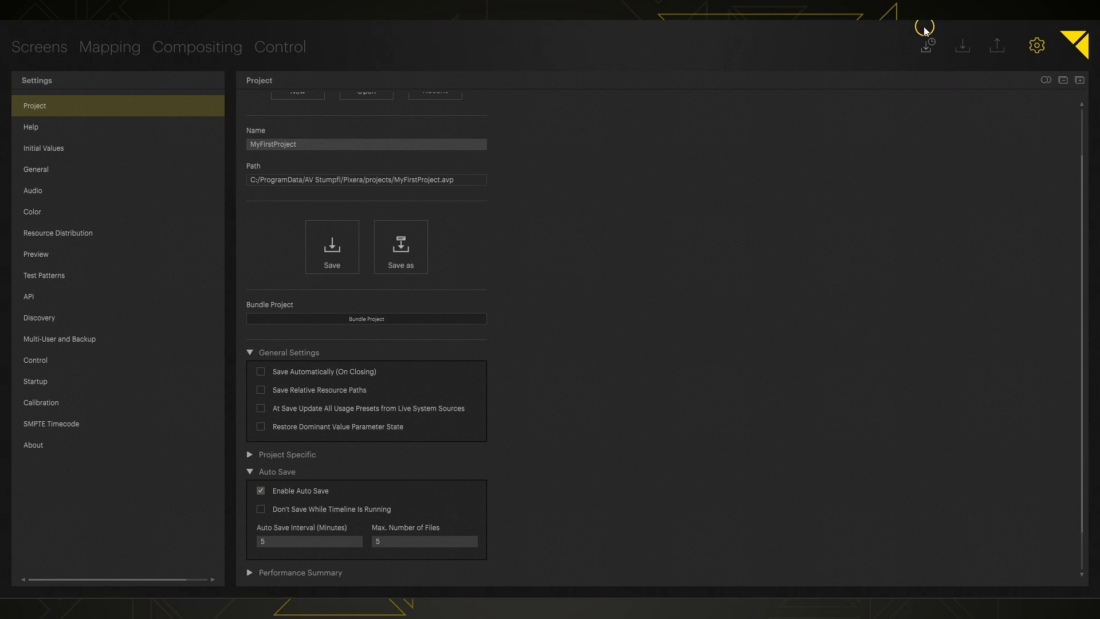
pyautogui.moveTo(896, 58)
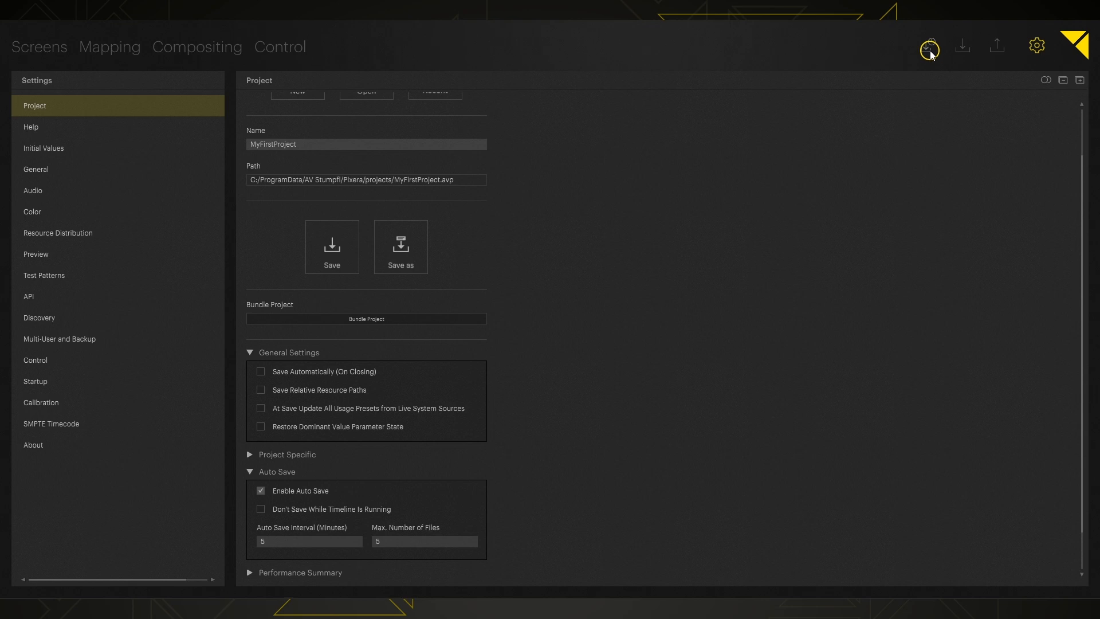
pyautogui.moveTo(960, 96)
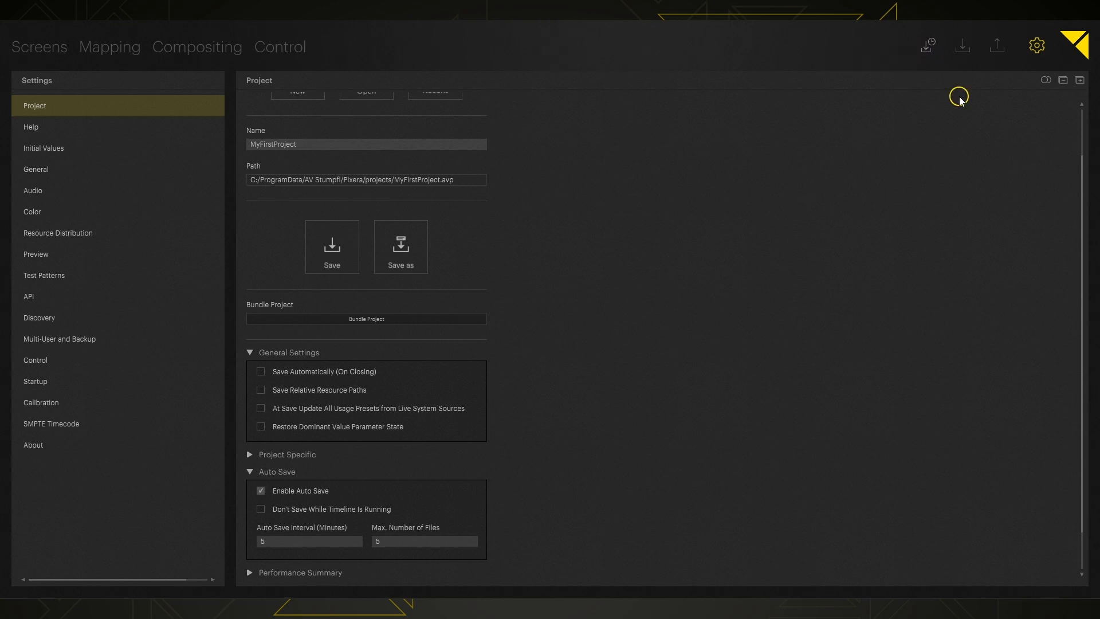
pyautogui.moveTo(933, 45)
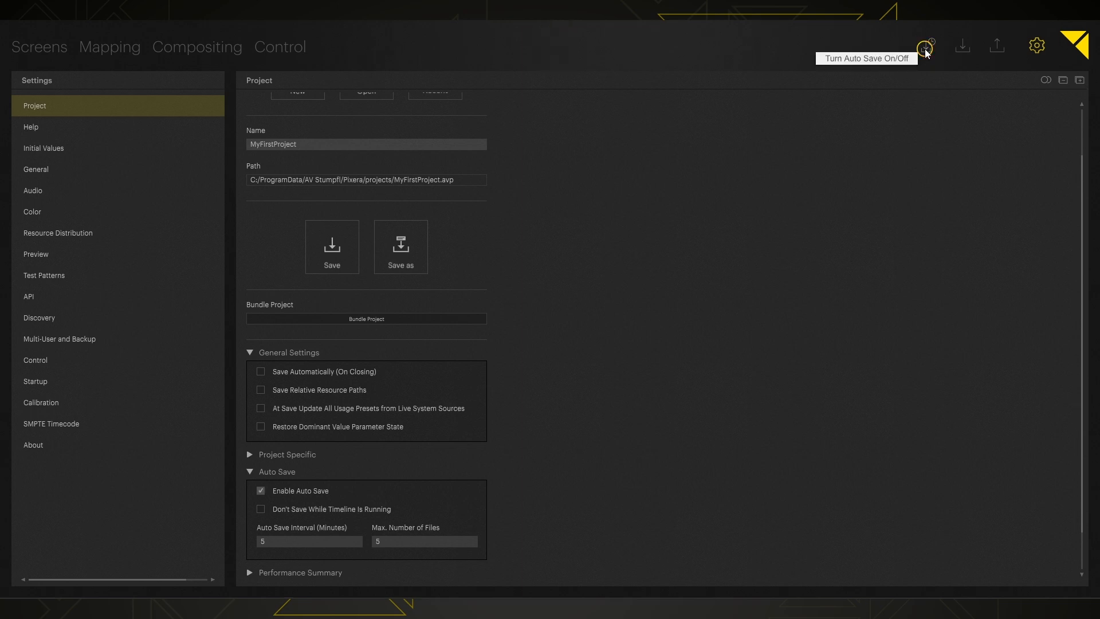
pyautogui.moveTo(260, 523)
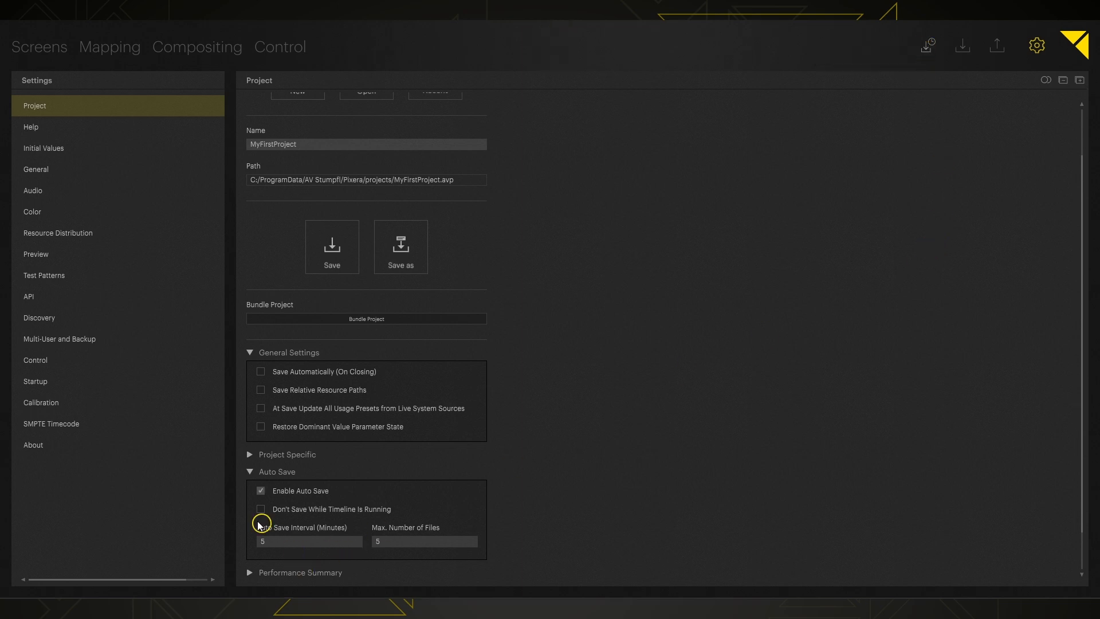
pyautogui.moveTo(569, 537)
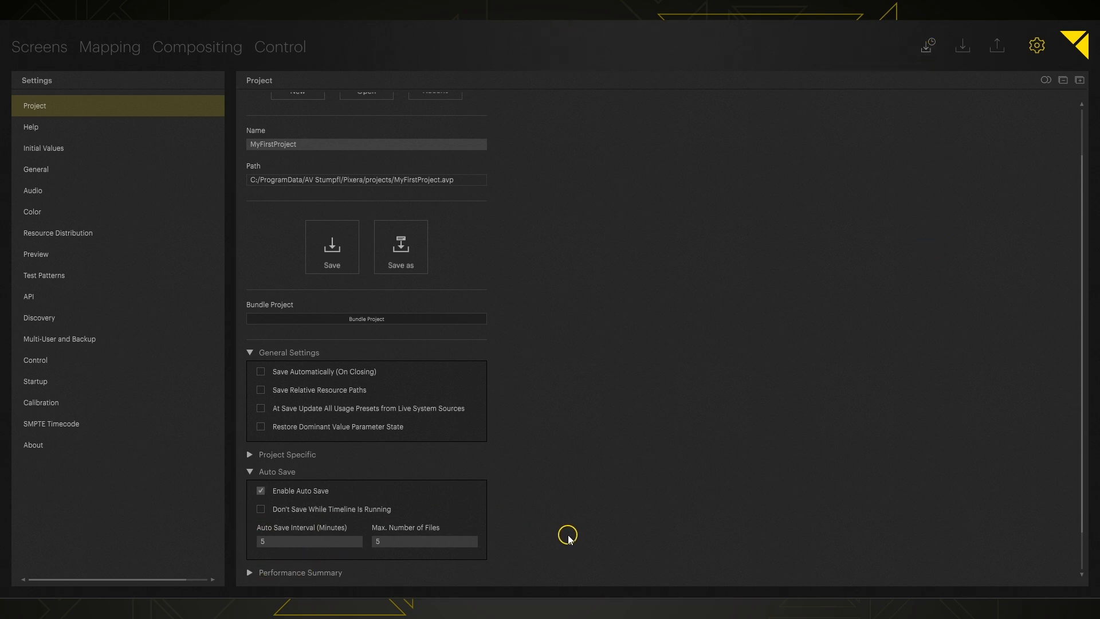
pyautogui.moveTo(49, 50)
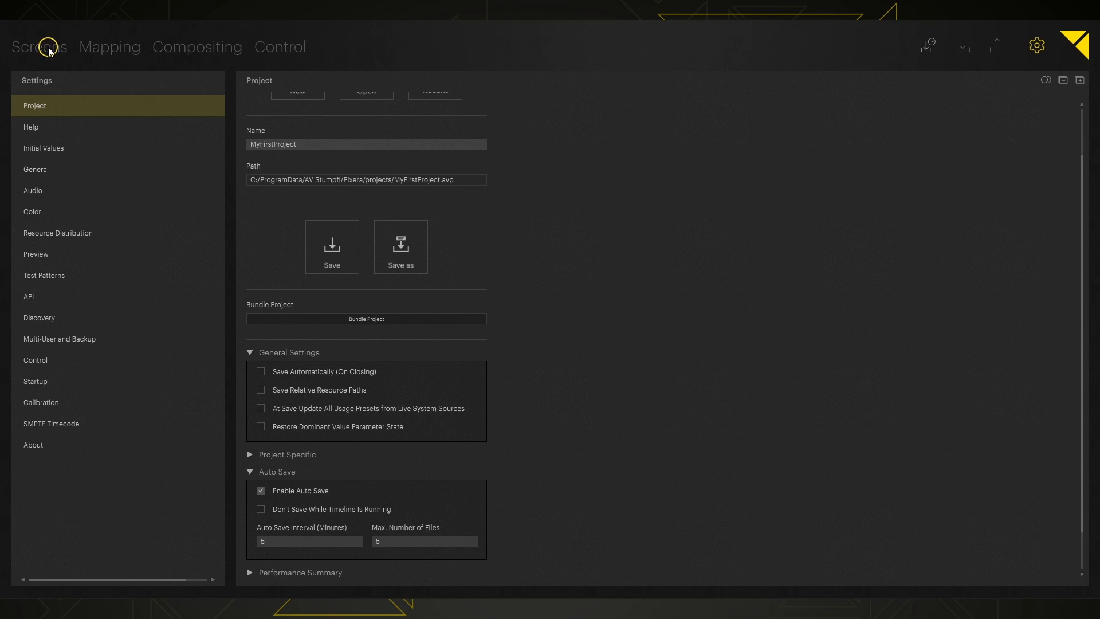
pyautogui.click(39, 45)
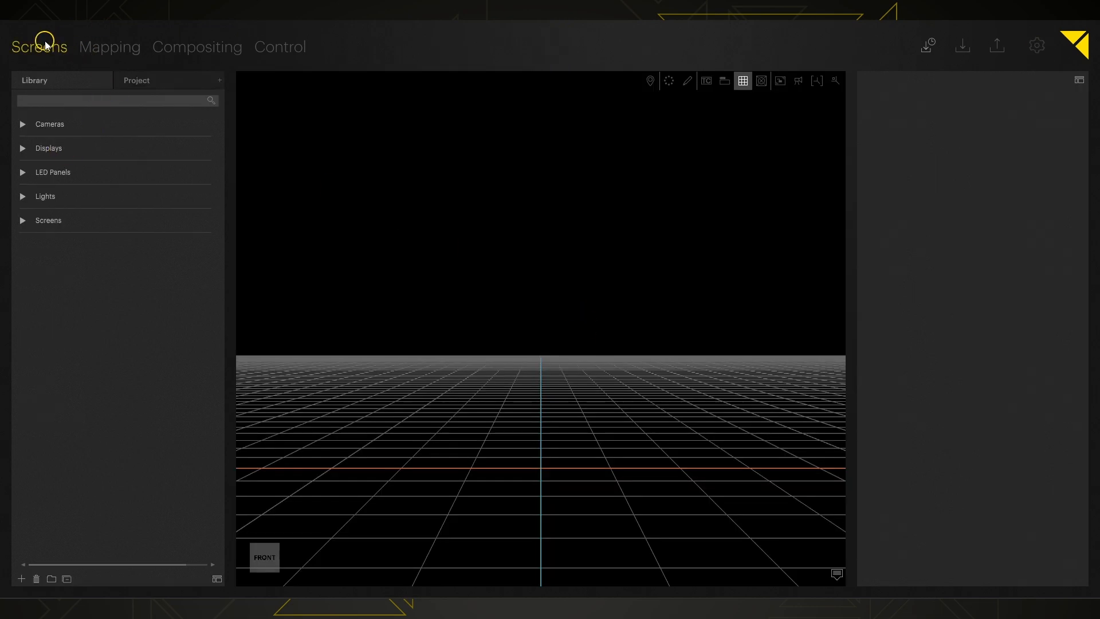
pyautogui.moveTo(37, 149)
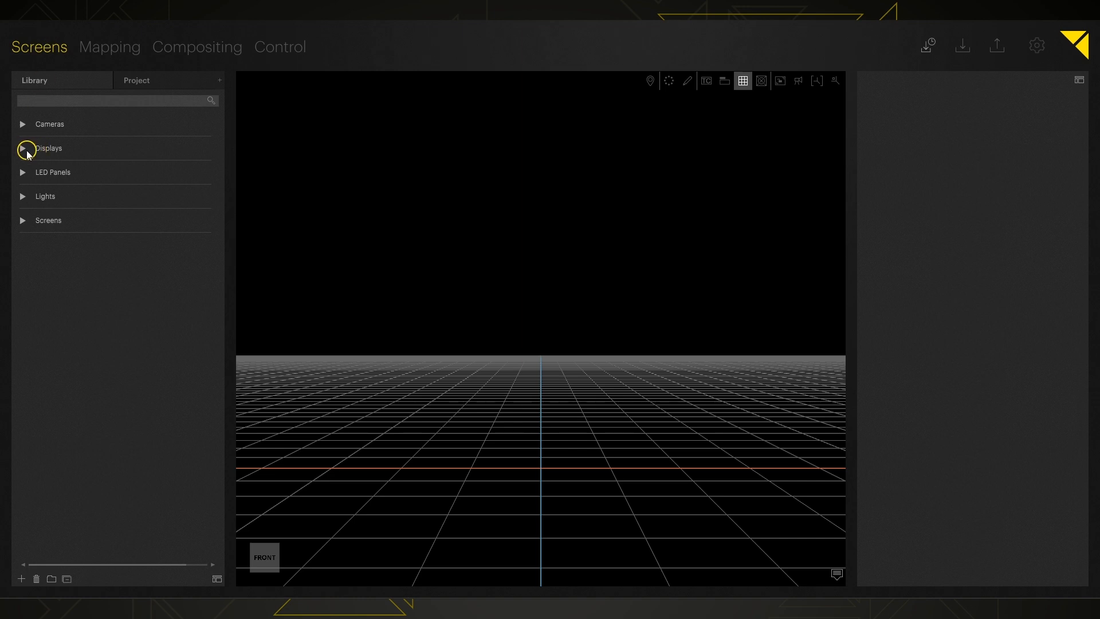
# - Add a Generic 40" FHD display from Library > Displays > Generic onto the 3D stage
pyautogui.click(21, 148)
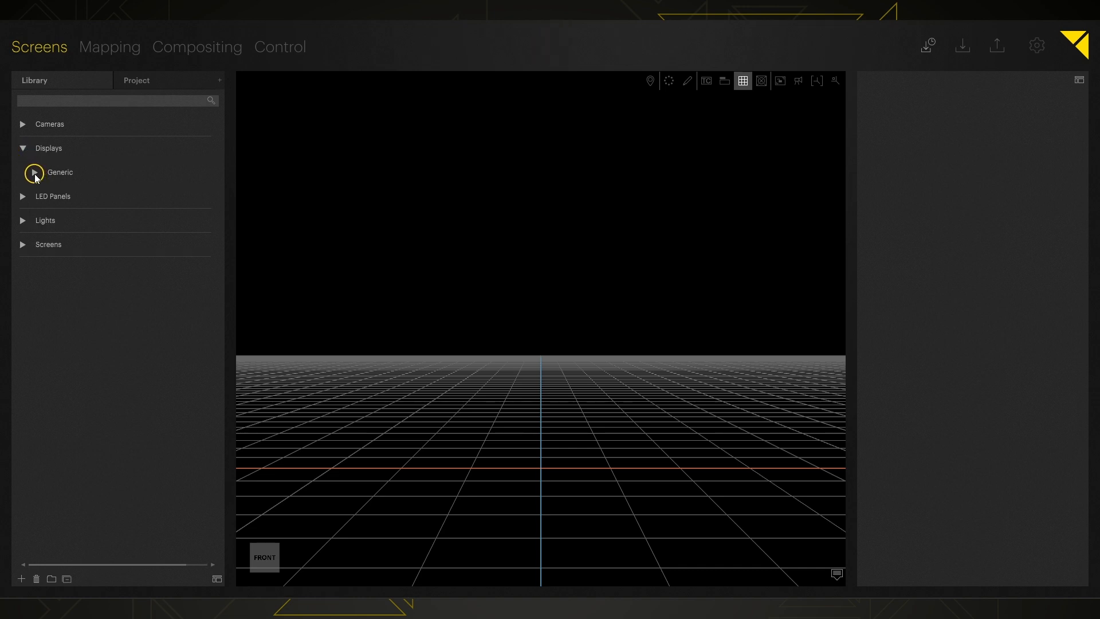
pyautogui.click(33, 173)
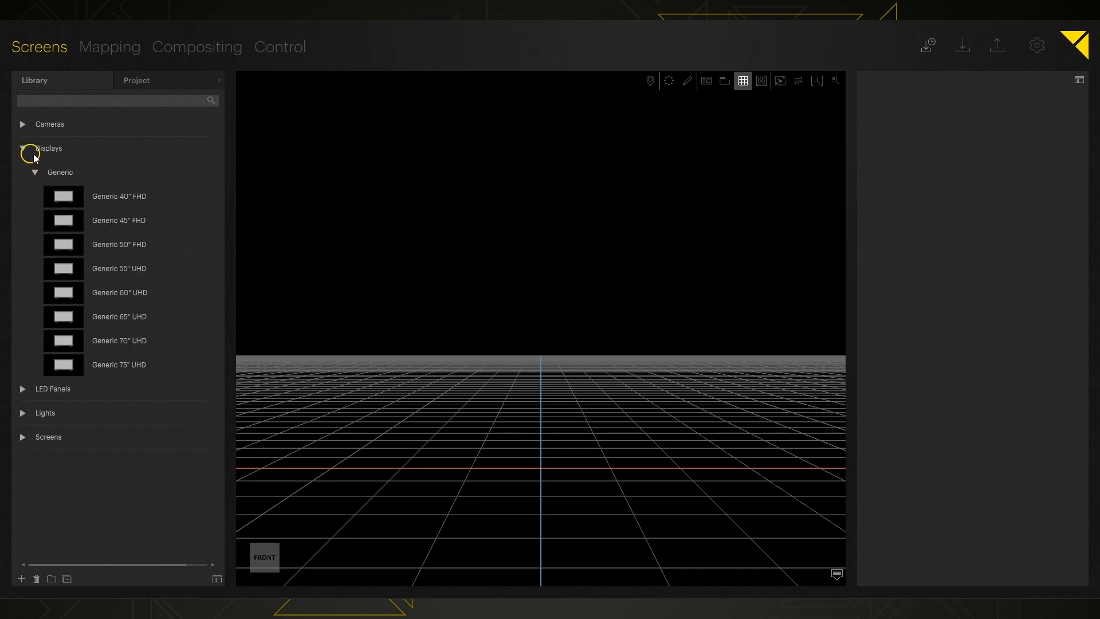
pyautogui.click(119, 196)
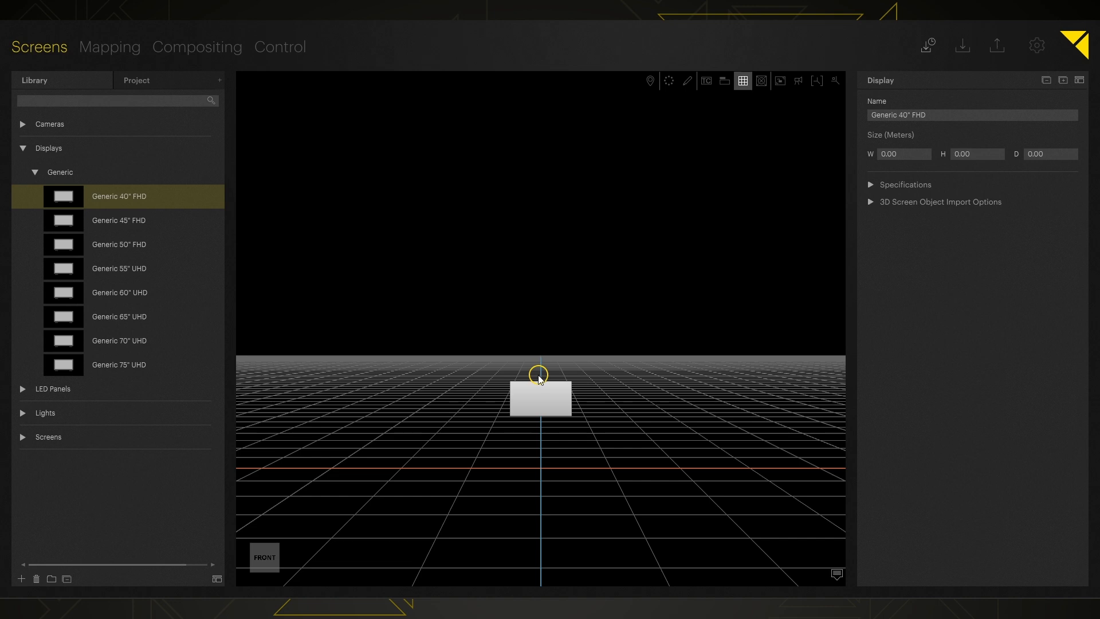
# - Rename the display Main, set Position Y to 2.00 and size to 1.771 by 0.996 m
pyautogui.click(539, 396)
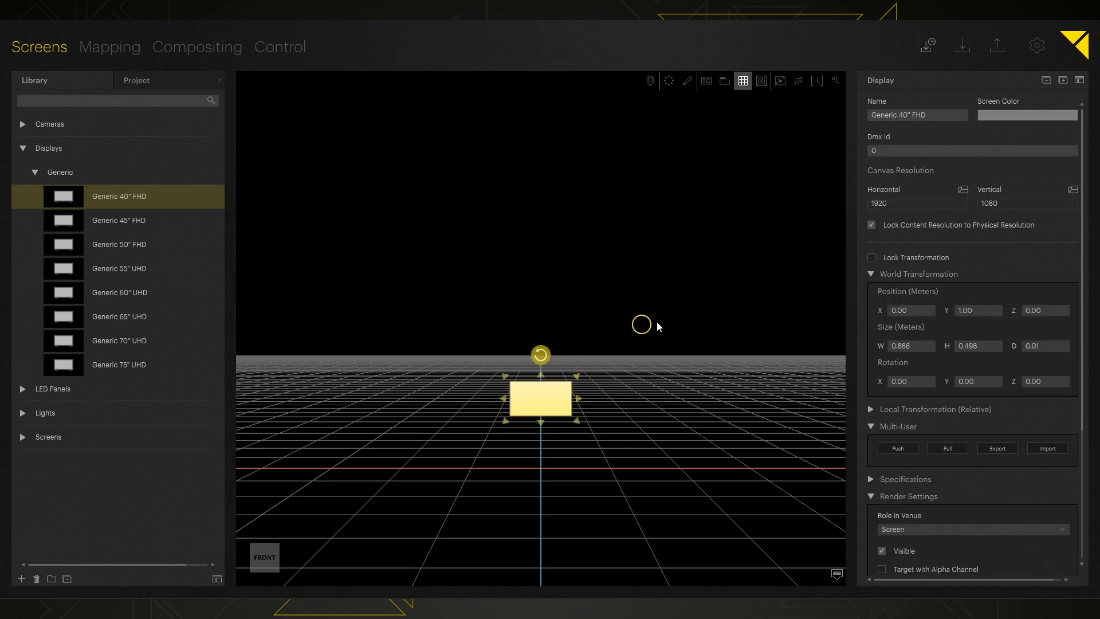
pyautogui.moveTo(855, 160)
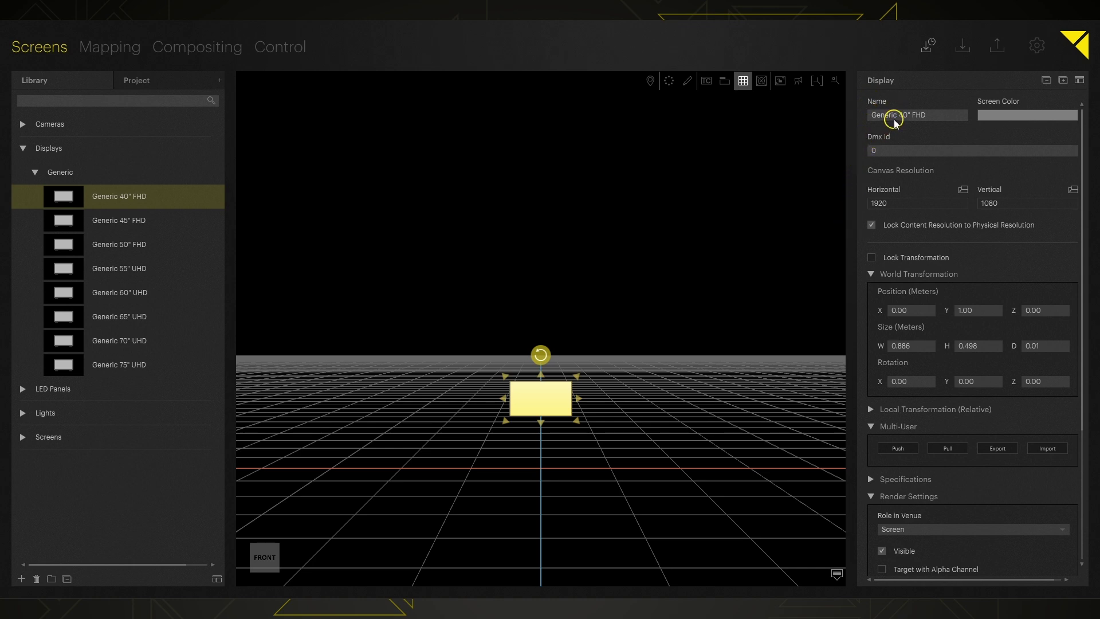
pyautogui.doubleClick(917, 115)
pyautogui.write('Main')
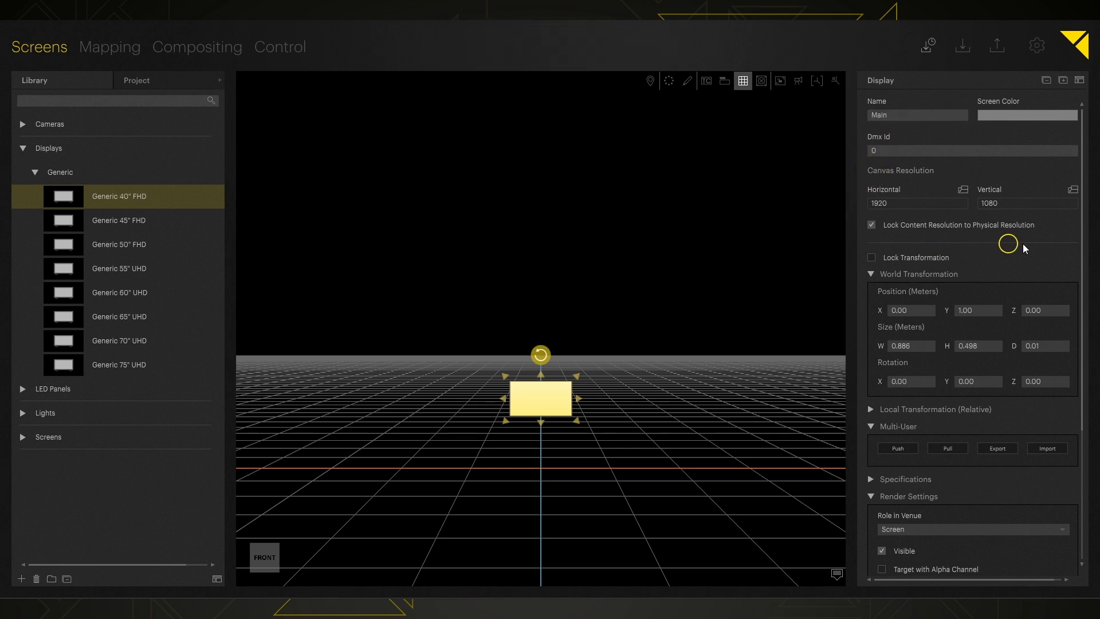
pyautogui.moveTo(858, 165)
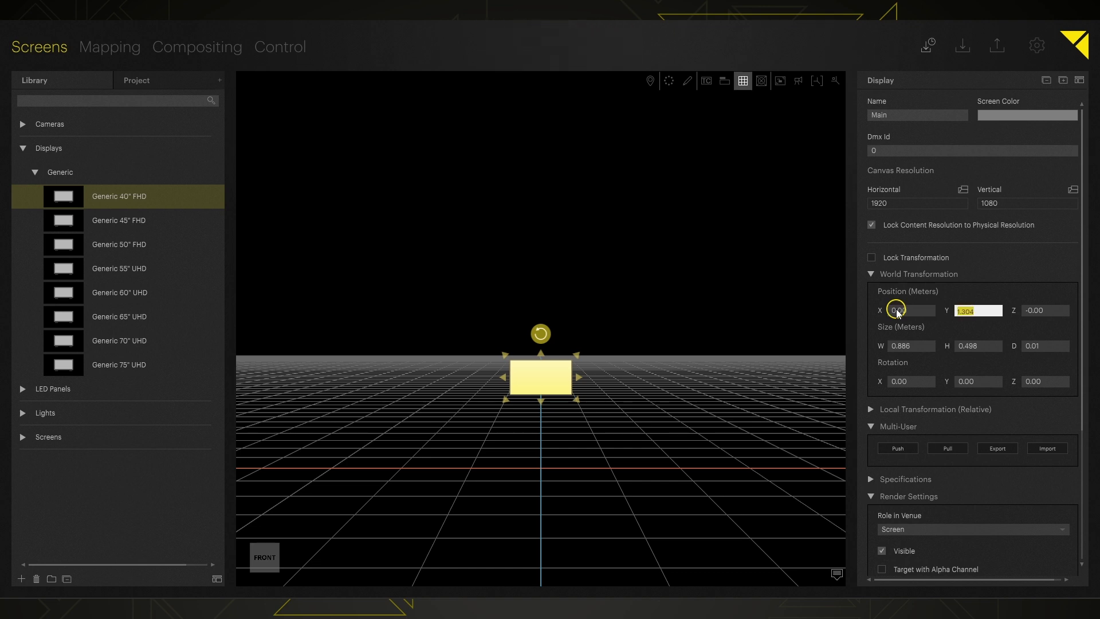
pyautogui.write('2.00')
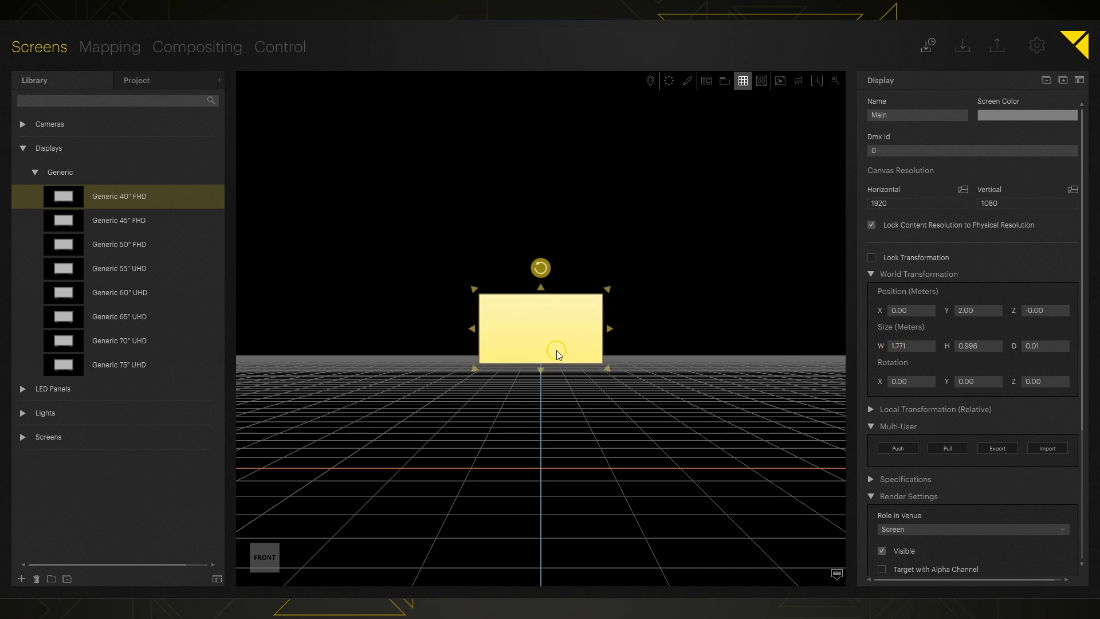
pyautogui.click(110, 47)
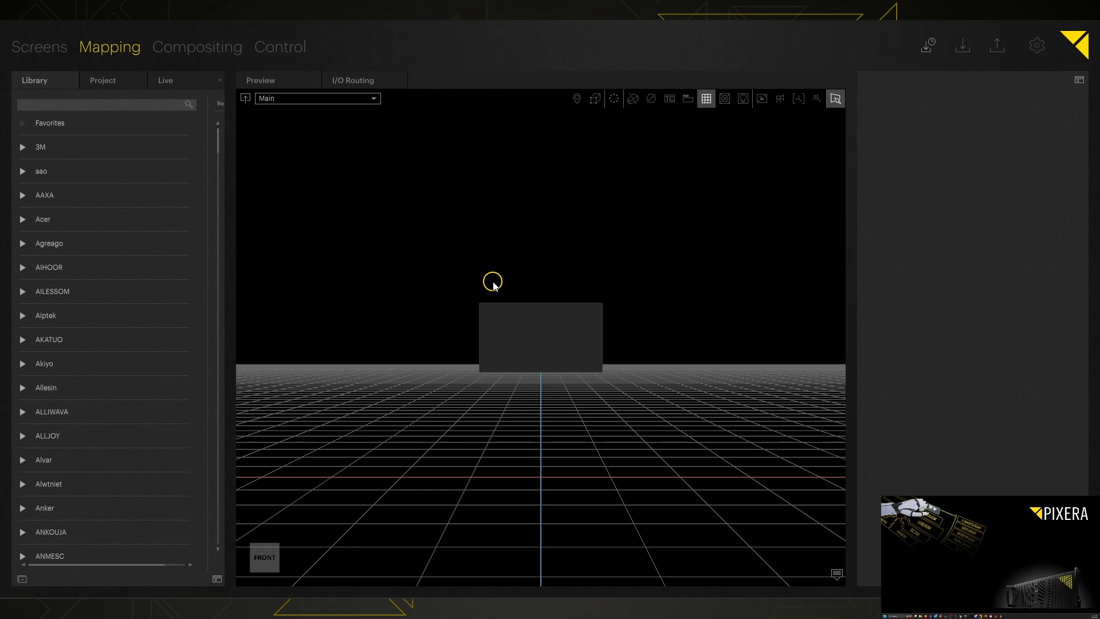
pyautogui.moveTo(227, 308)
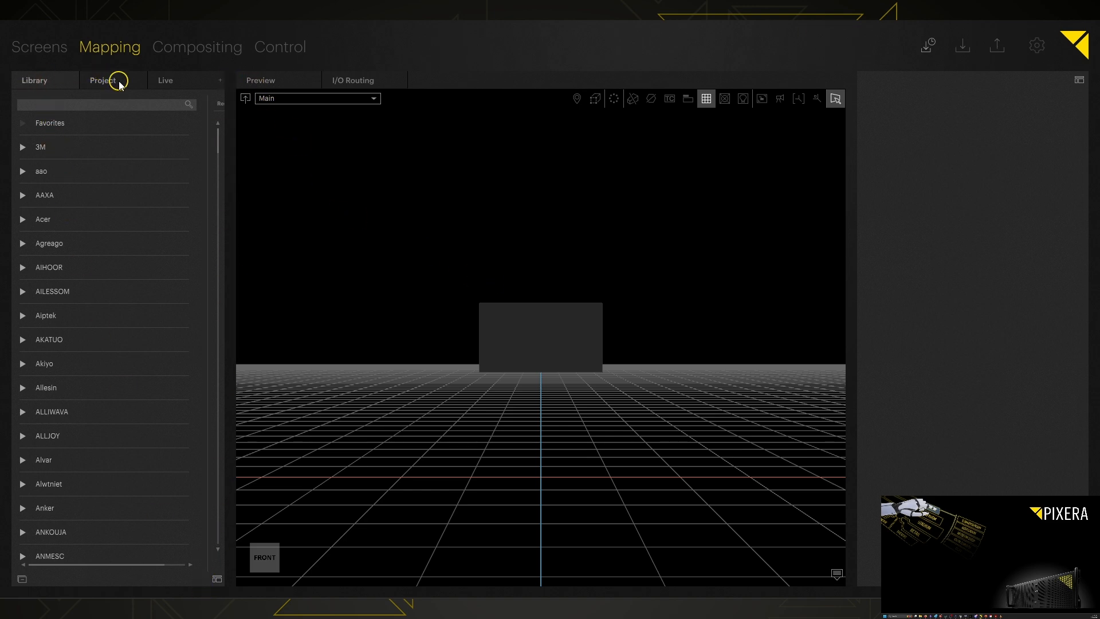
pyautogui.moveTo(167, 80)
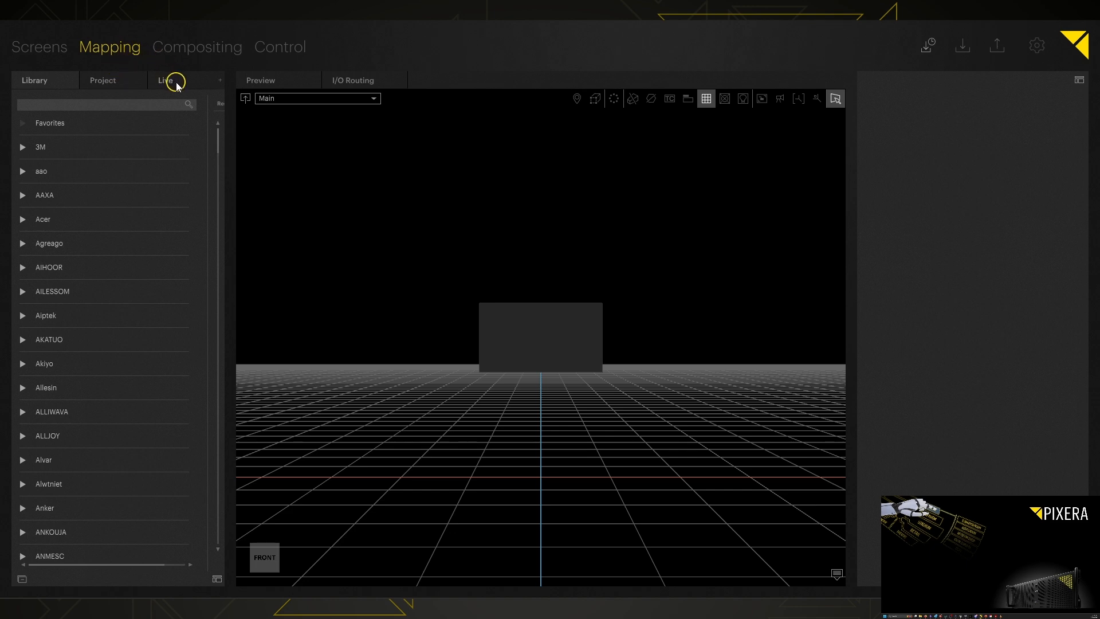
# - Show the Live list of connected machines with the Local system at 127.0.0.1
pyautogui.click(166, 80)
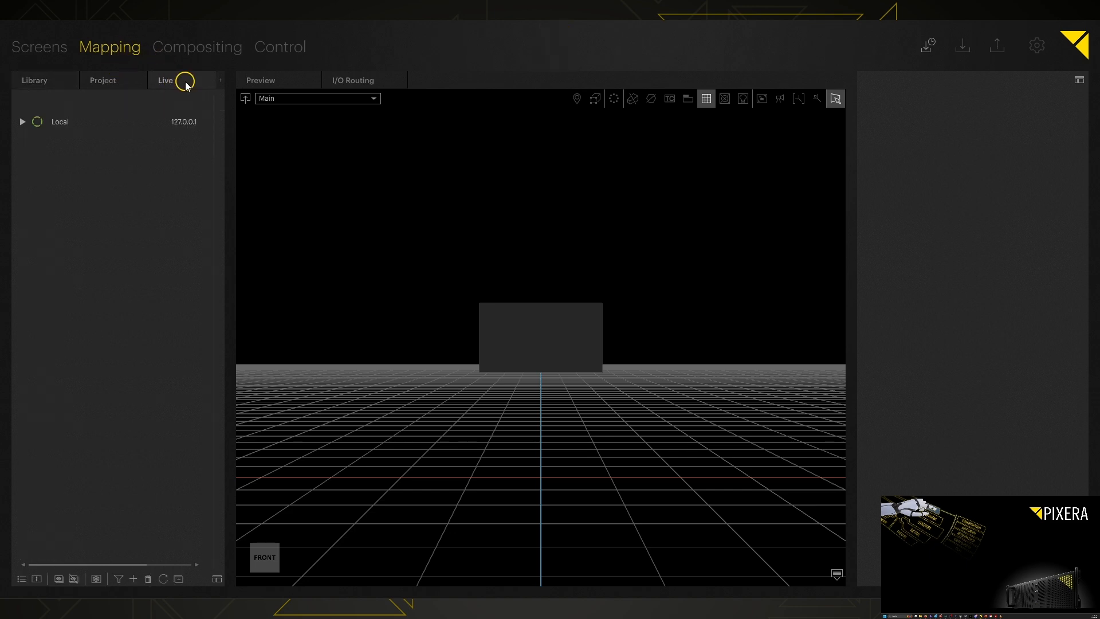
pyautogui.moveTo(10, 127)
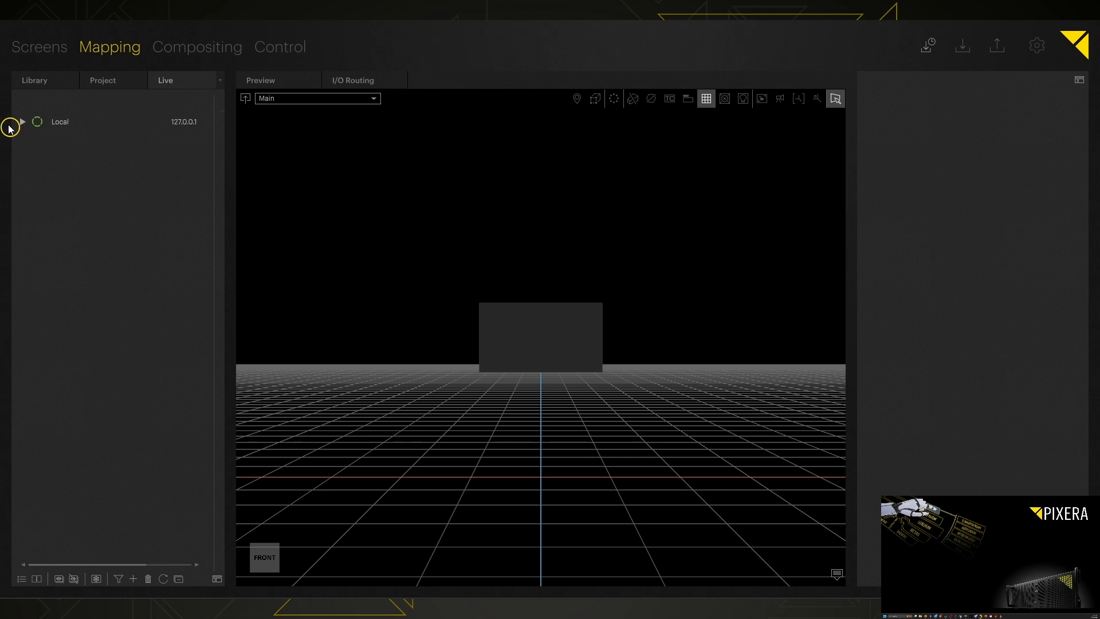
pyautogui.moveTo(81, 139)
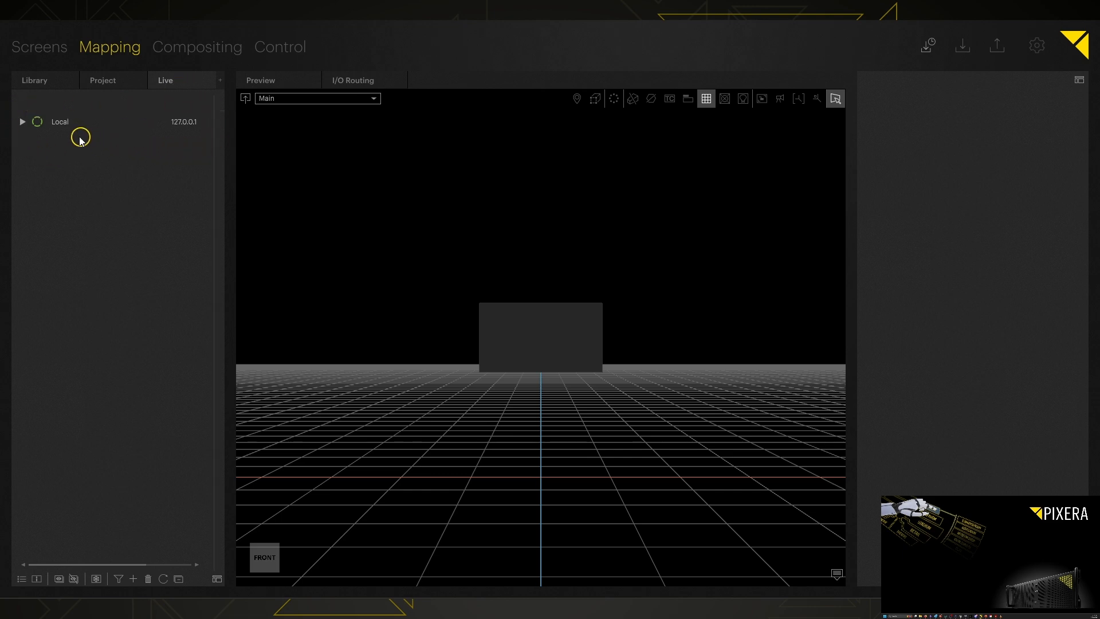
pyautogui.moveTo(38, 148)
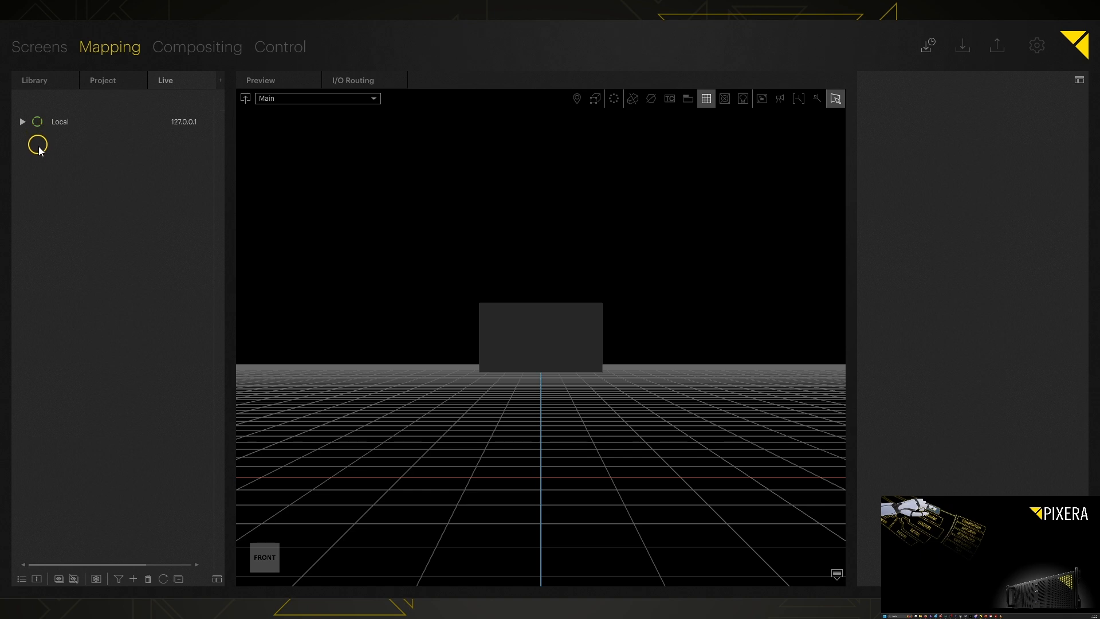
pyautogui.moveTo(33, 333)
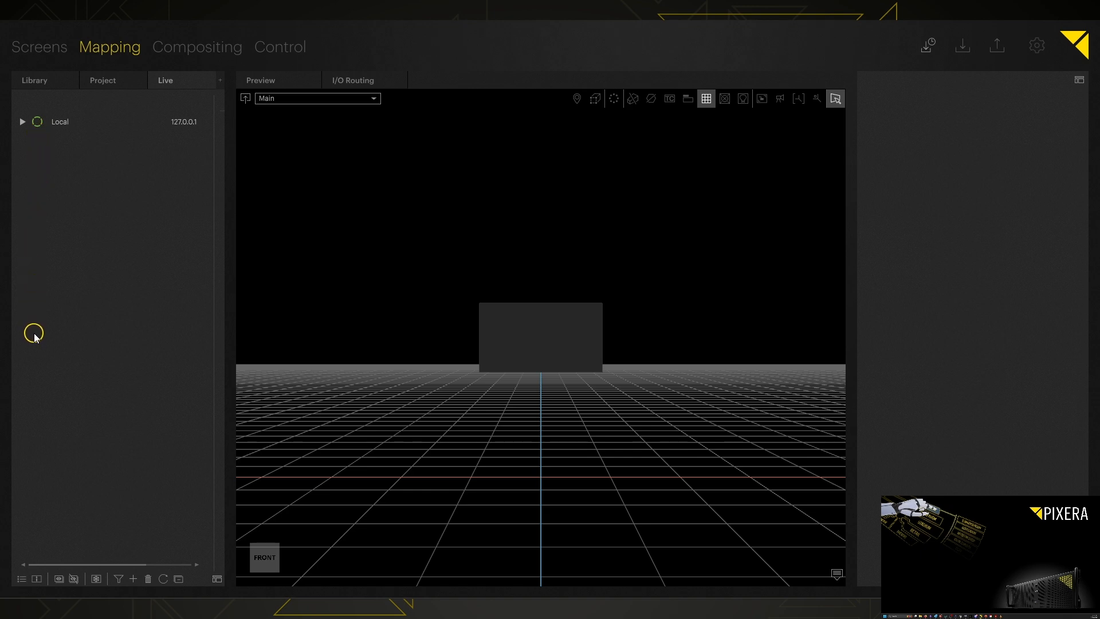
pyautogui.moveTo(7, 580)
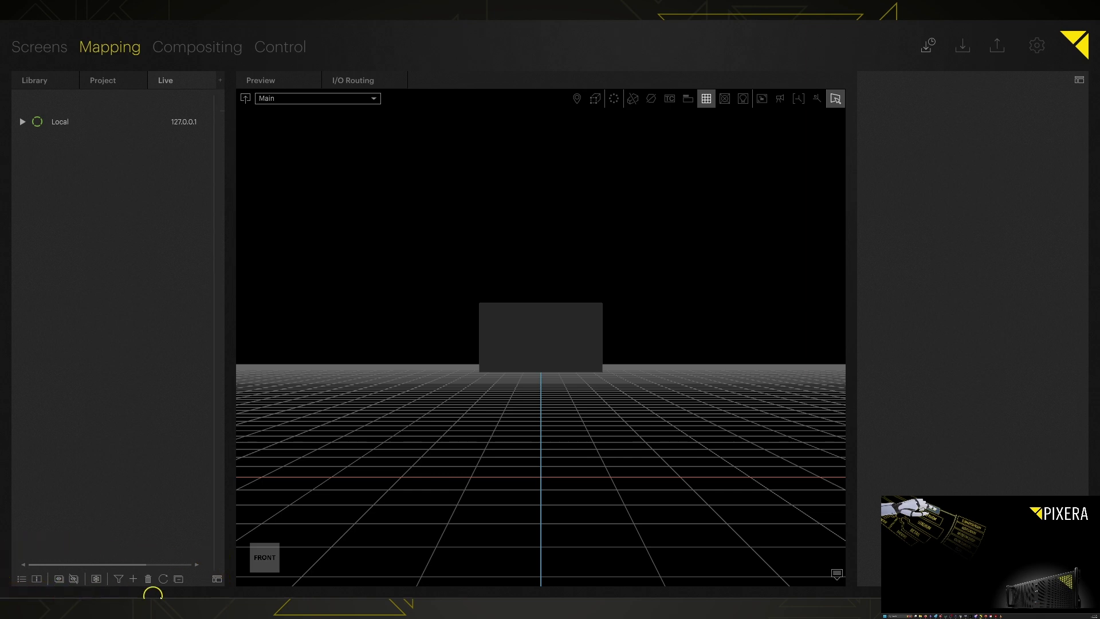
pyautogui.moveTo(217, 548)
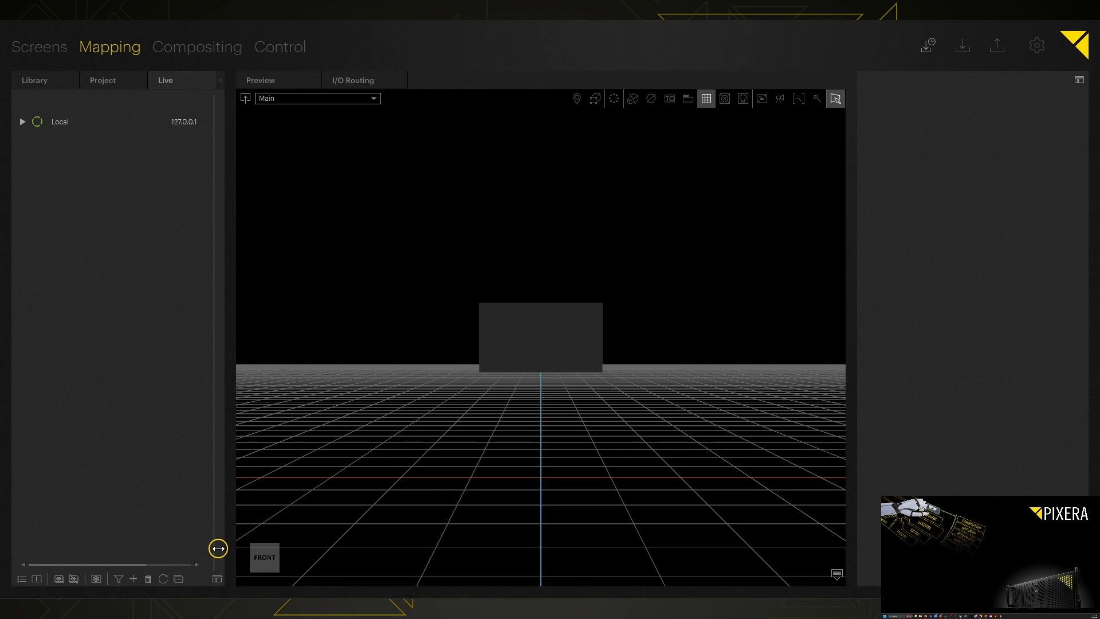
pyautogui.moveTo(209, 586)
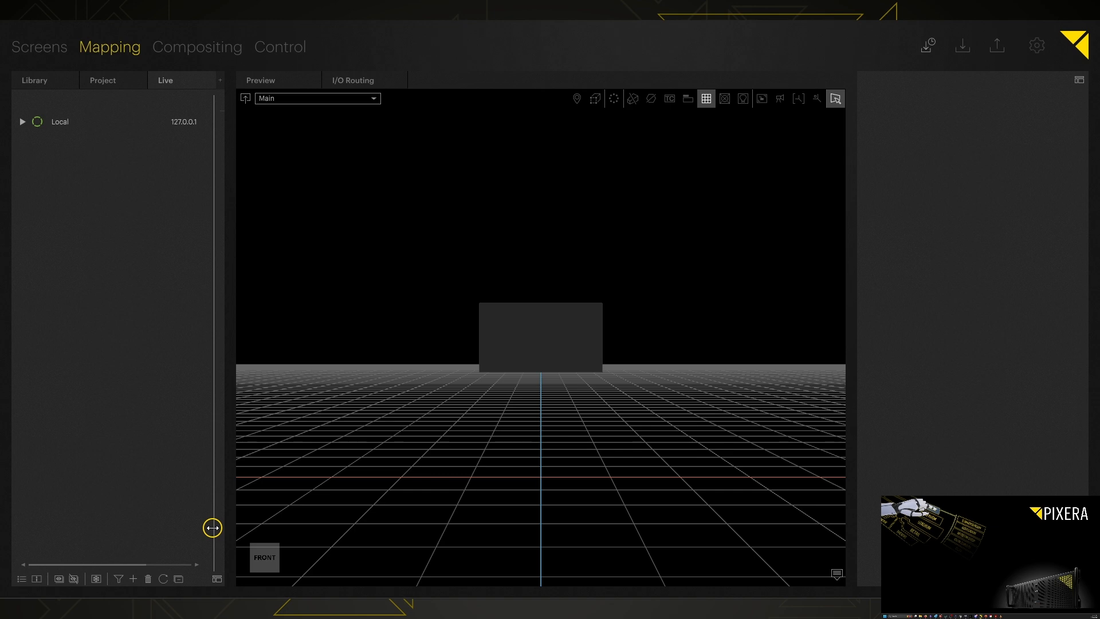
pyautogui.moveTo(188, 504)
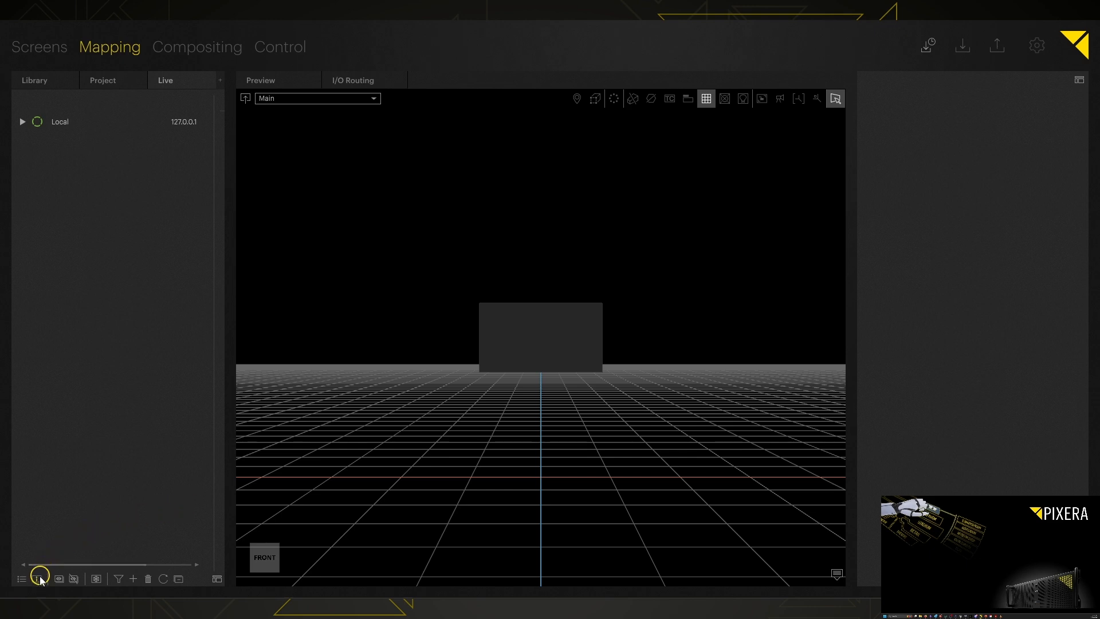
pyautogui.moveTo(36, 579)
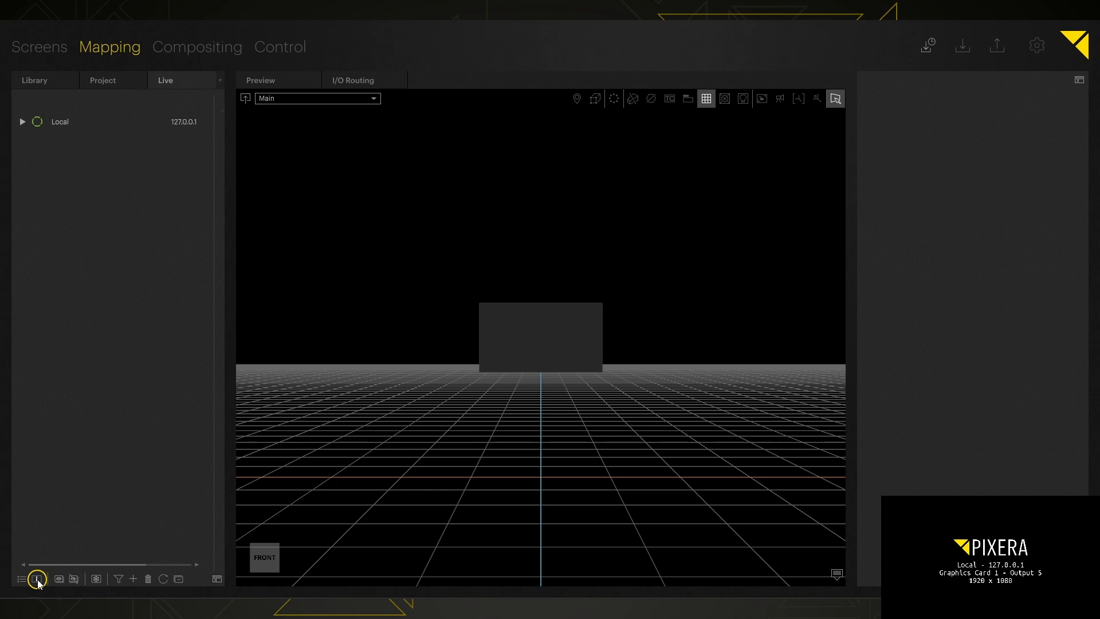
pyautogui.click(37, 579)
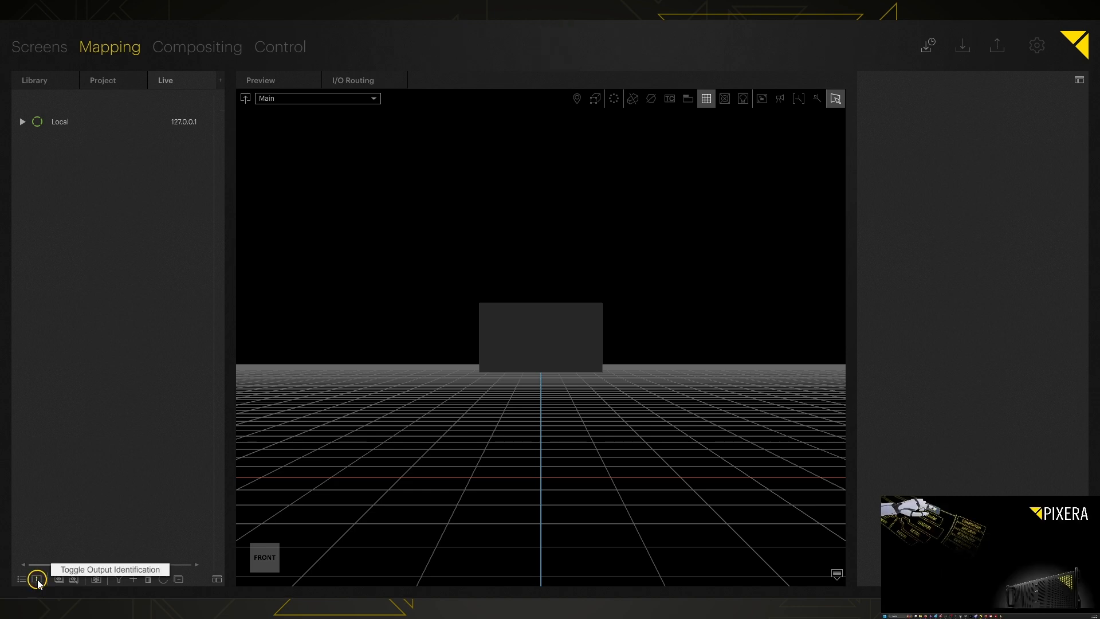
pyautogui.moveTo(162, 470)
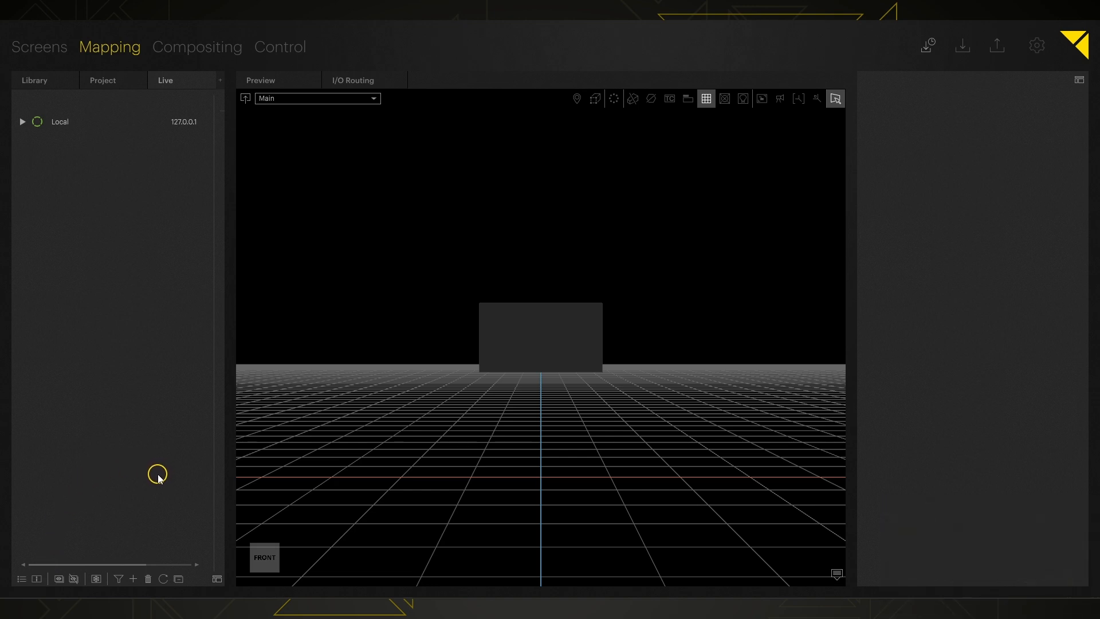
pyautogui.moveTo(37, 579)
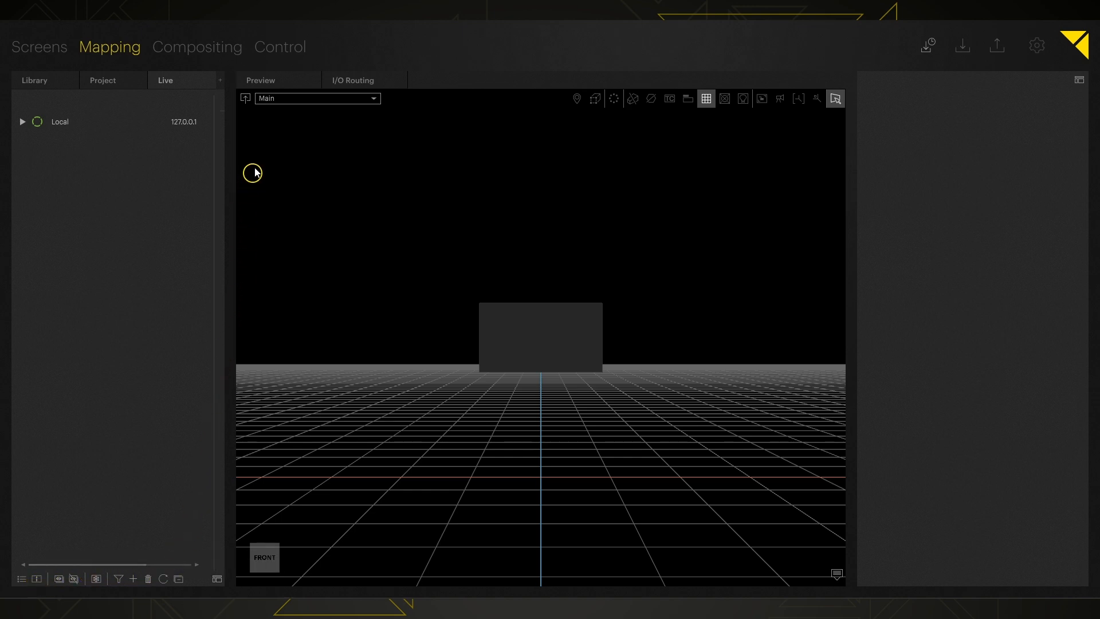
pyautogui.moveTo(260, 80)
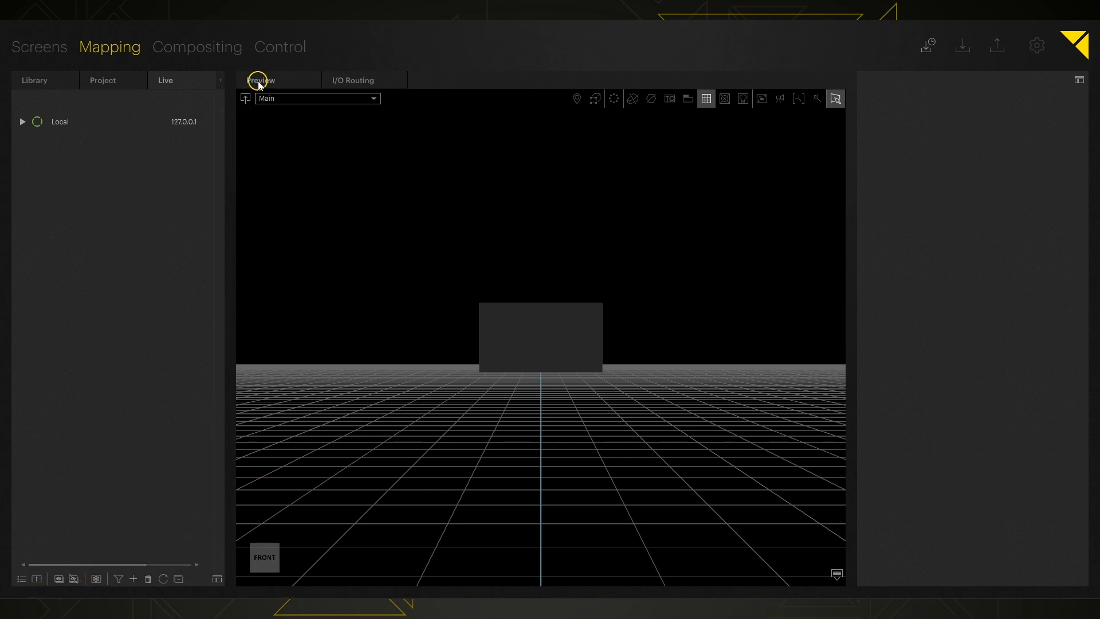
pyautogui.moveTo(358, 80)
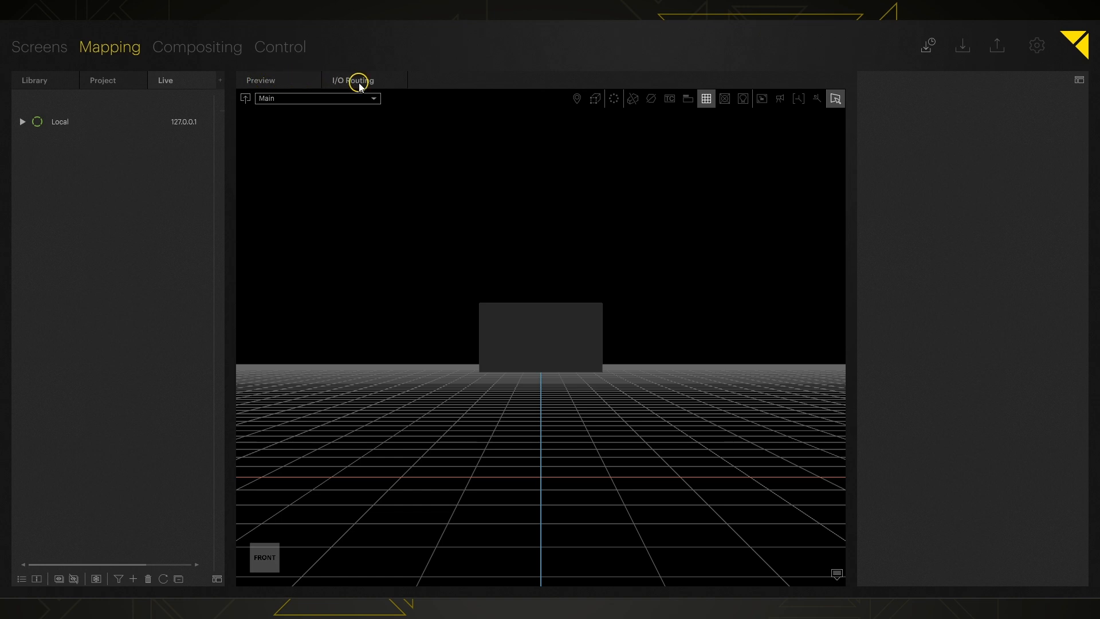
# - Show the I/O Routing graph with the Local machine's outputs and all nodes in view
pyautogui.click(351, 80)
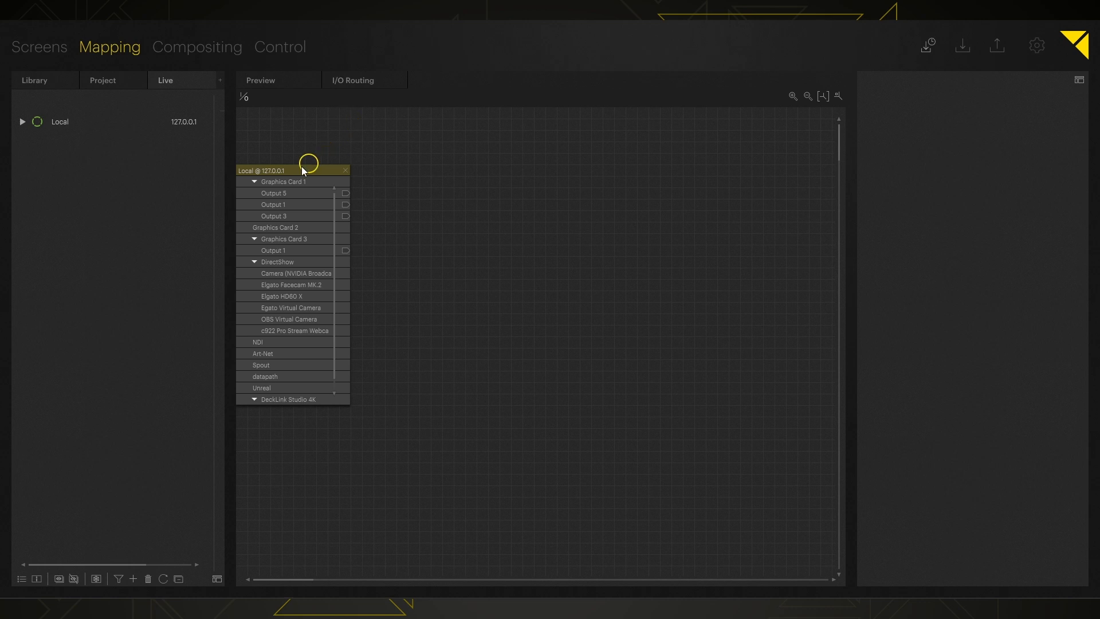
pyautogui.moveTo(363, 317)
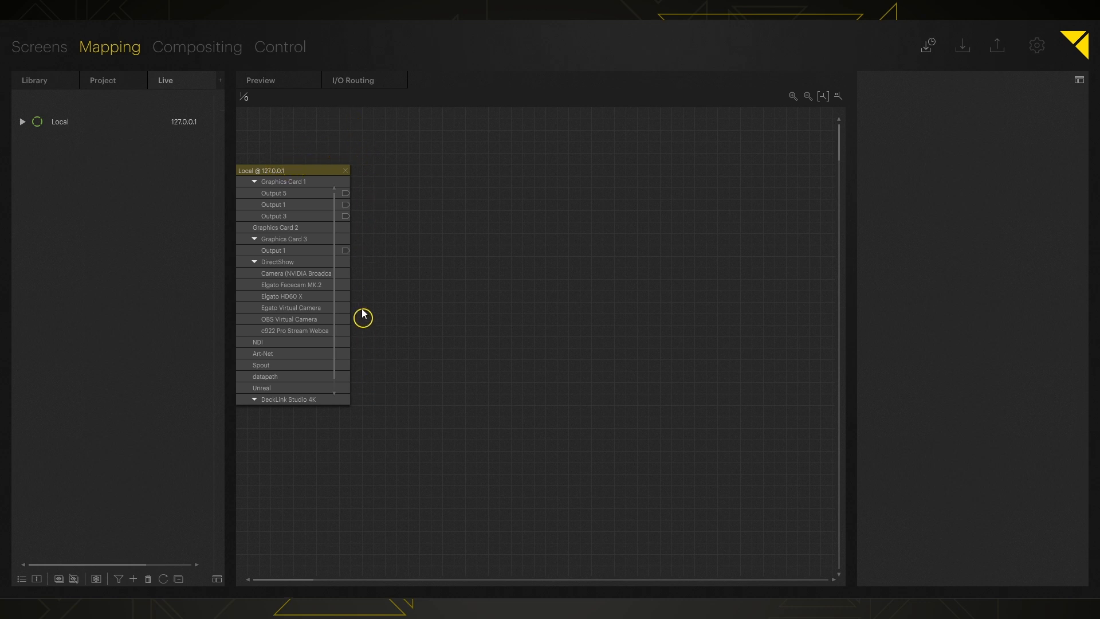
pyautogui.moveTo(327, 193)
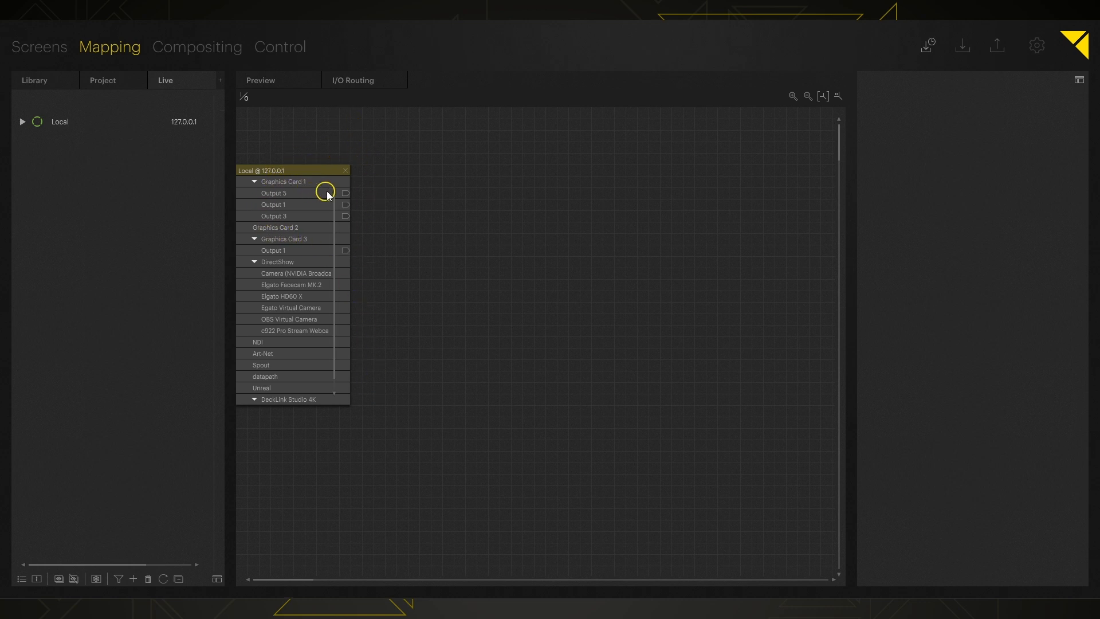
pyautogui.moveTo(350, 205)
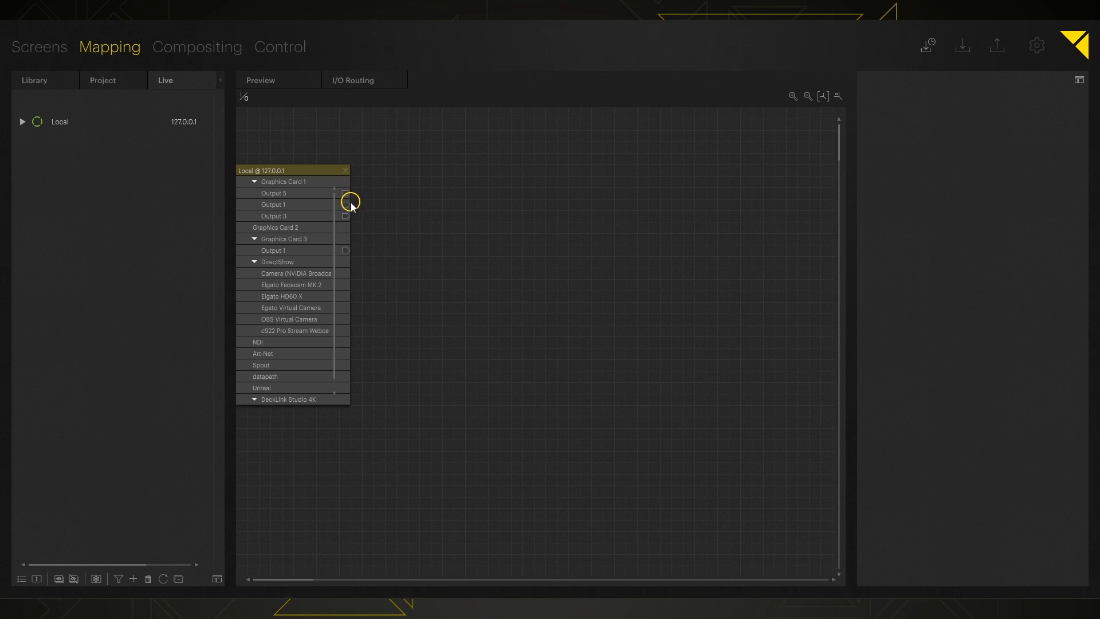
pyautogui.moveTo(393, 230)
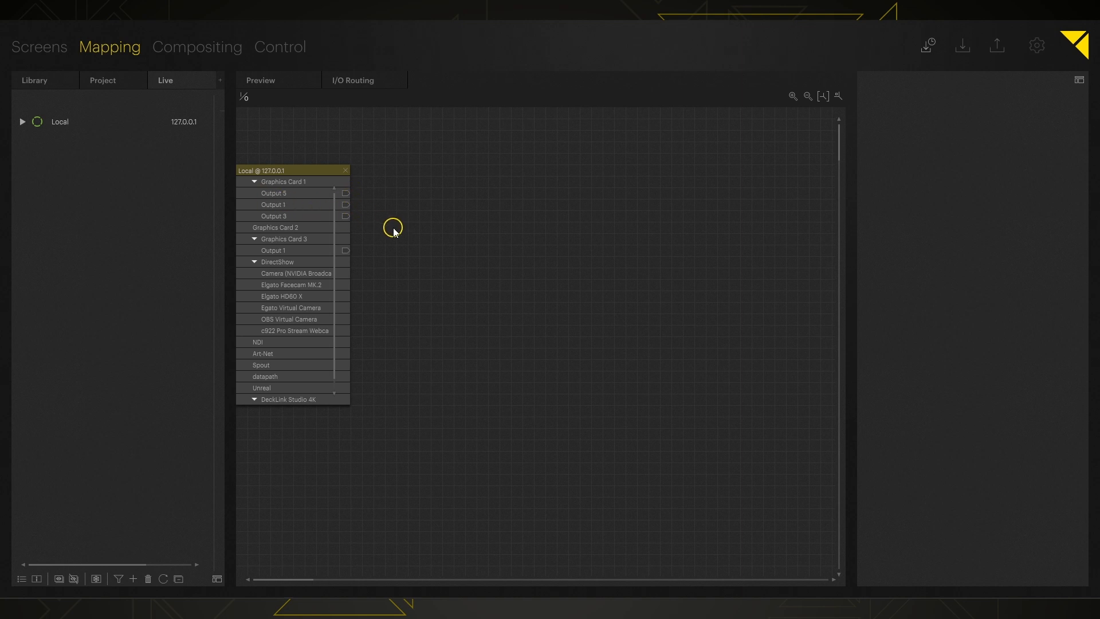
pyautogui.moveTo(329, 187)
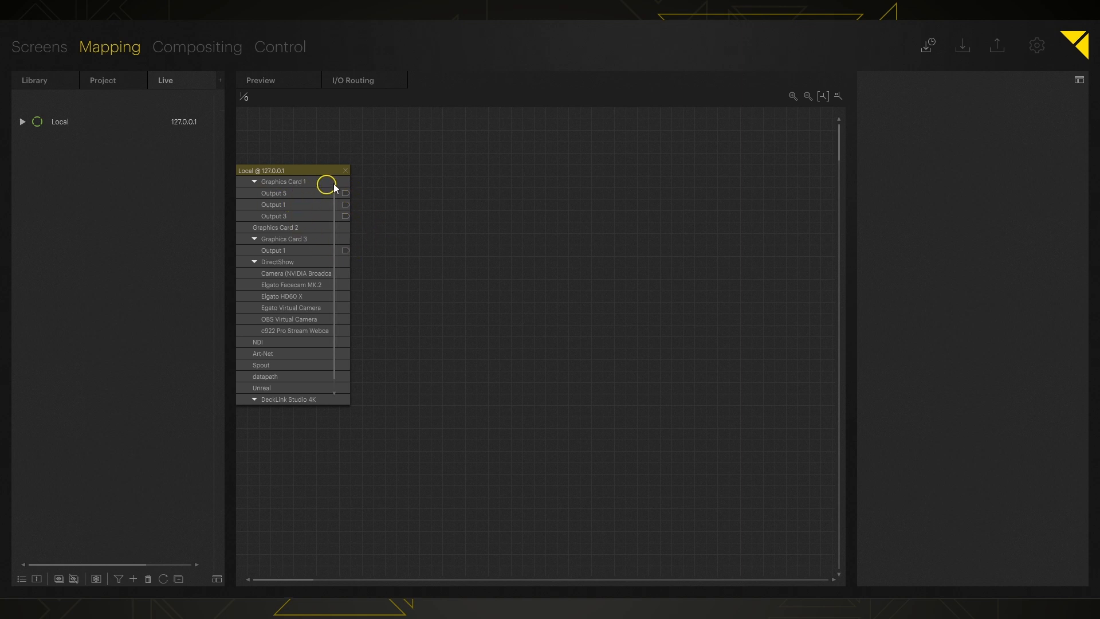
pyautogui.moveTo(481, 214)
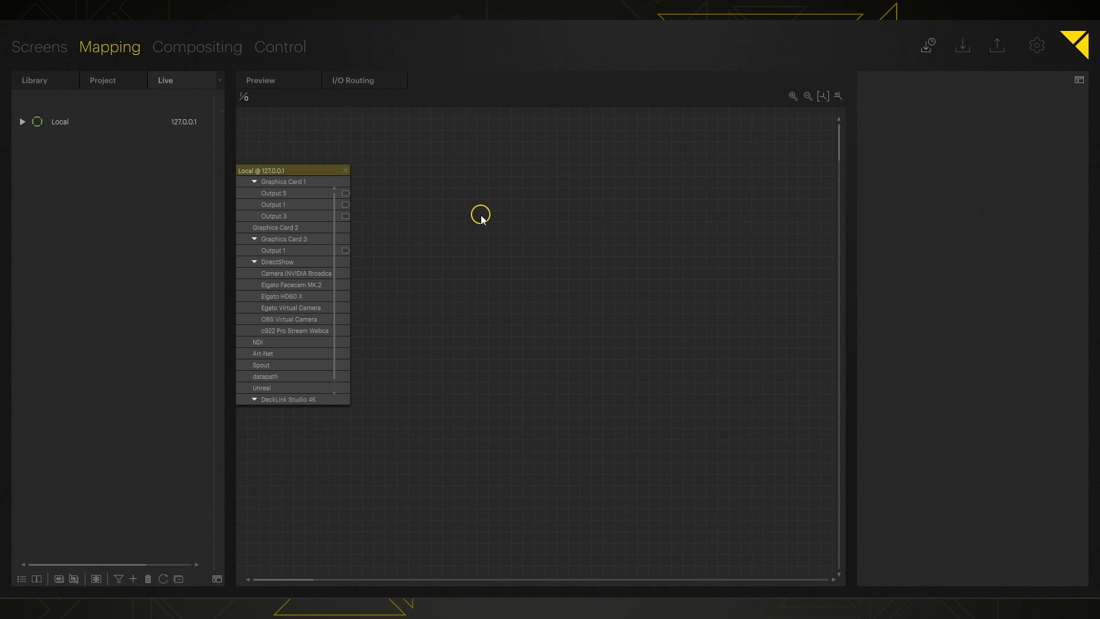
pyautogui.moveTo(798, 148)
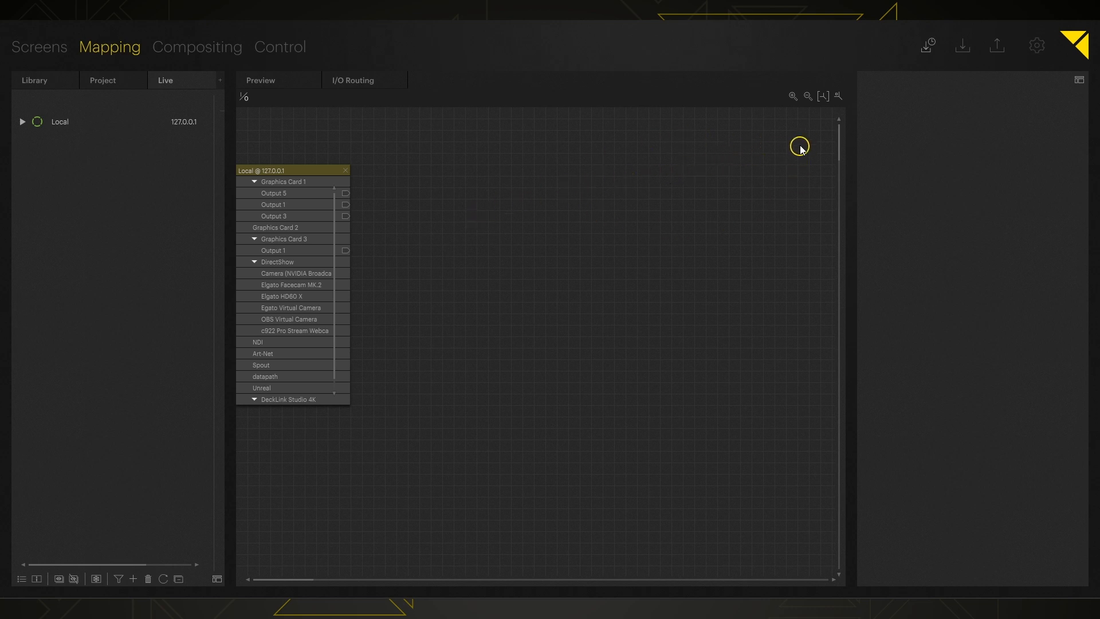
pyautogui.moveTo(839, 96)
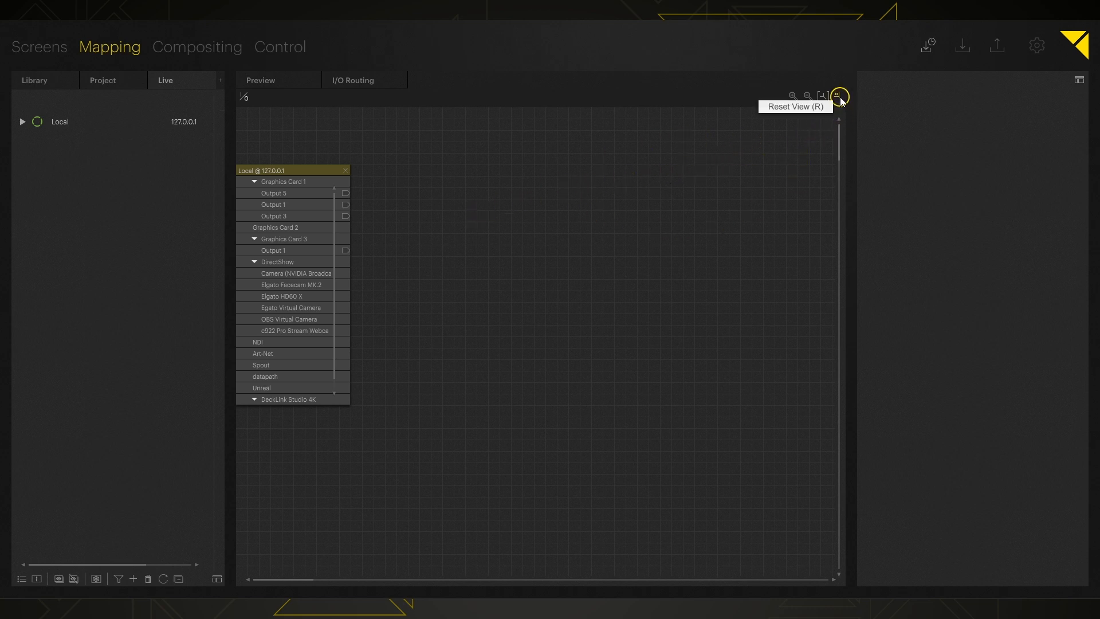
pyautogui.moveTo(823, 96)
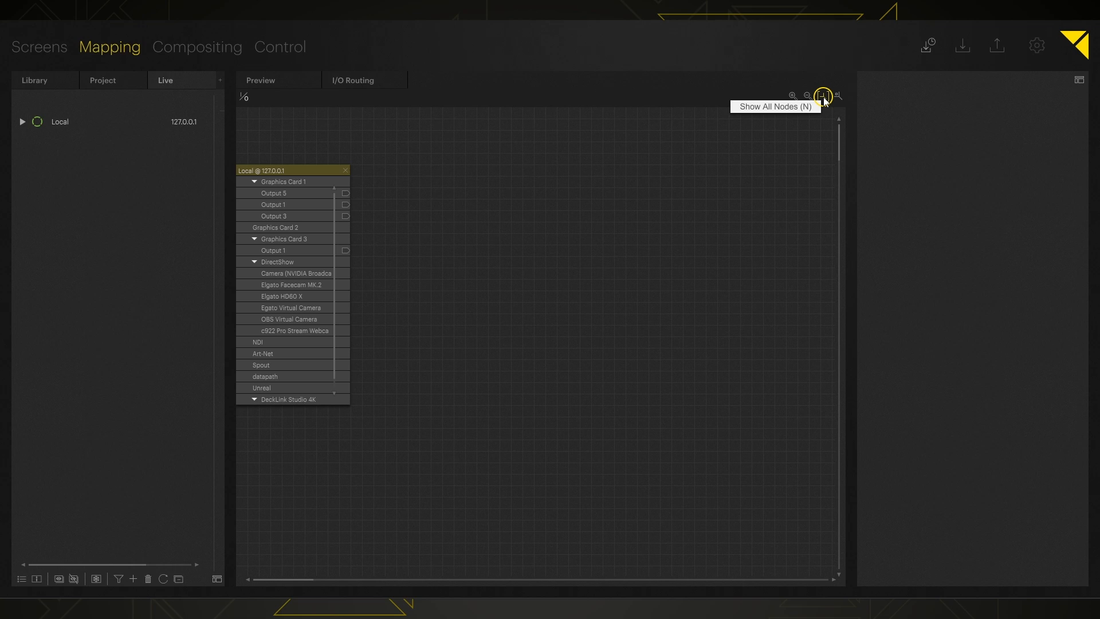
pyautogui.click(823, 97)
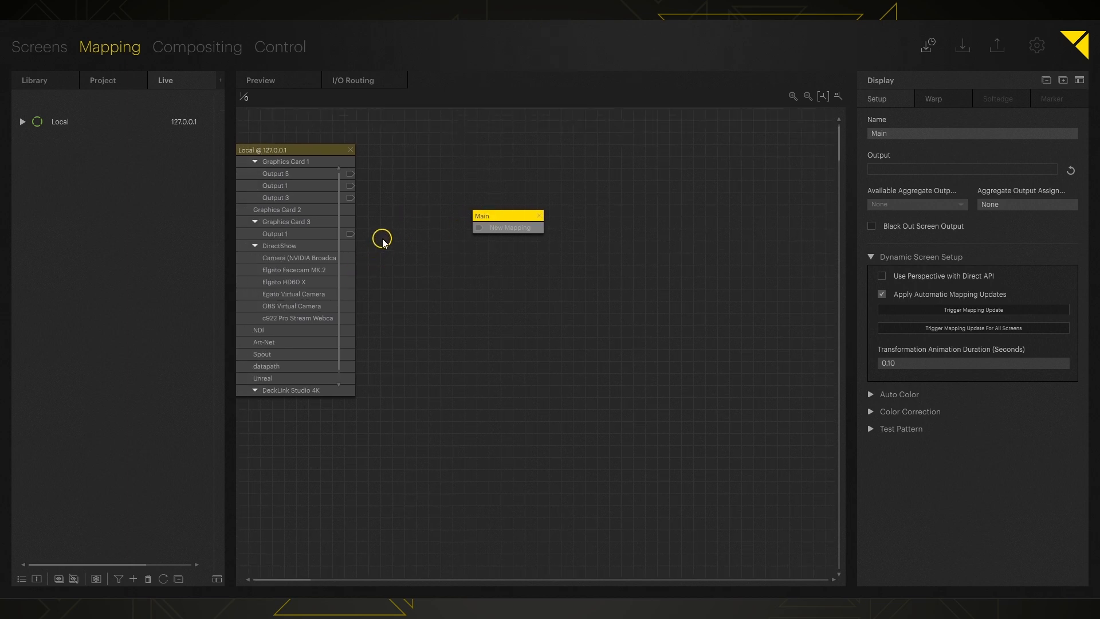
pyautogui.moveTo(367, 174)
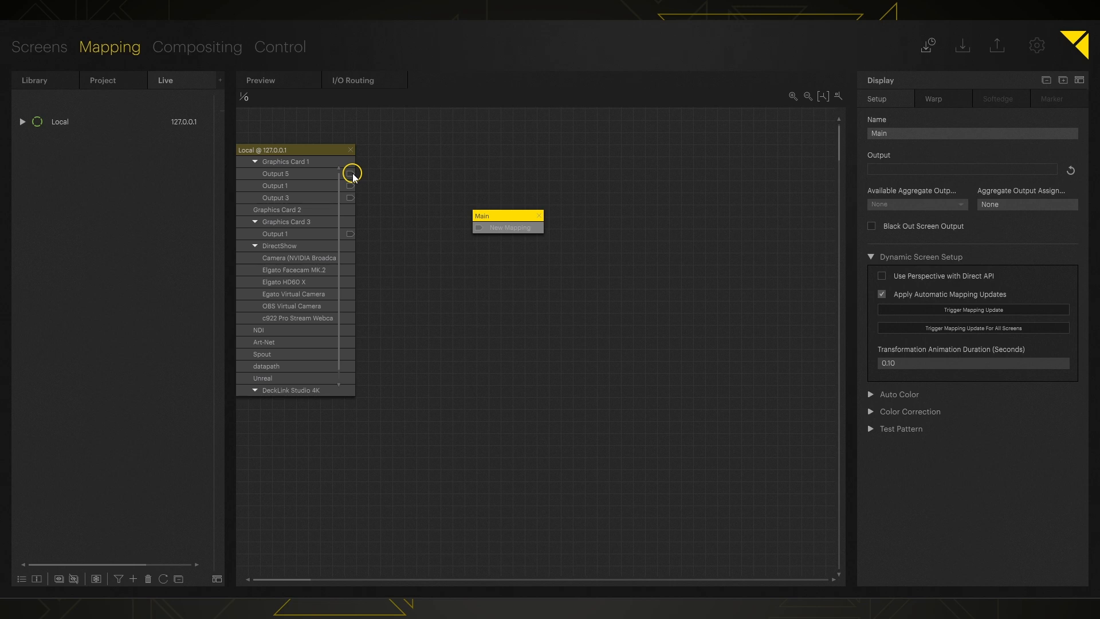
# - Connect Output 5 of Graphics Card 1 to the Main display node
pyautogui.moveTo(350, 173); pyautogui.dragTo(429, 206)
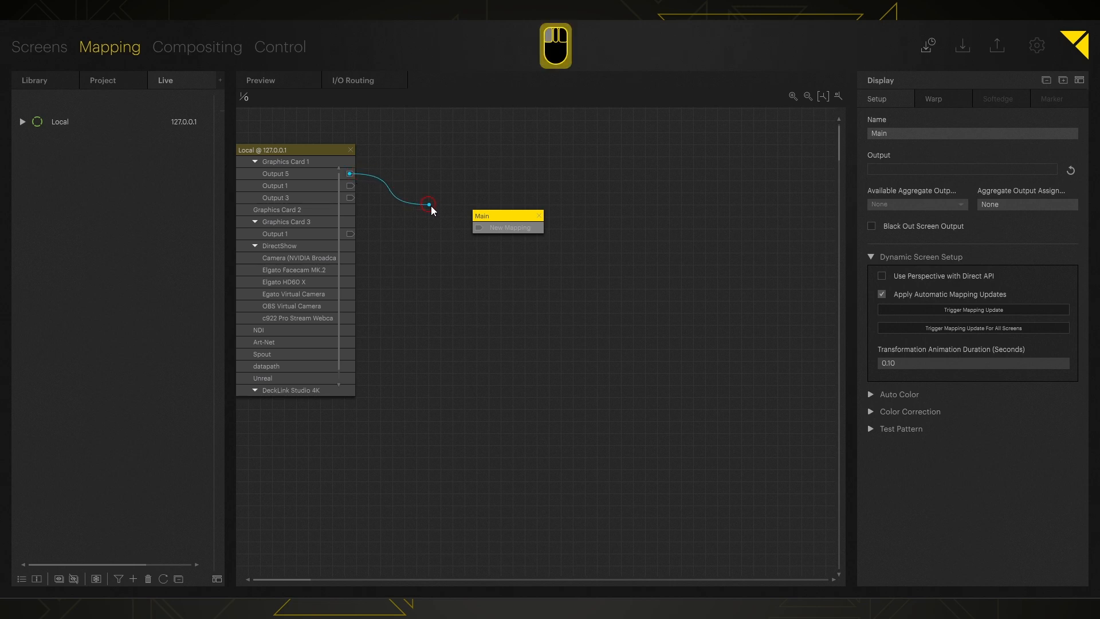
pyautogui.moveTo(430, 204); pyautogui.dragTo(477, 229)
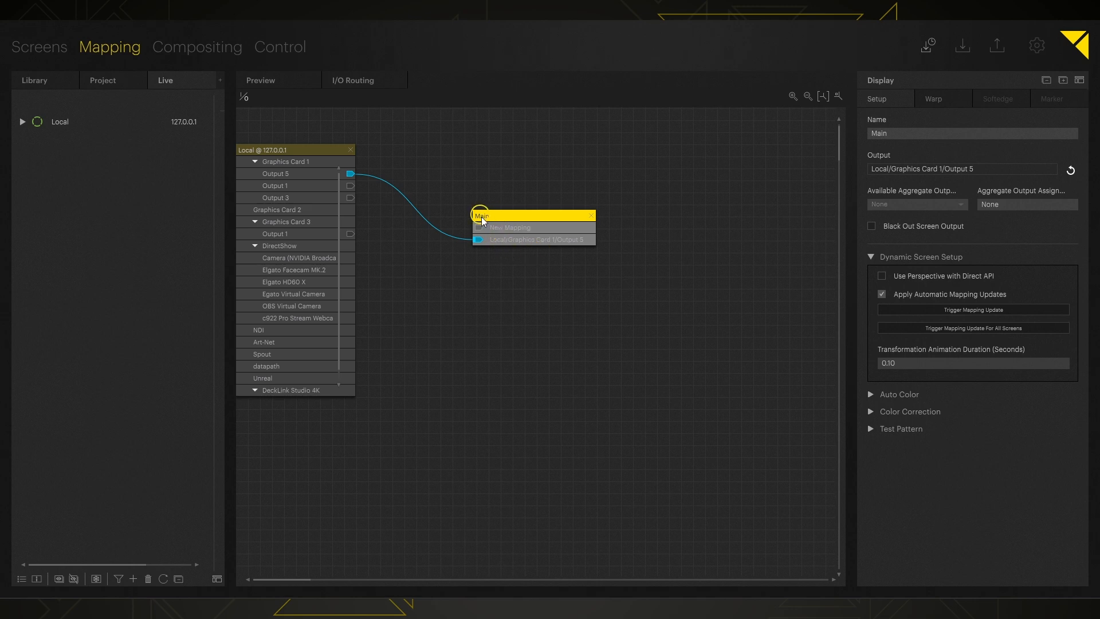
pyautogui.moveTo(502, 247)
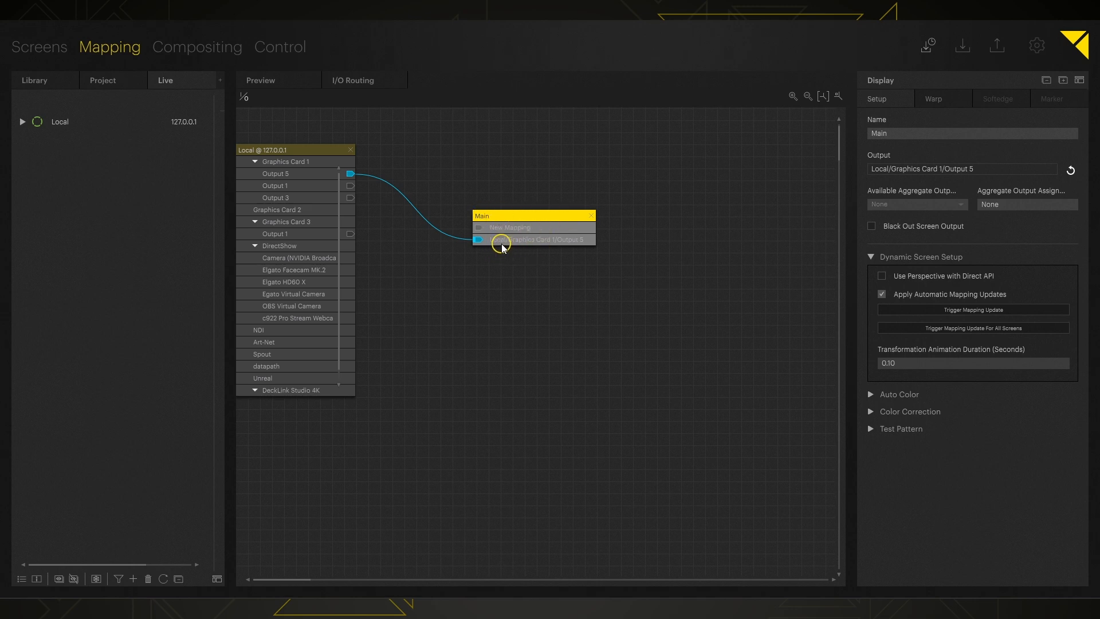
pyautogui.moveTo(577, 239)
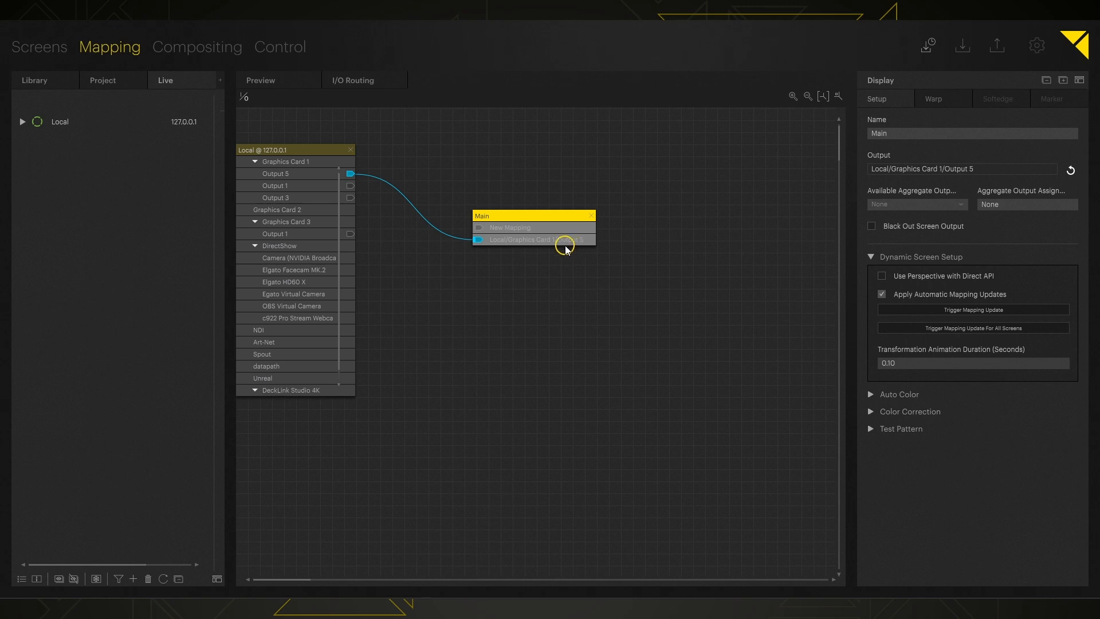
pyautogui.moveTo(474, 201)
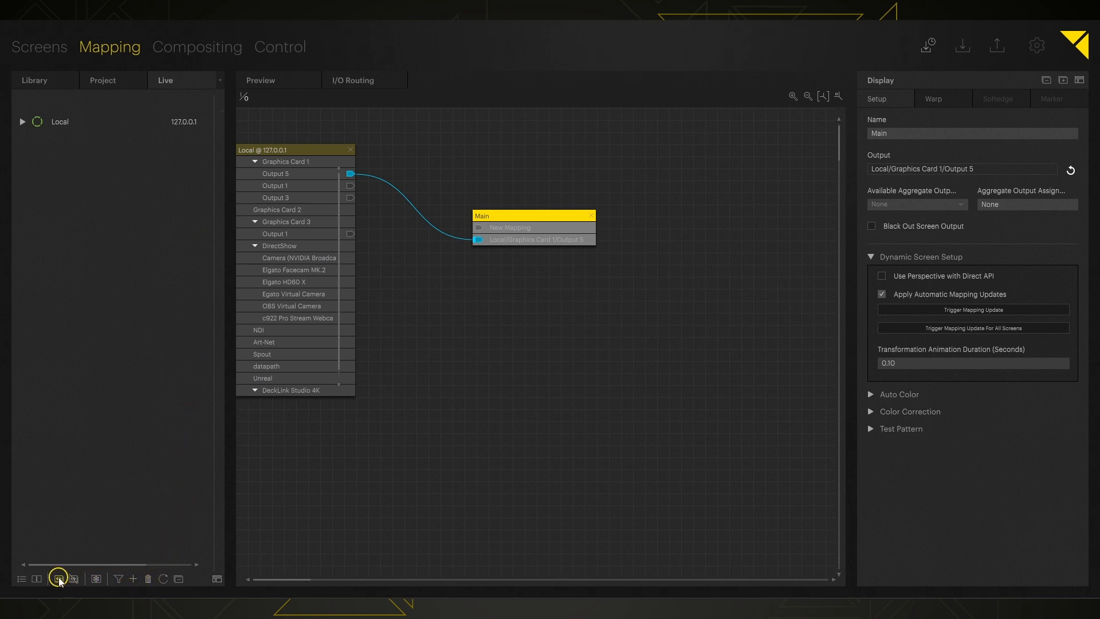
pyautogui.moveTo(32, 596)
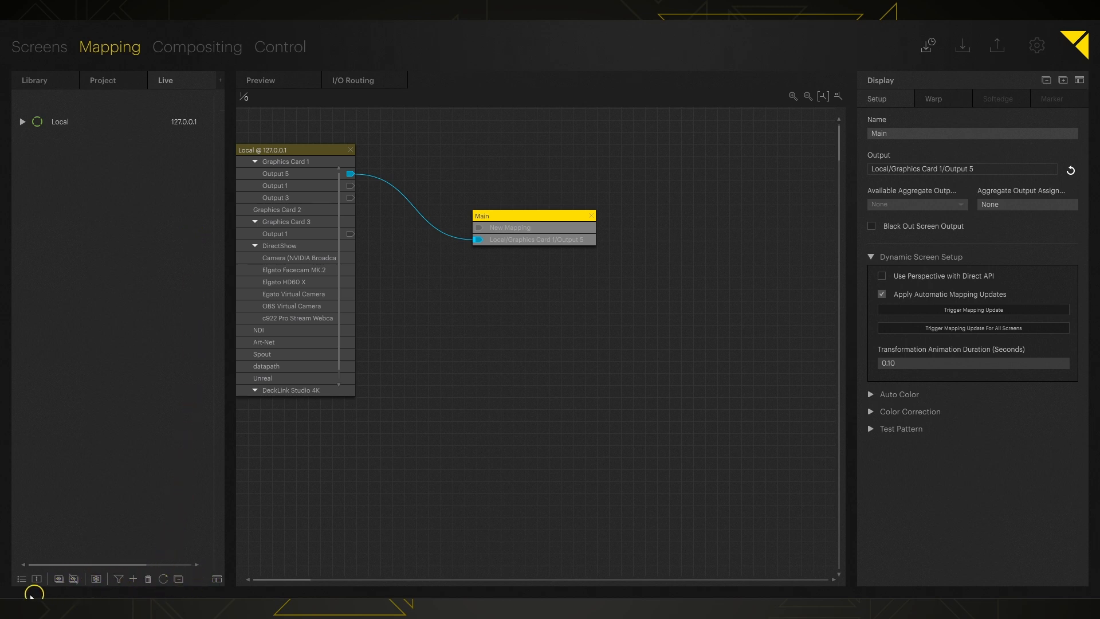
pyautogui.moveTo(37, 580)
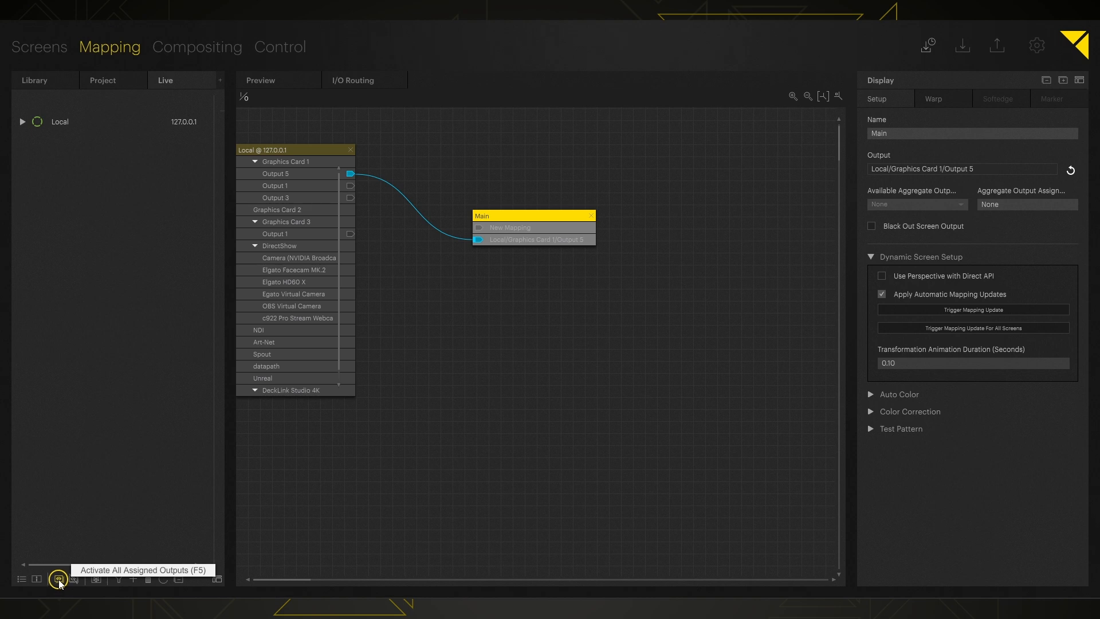
# - Activate all outputs assigned to displays so Main goes live
pyautogui.press('alt+Escape')
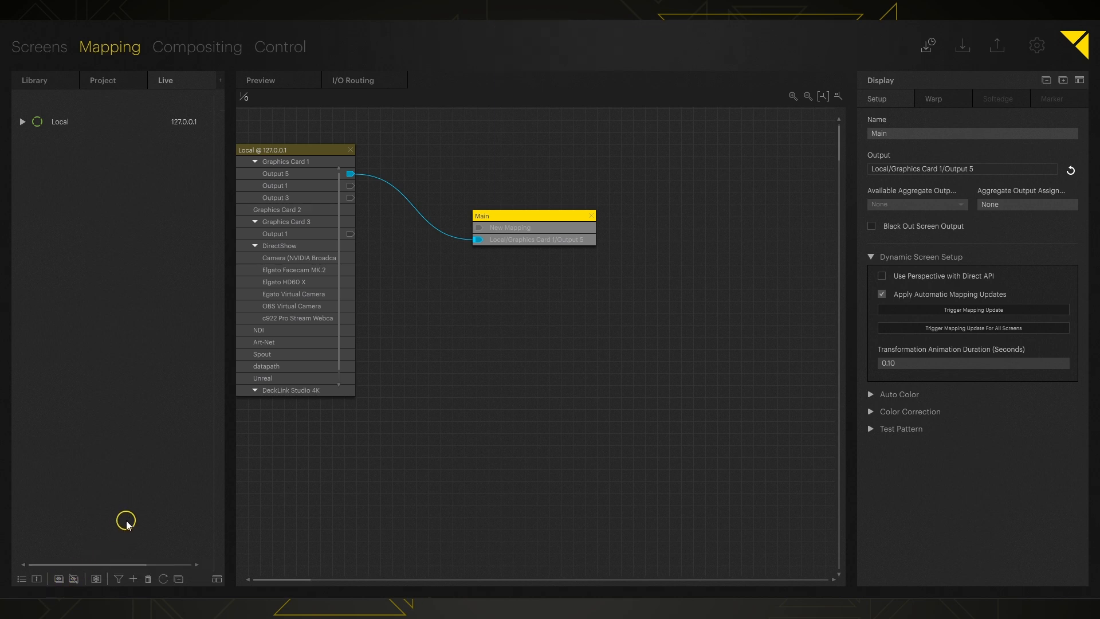
pyautogui.moveTo(68, 579)
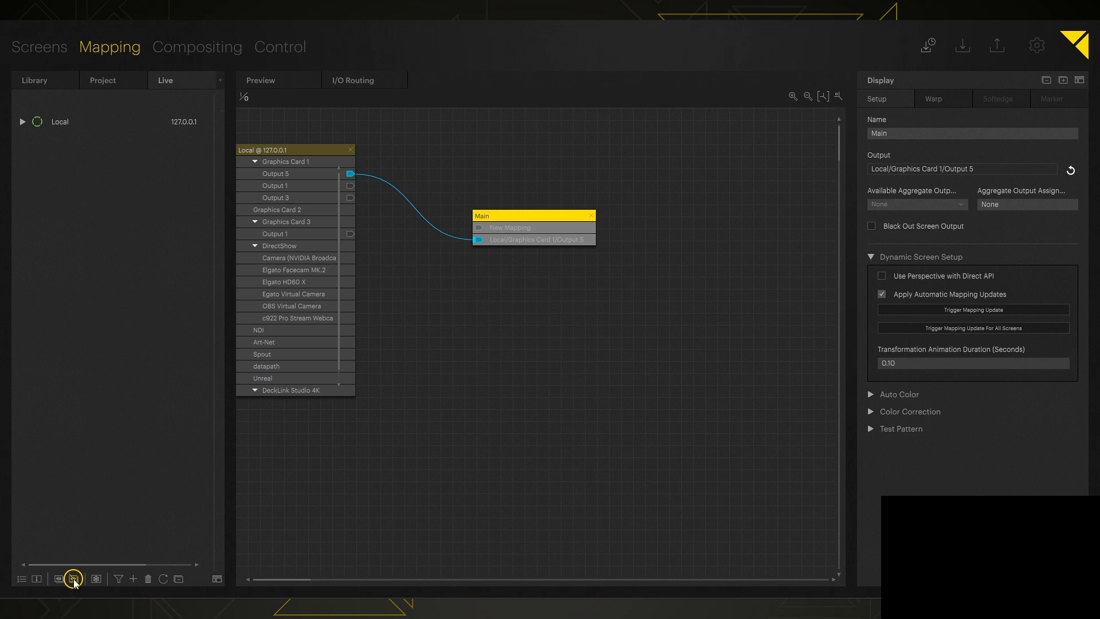
pyautogui.moveTo(73, 577)
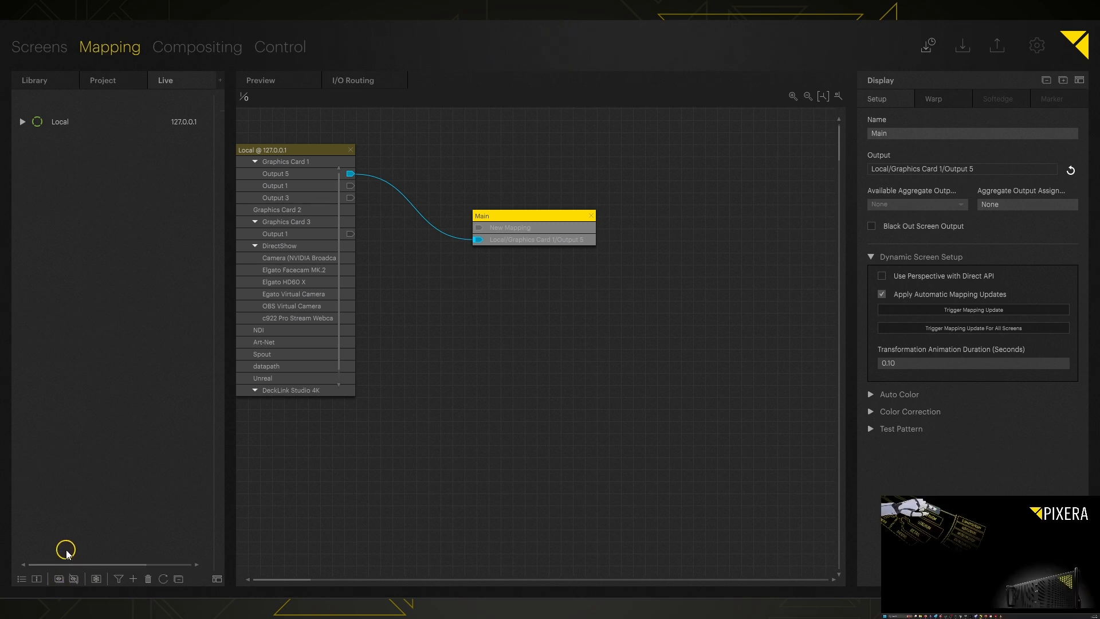
pyautogui.moveTo(60, 577)
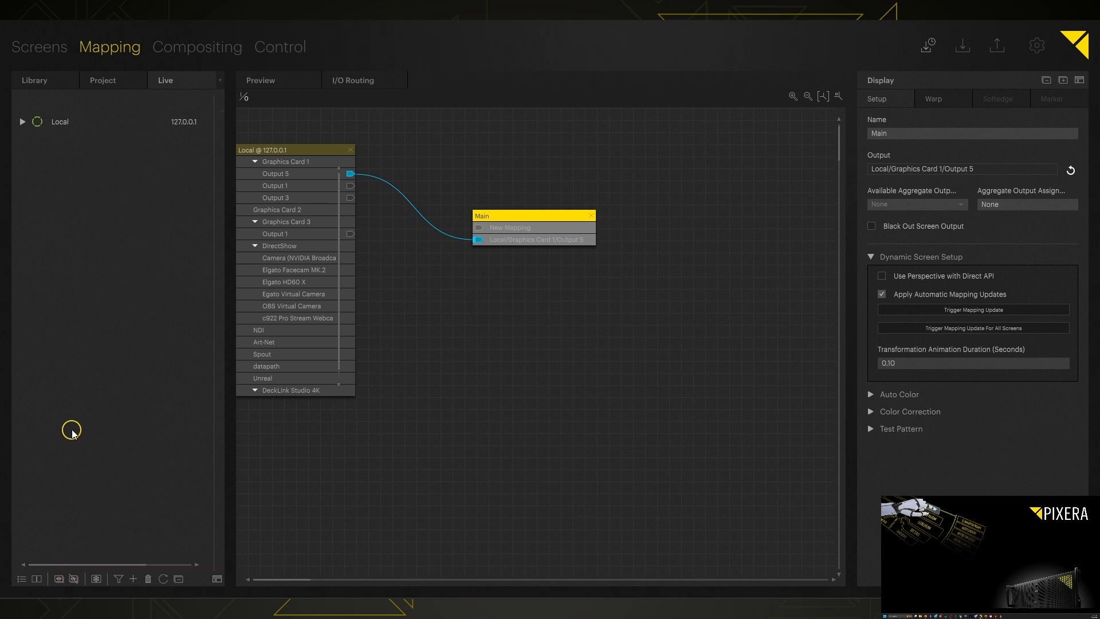
pyautogui.moveTo(132, 410)
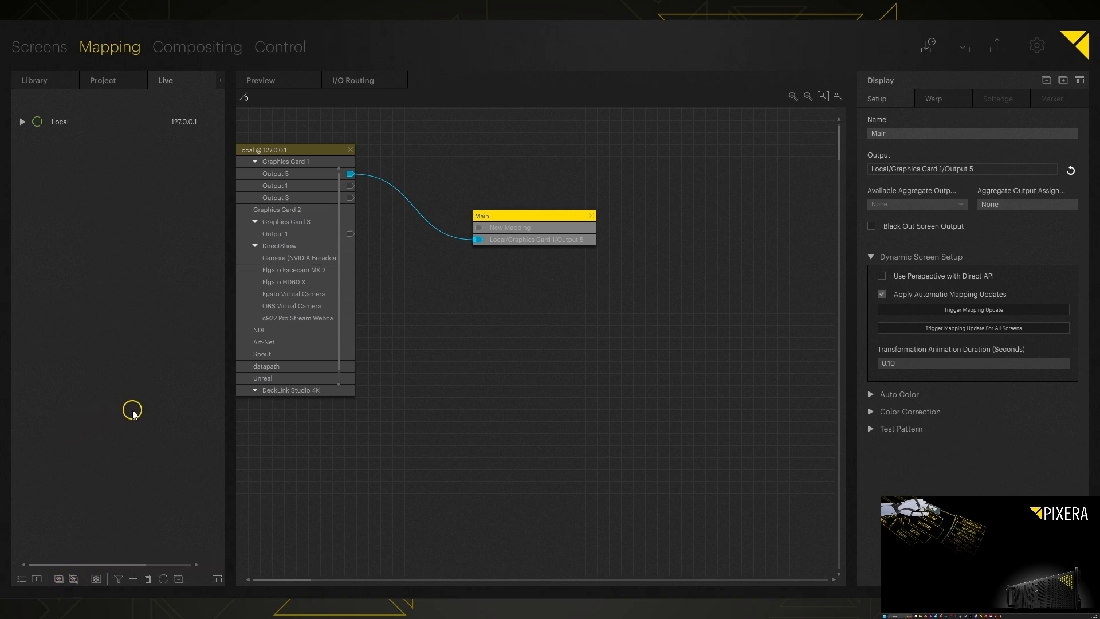
pyautogui.moveTo(462, 201)
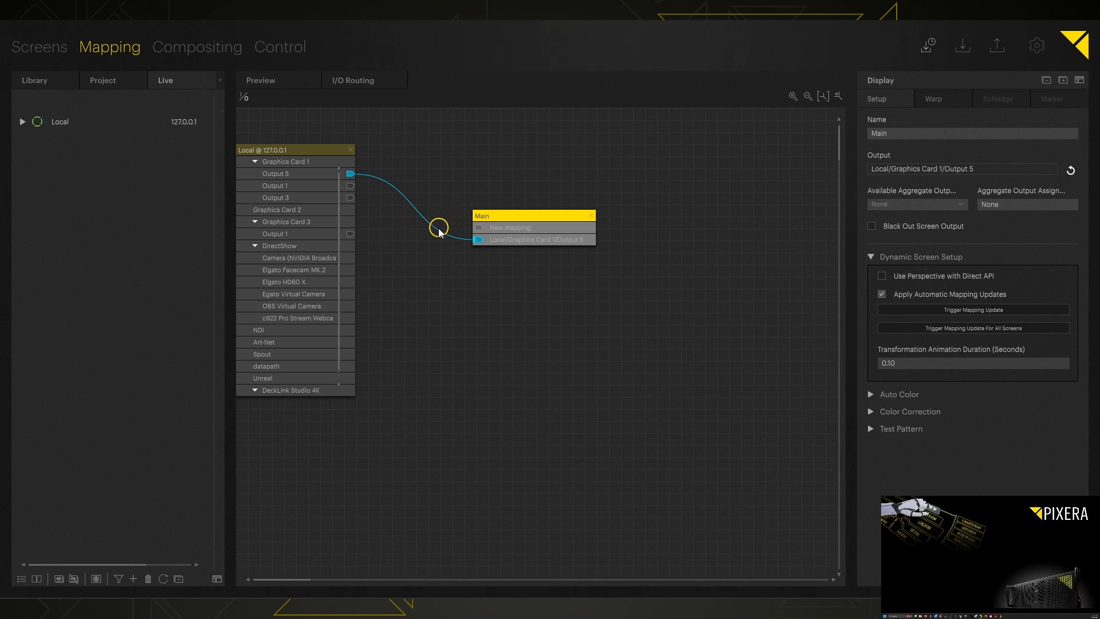
pyautogui.moveTo(529, 82)
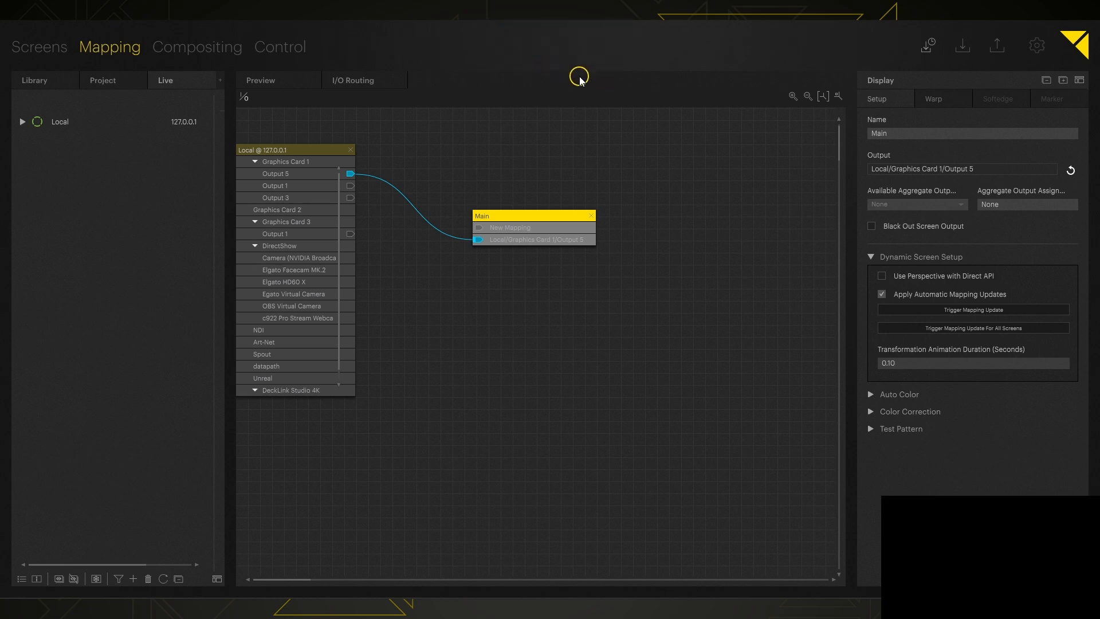
pyautogui.moveTo(552, 83)
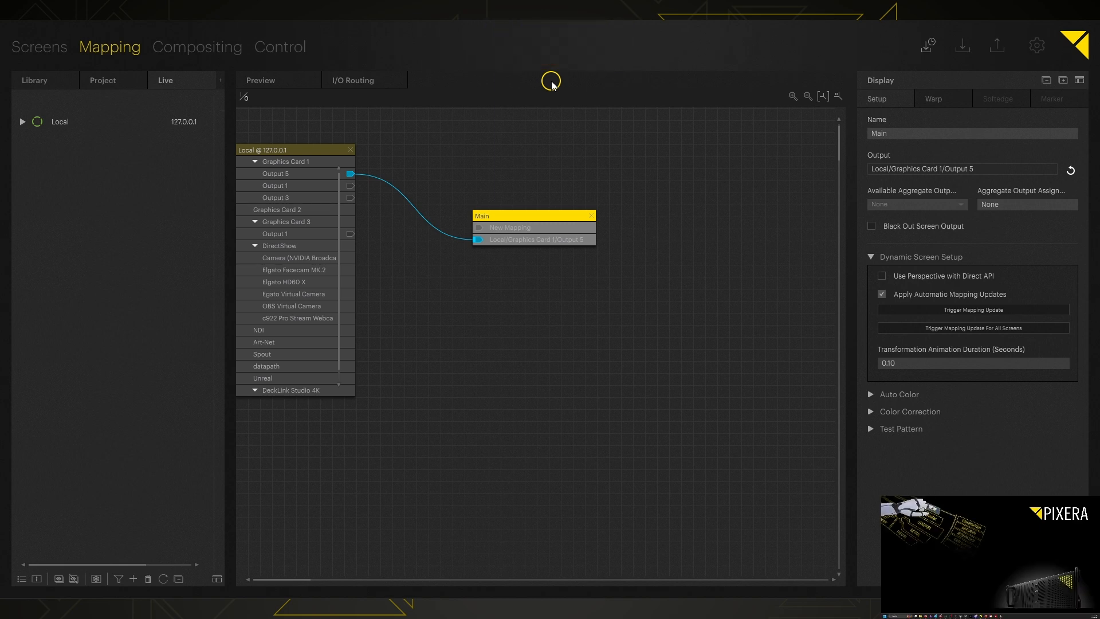
pyautogui.moveTo(491, 83)
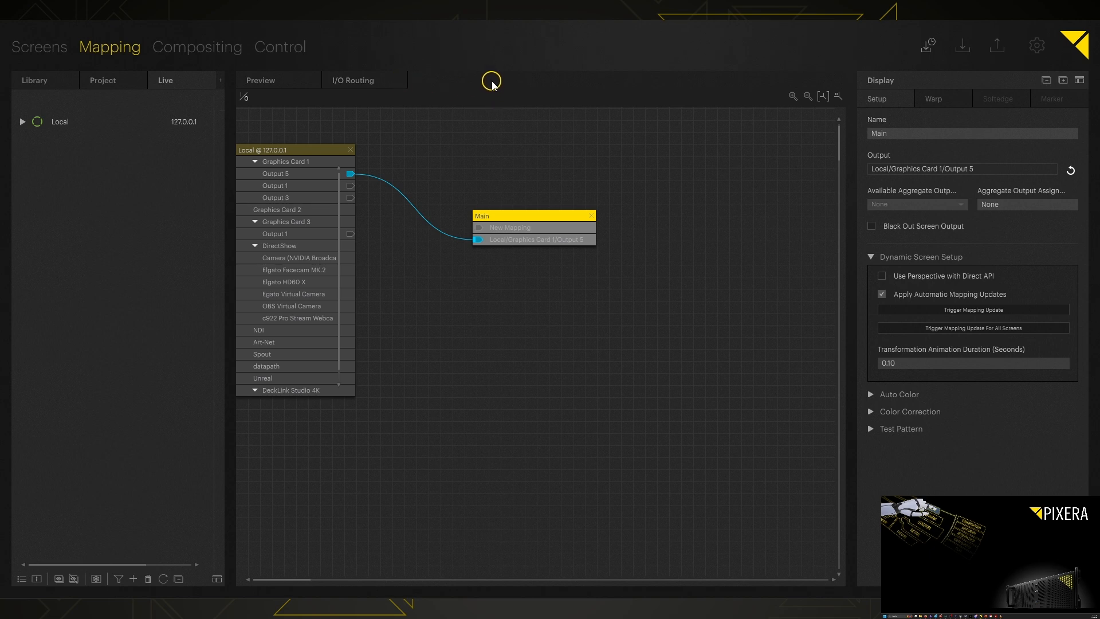
pyautogui.moveTo(470, 60)
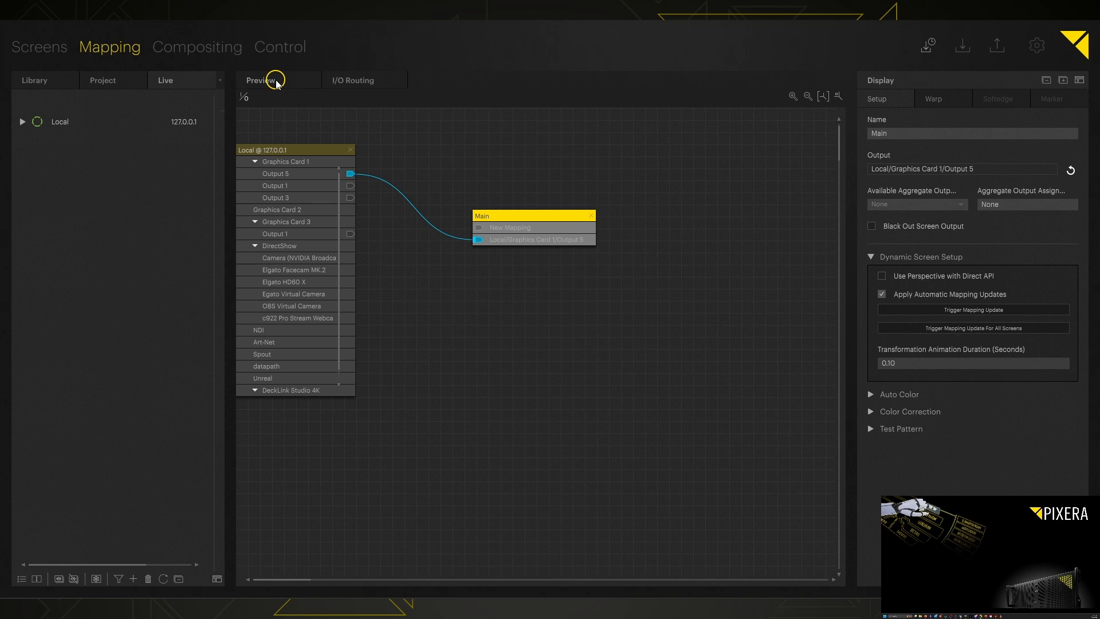
# - Activate outputs from the 3D preview and show a test pattern on the Main display
pyautogui.click(260, 80)
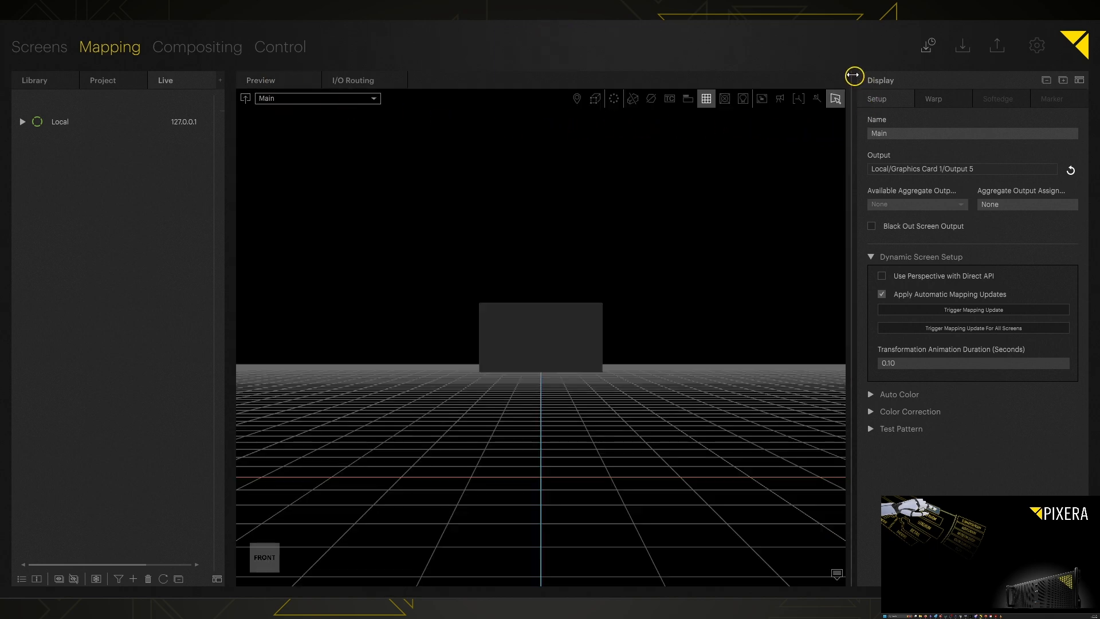
pyautogui.moveTo(701, 125)
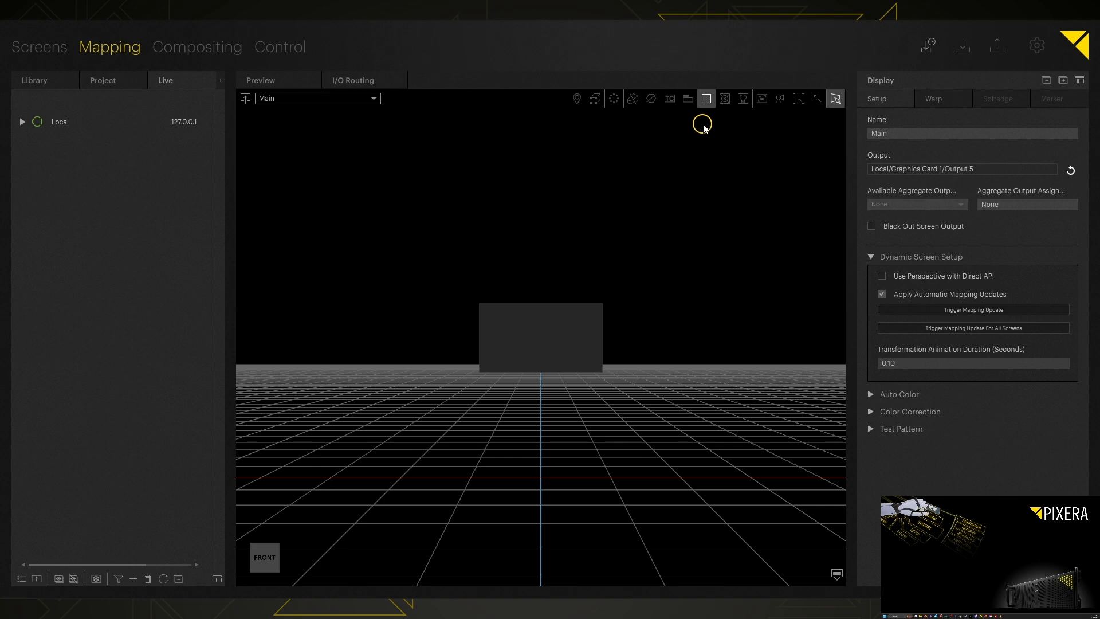
pyautogui.moveTo(723, 99)
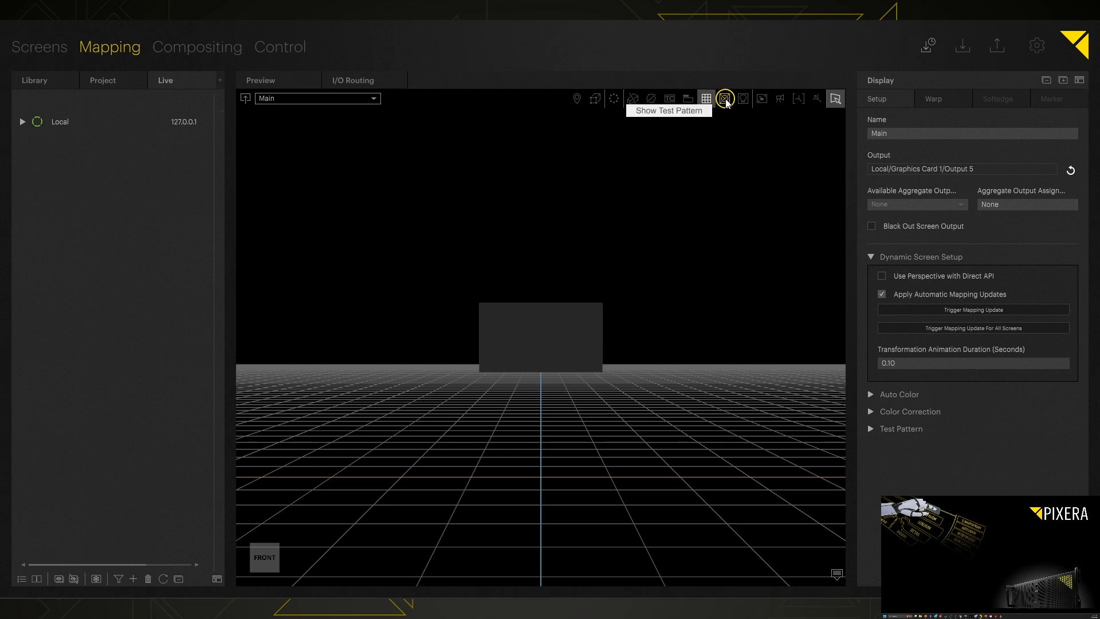
pyautogui.press('f5')
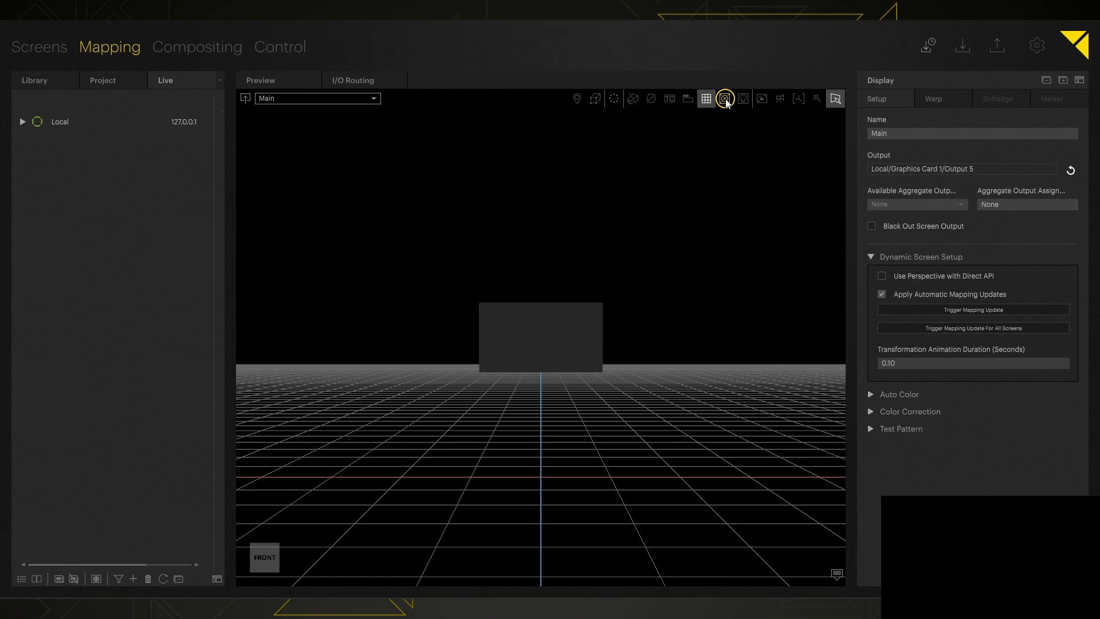
pyautogui.click(725, 99)
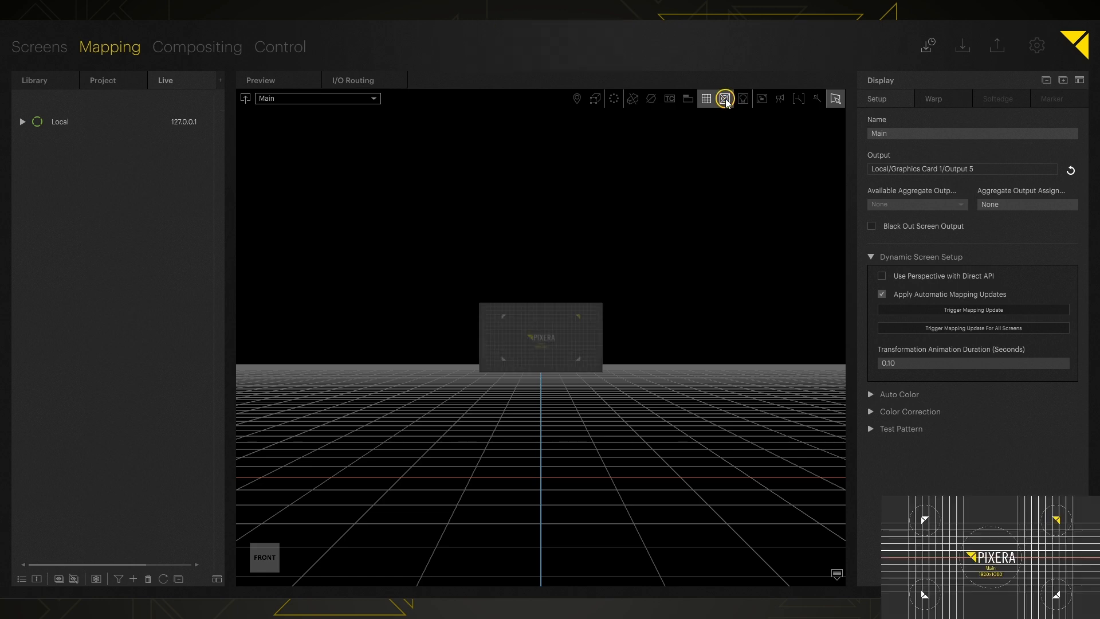
pyautogui.moveTo(724, 99)
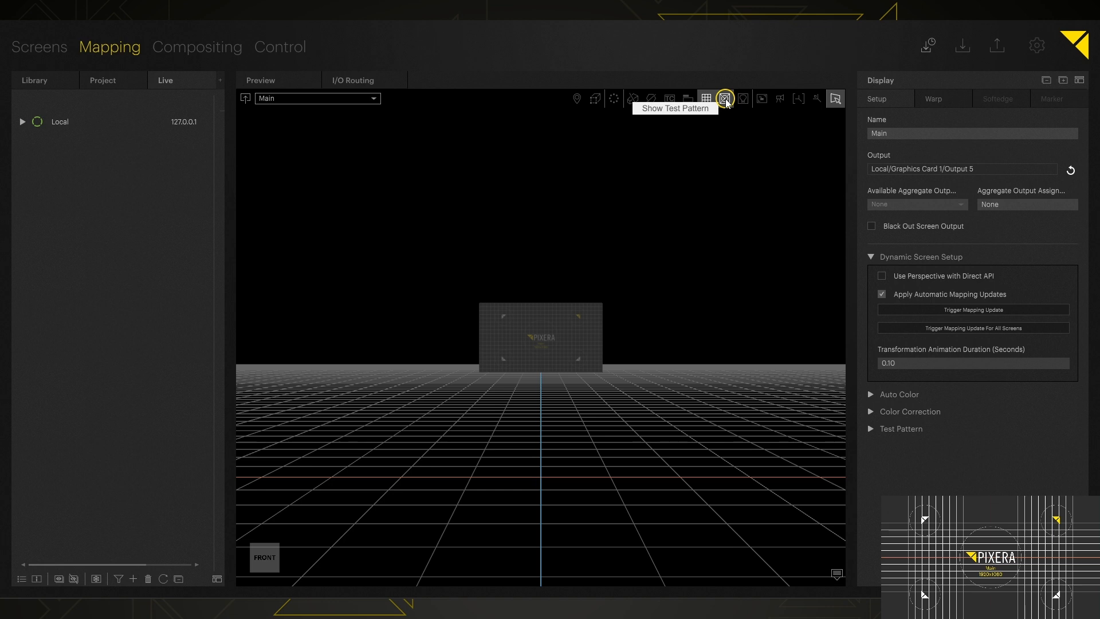
pyautogui.moveTo(288, 71)
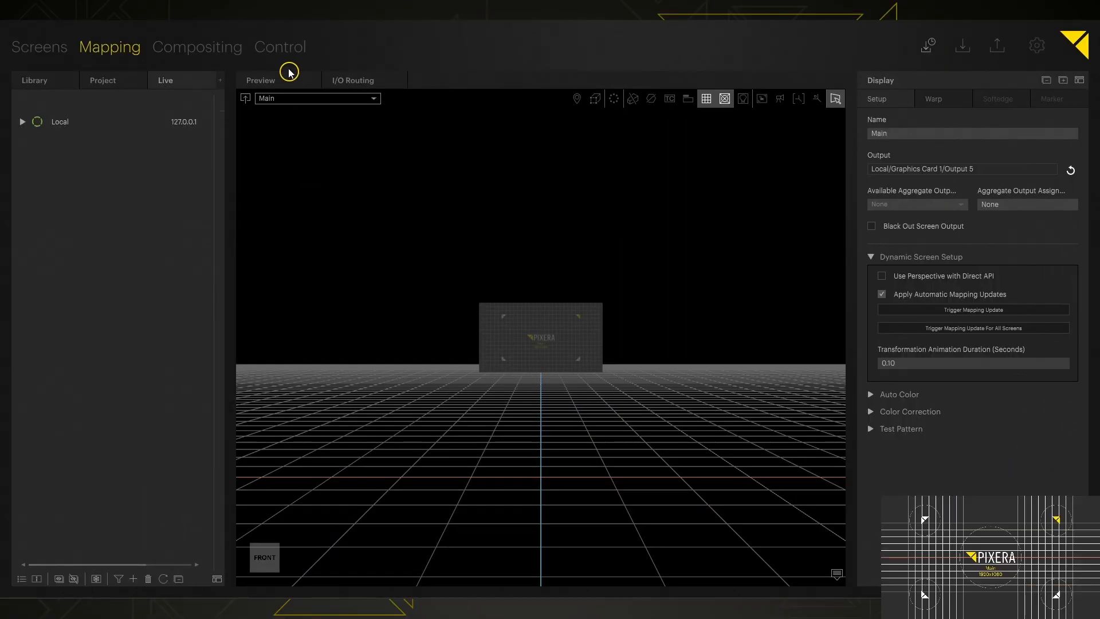
# - Switch to the Compositing workspace with the Main preview and empty Timeline 1
pyautogui.click(196, 46)
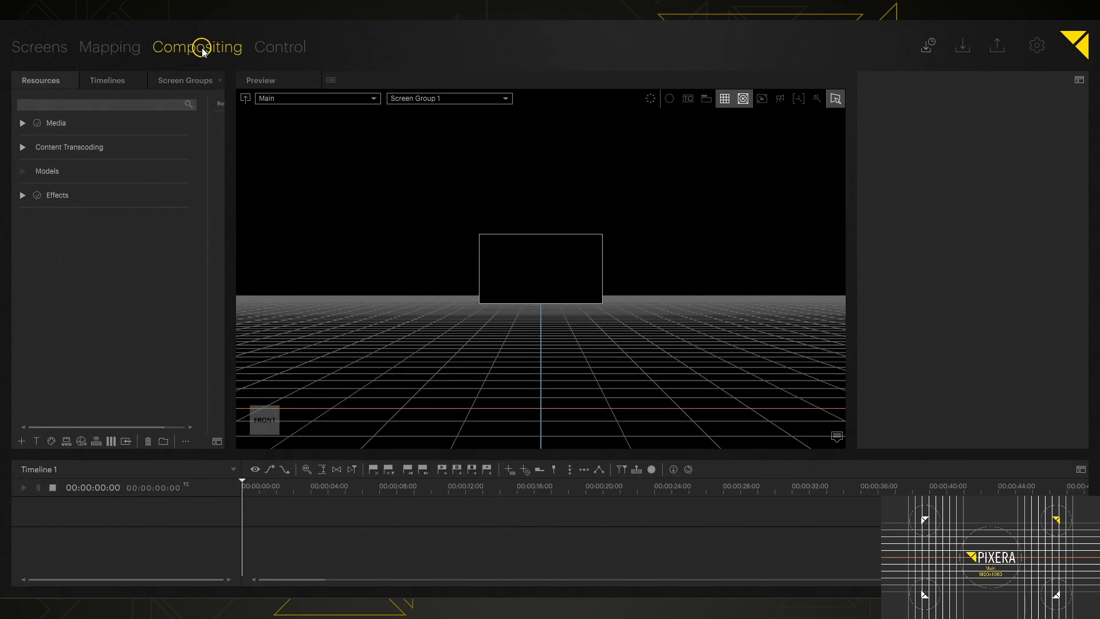
pyautogui.moveTo(226, 57)
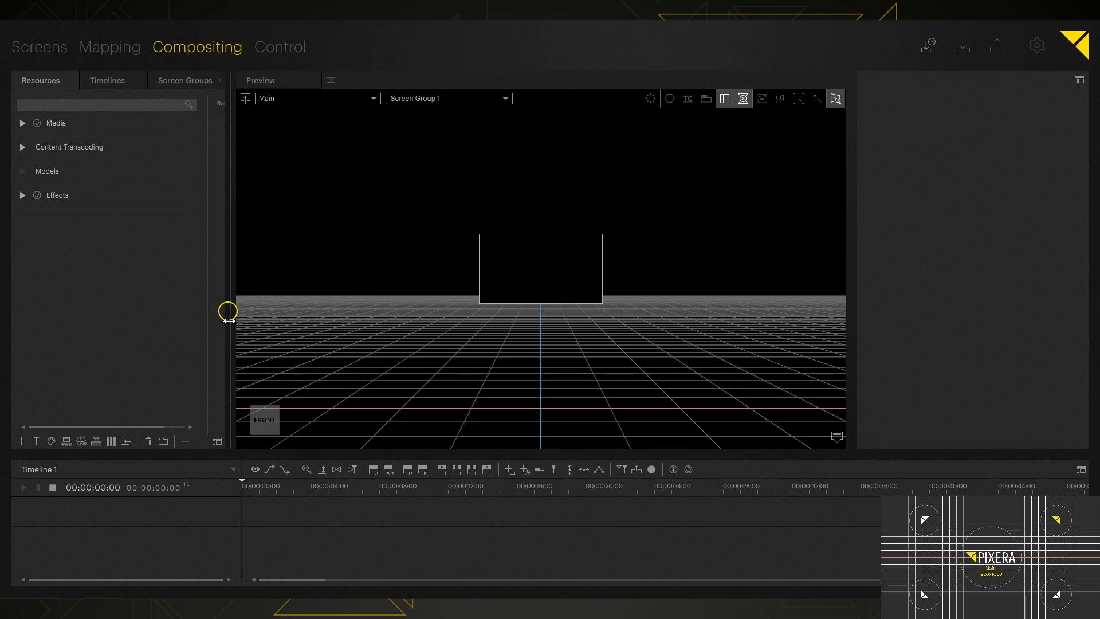
pyautogui.moveTo(222, 195)
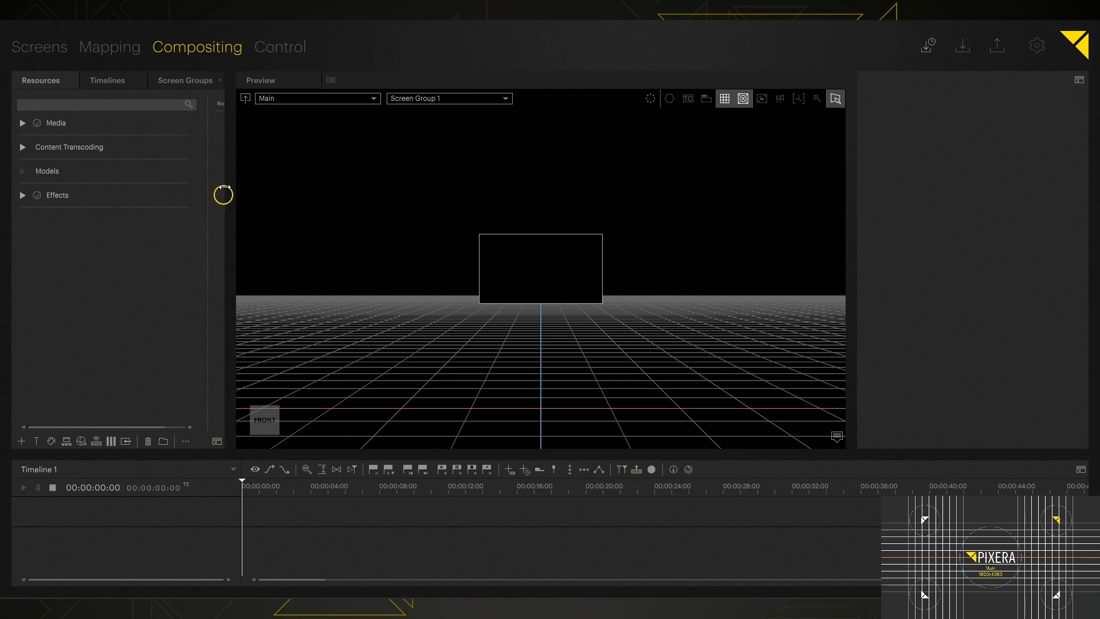
pyautogui.moveTo(14, 198)
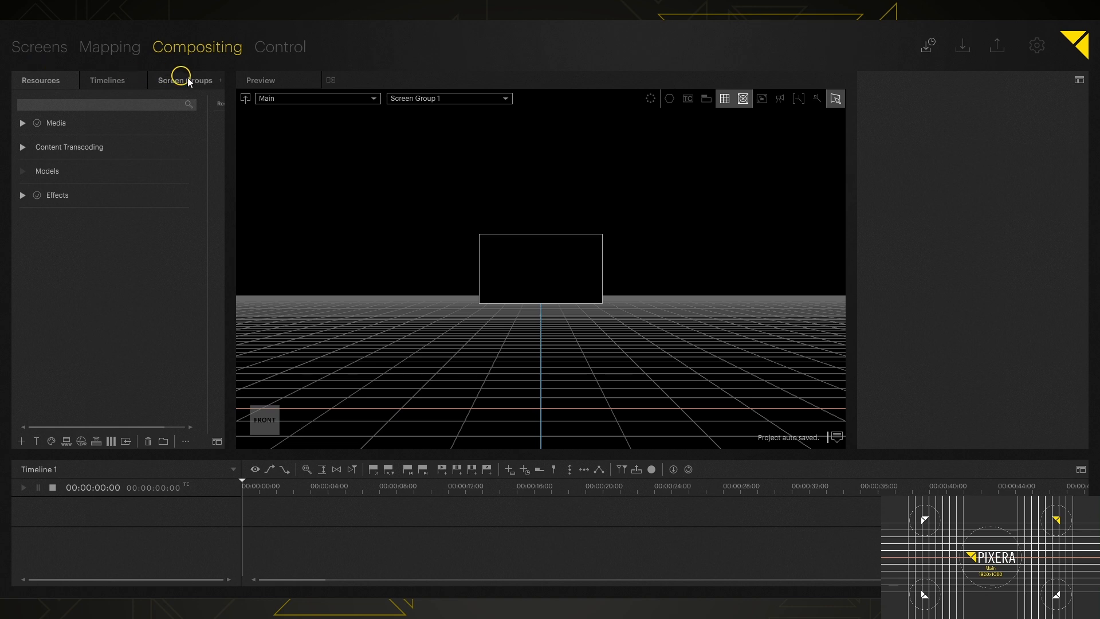
pyautogui.moveTo(3, 460)
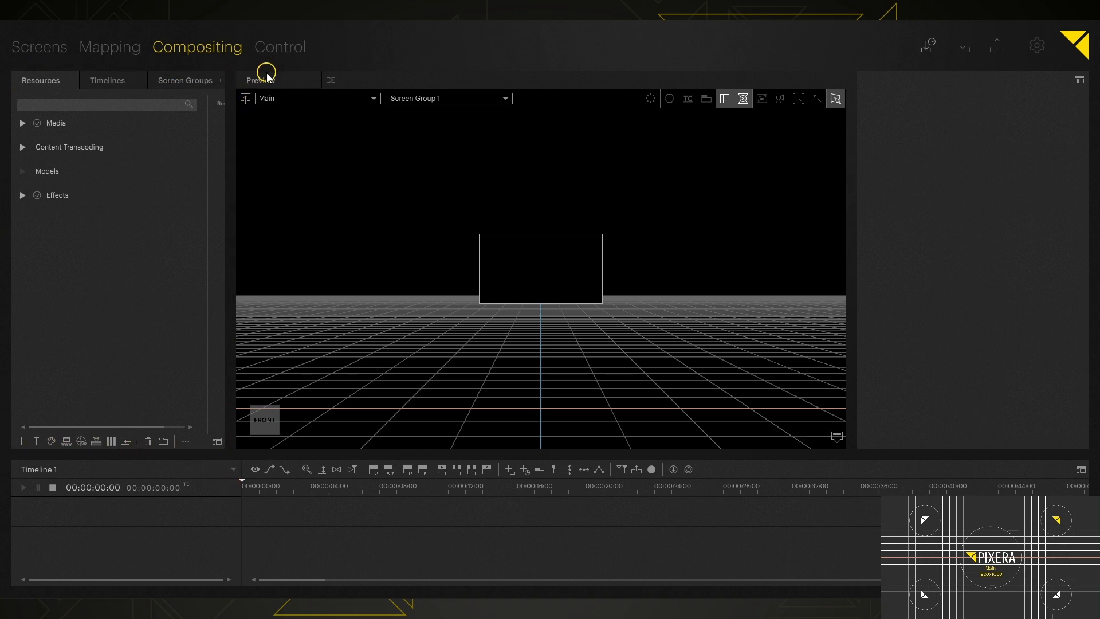
pyautogui.moveTo(677, 436)
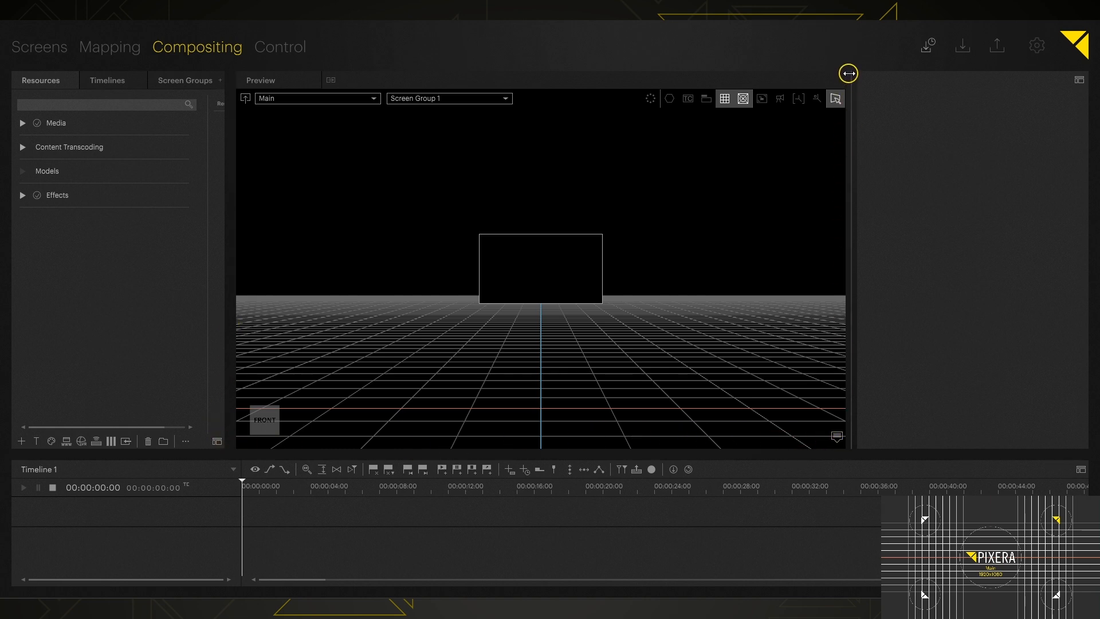
pyautogui.moveTo(730, 452)
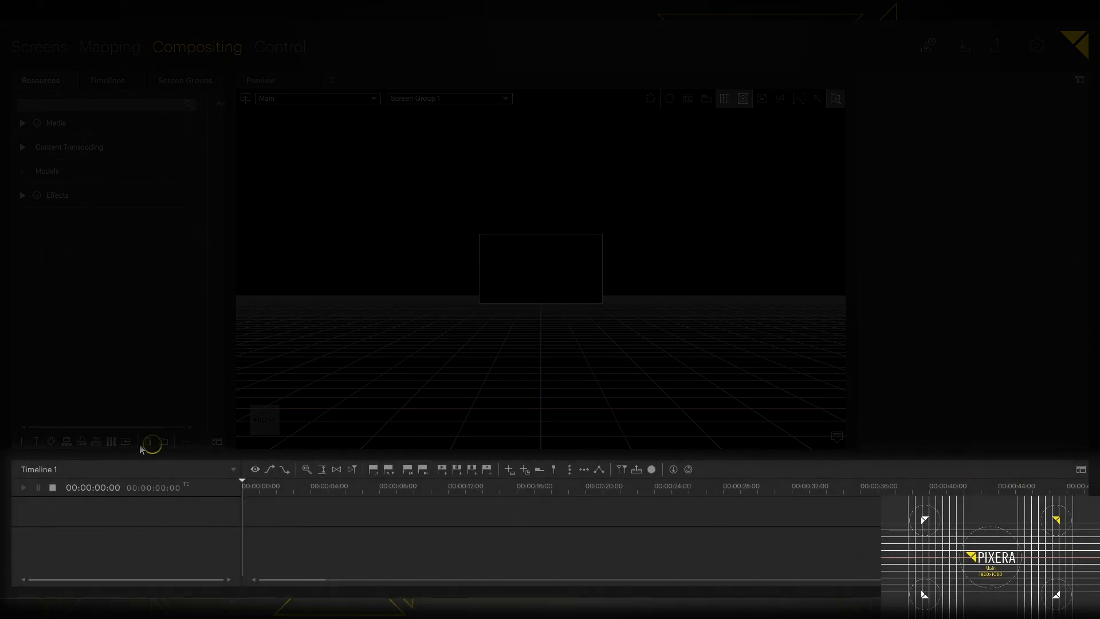
pyautogui.moveTo(337, 390)
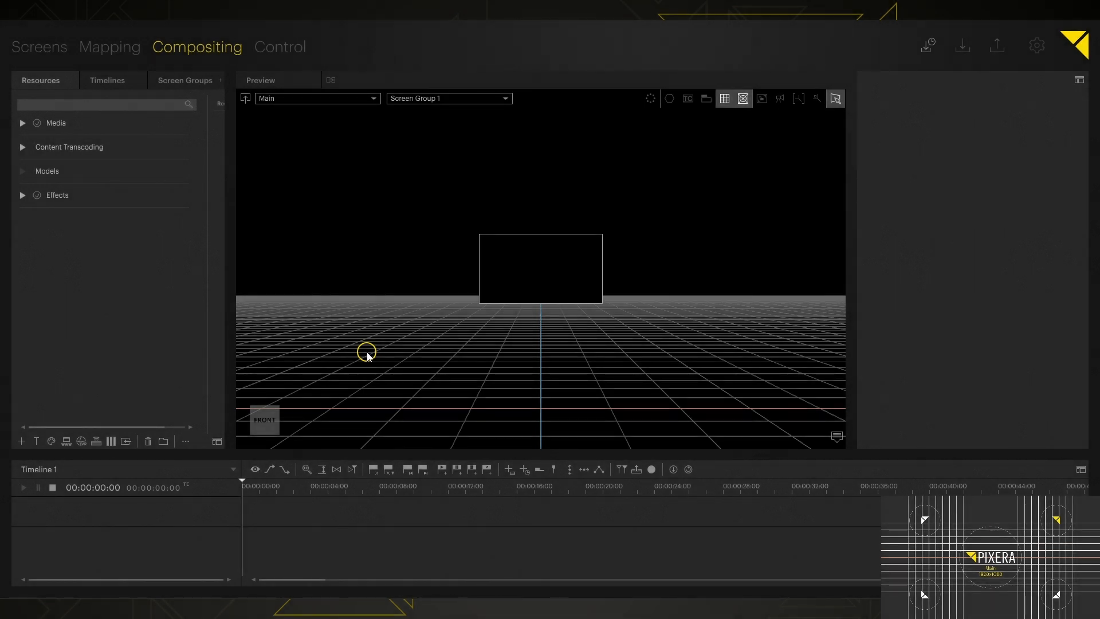
pyautogui.moveTo(367, 349)
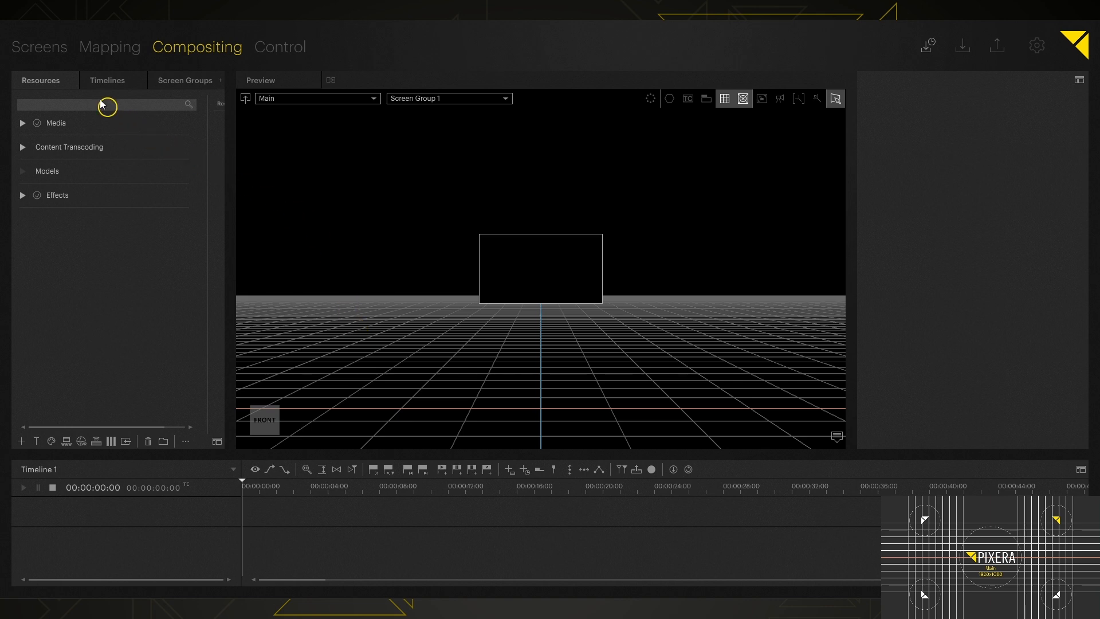
pyautogui.moveTo(27, 109)
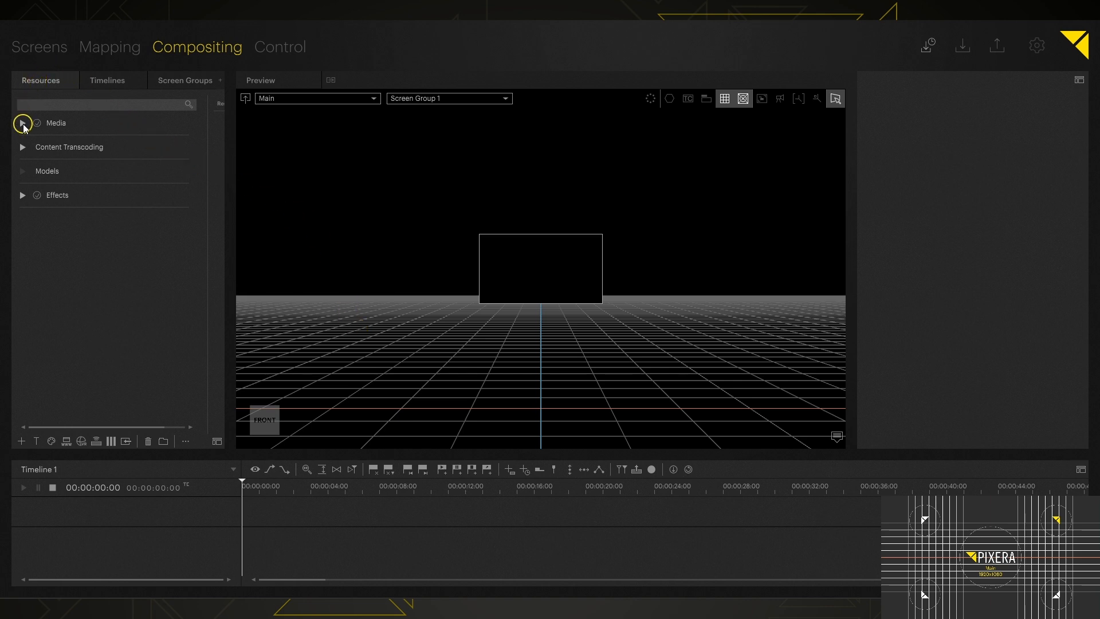
# - Expand Media and Standard Content to list the Atlanta, Austin, London and Los Angeles clips
pyautogui.click(23, 123)
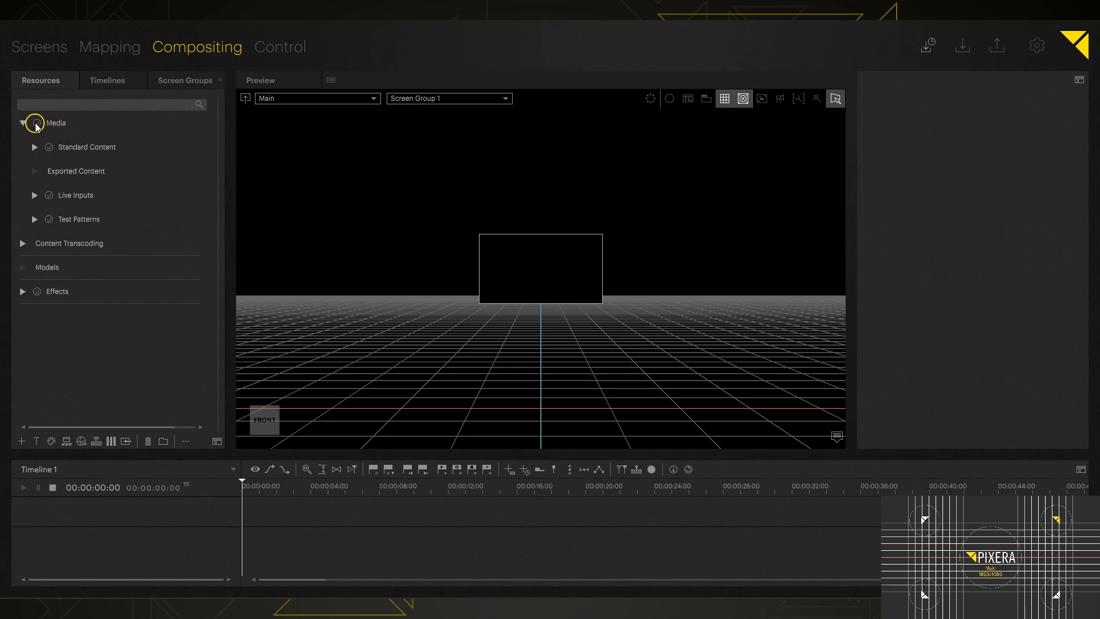
pyautogui.moveTo(32, 158)
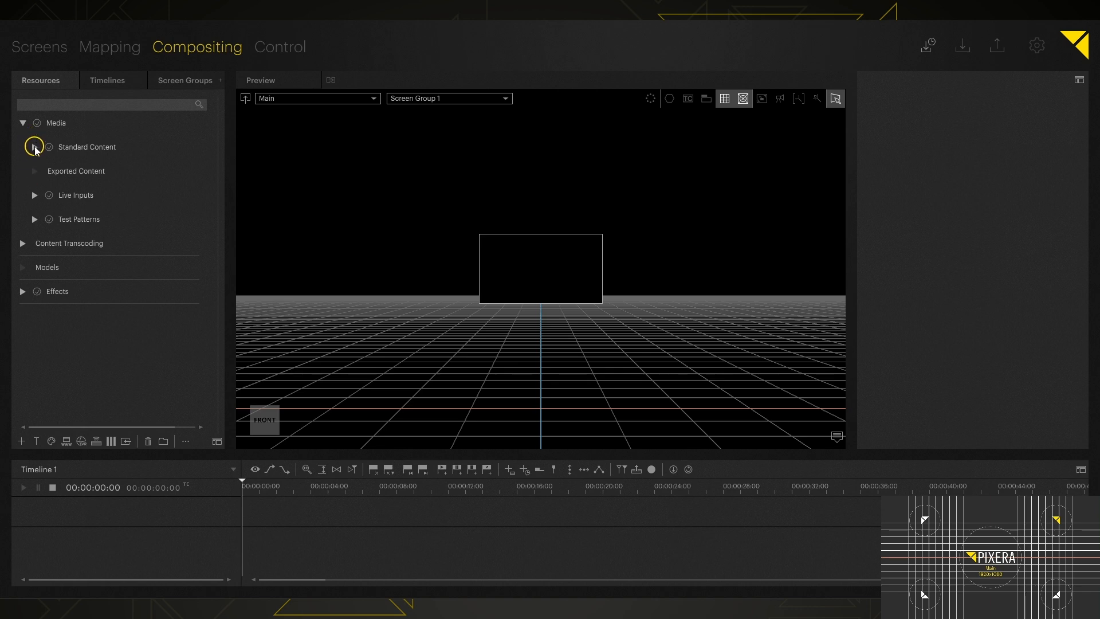
pyautogui.click(33, 146)
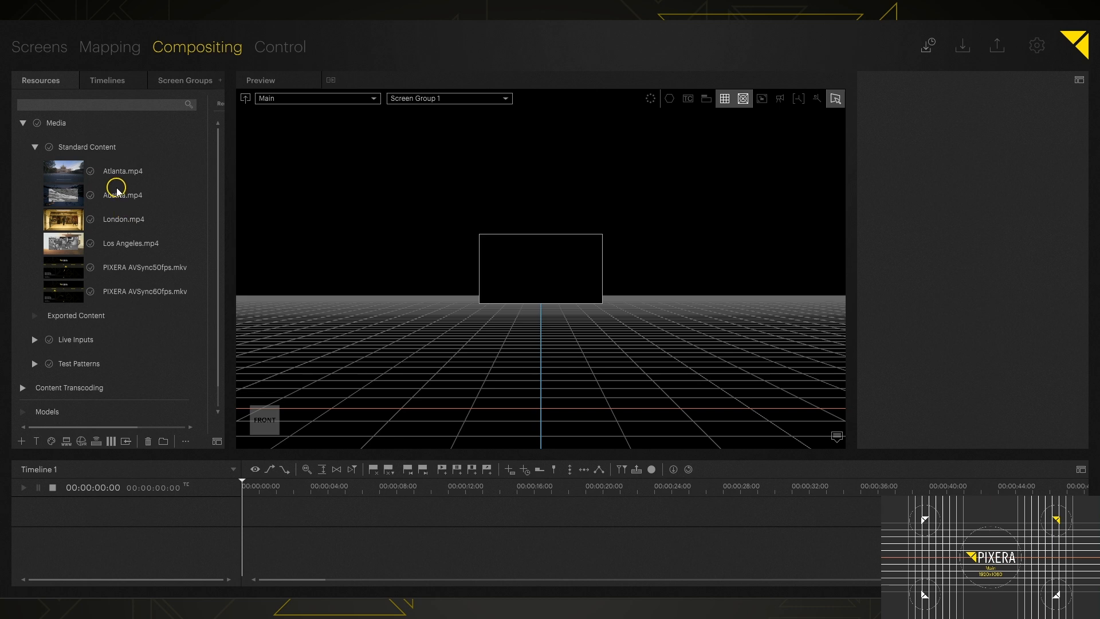
# - Place Los Angeles.mp4 on Timeline 1 as Layer 1, a 1920×1080 60 fps clip
pyautogui.click(130, 243)
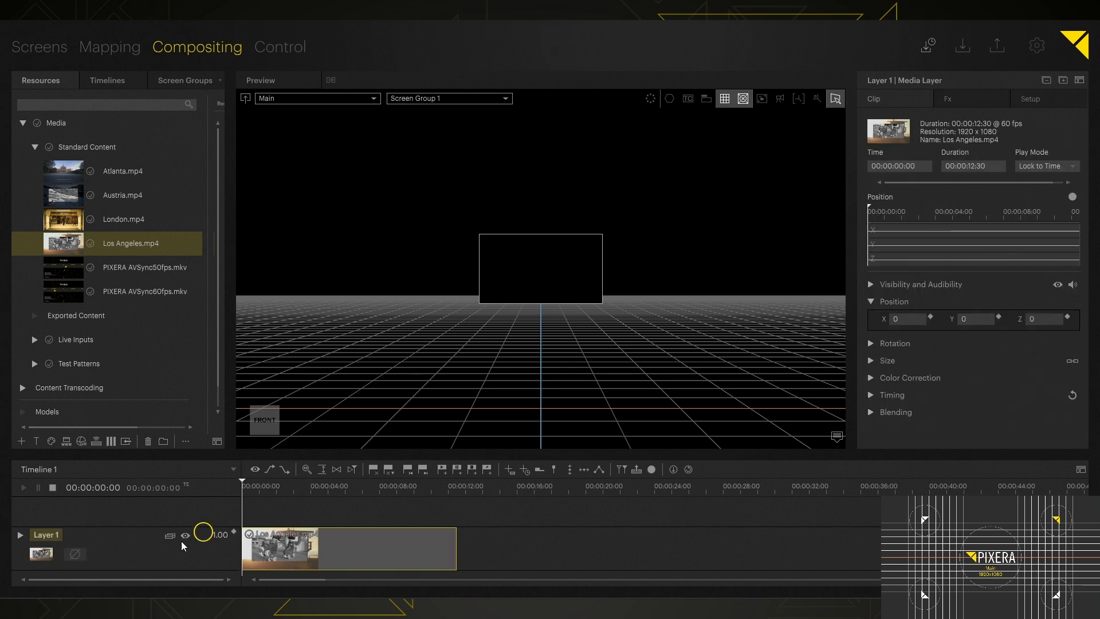
pyautogui.moveTo(230, 590)
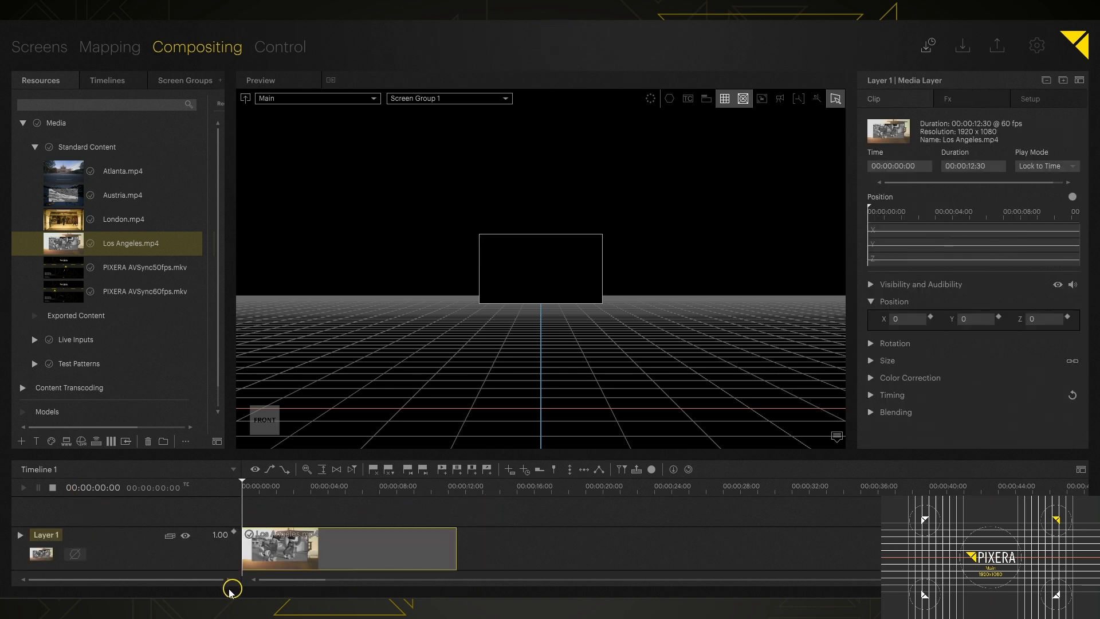
pyautogui.moveTo(631, 312)
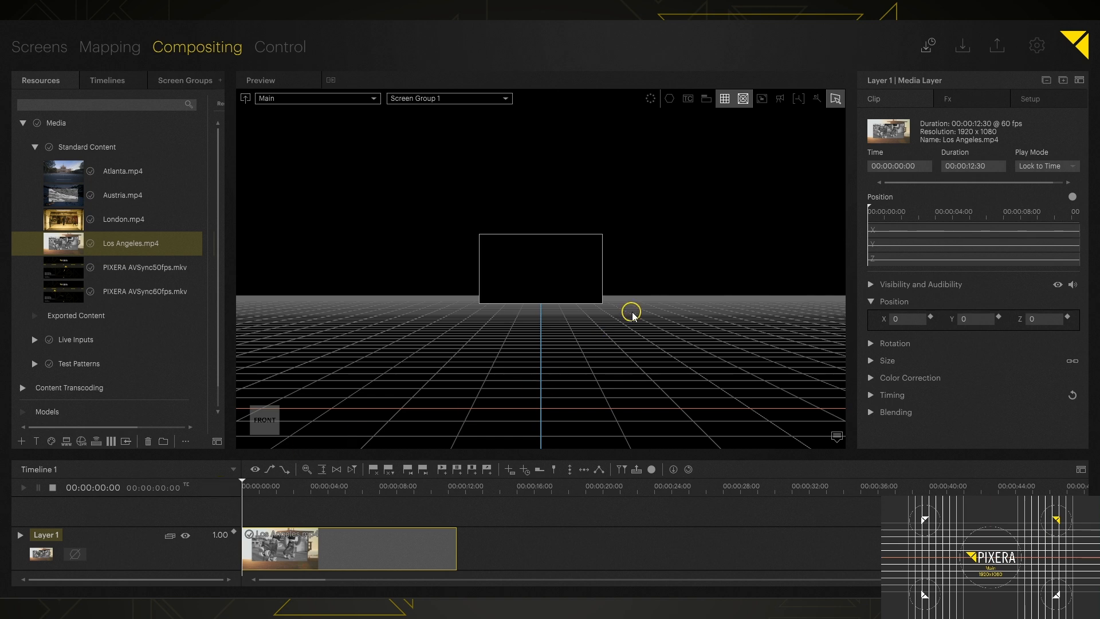
pyautogui.moveTo(604, 291)
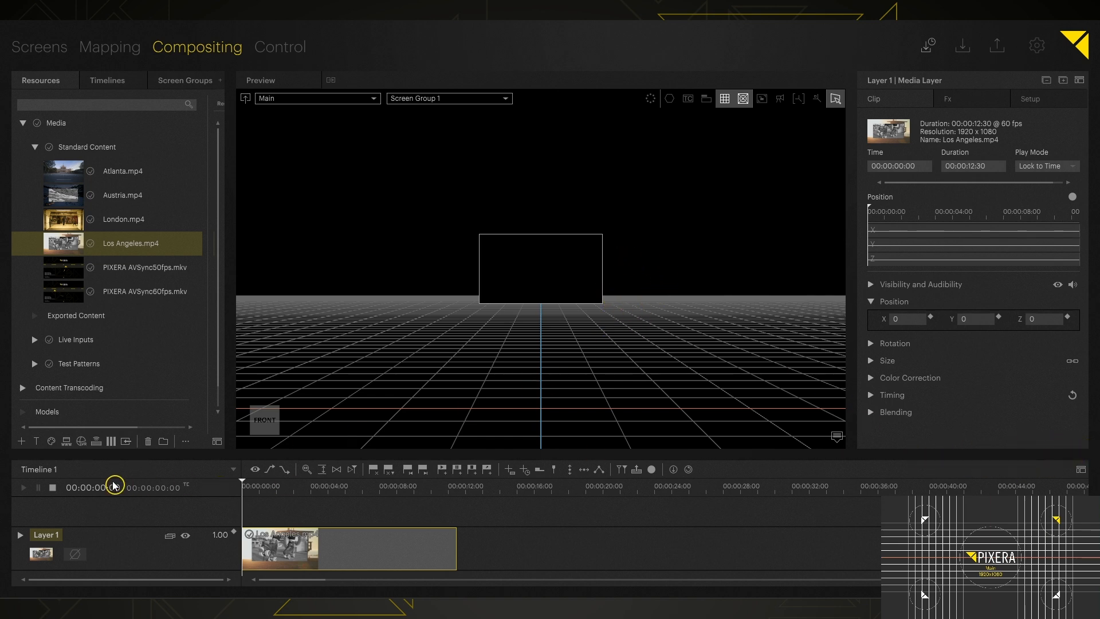
pyautogui.moveTo(201, 498)
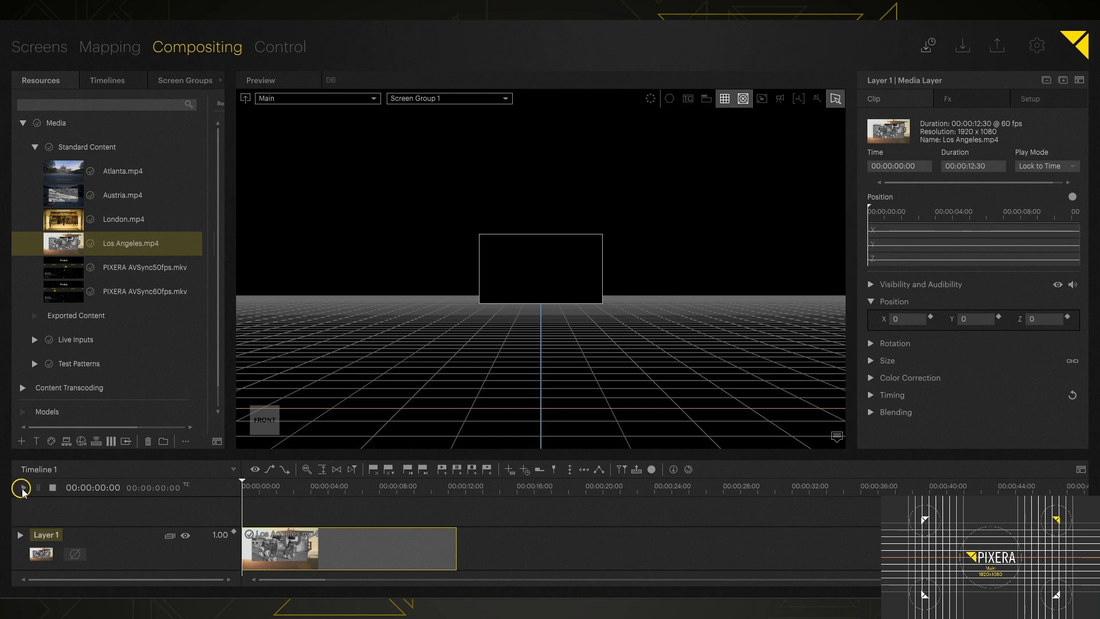
# - Play Los Angeles.mp4 on the Main display, replacing the test pattern in preview and live output
pyautogui.press('space')
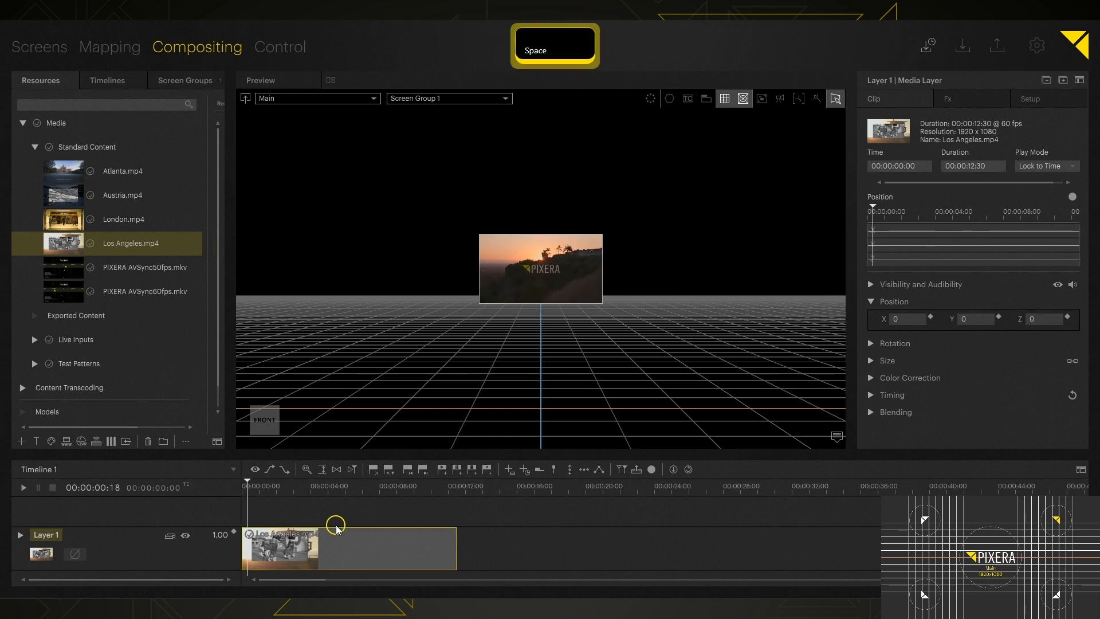
pyautogui.press('space')
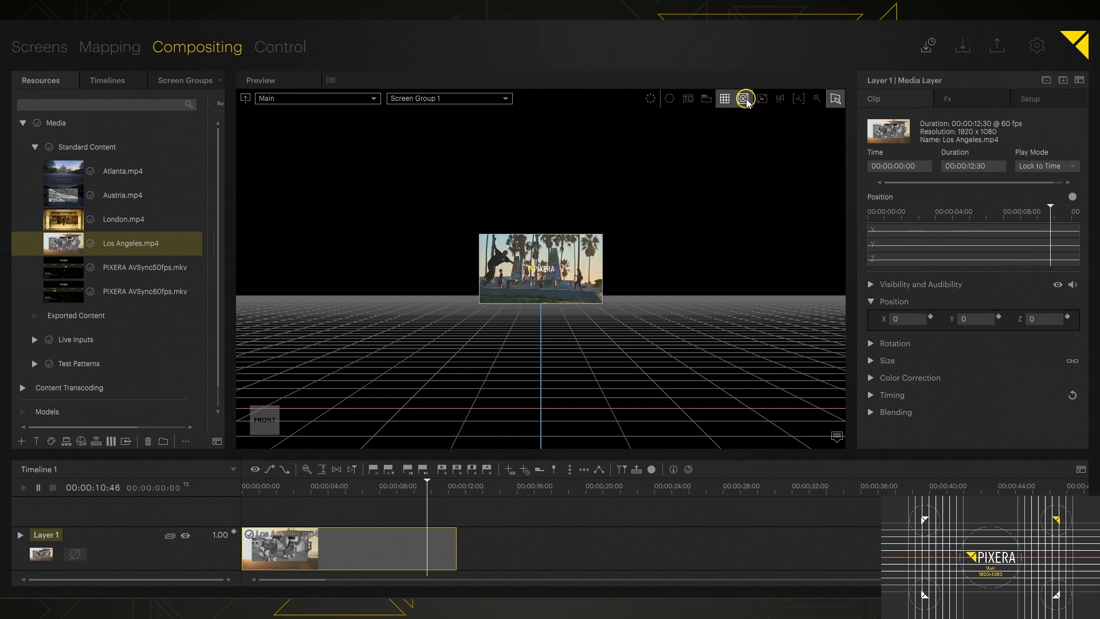
pyautogui.click(725, 98)
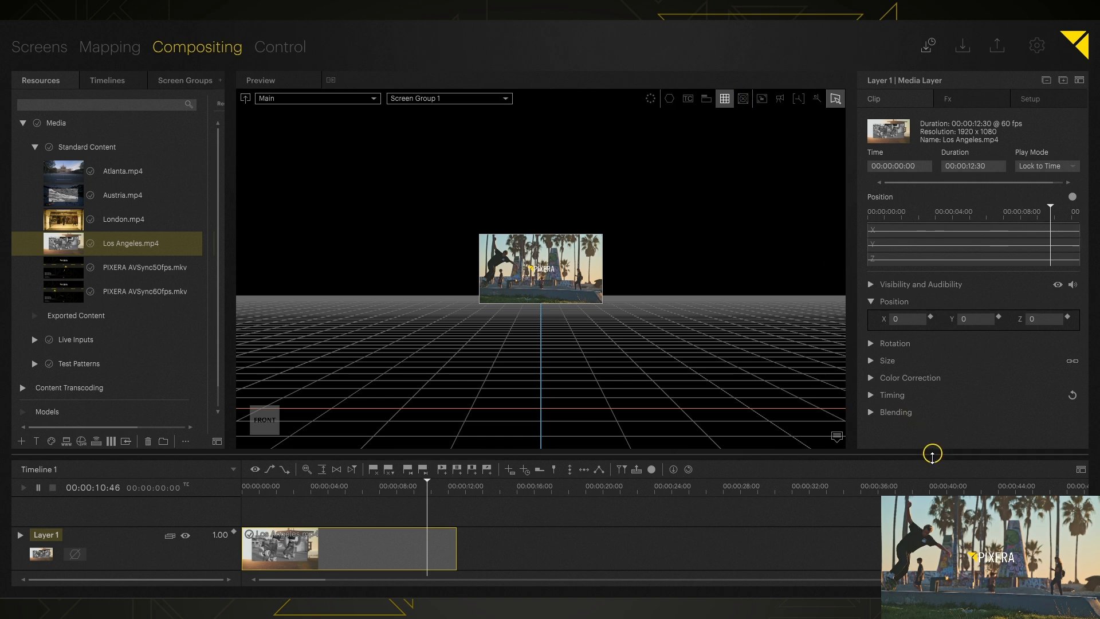
pyautogui.moveTo(1045, 492)
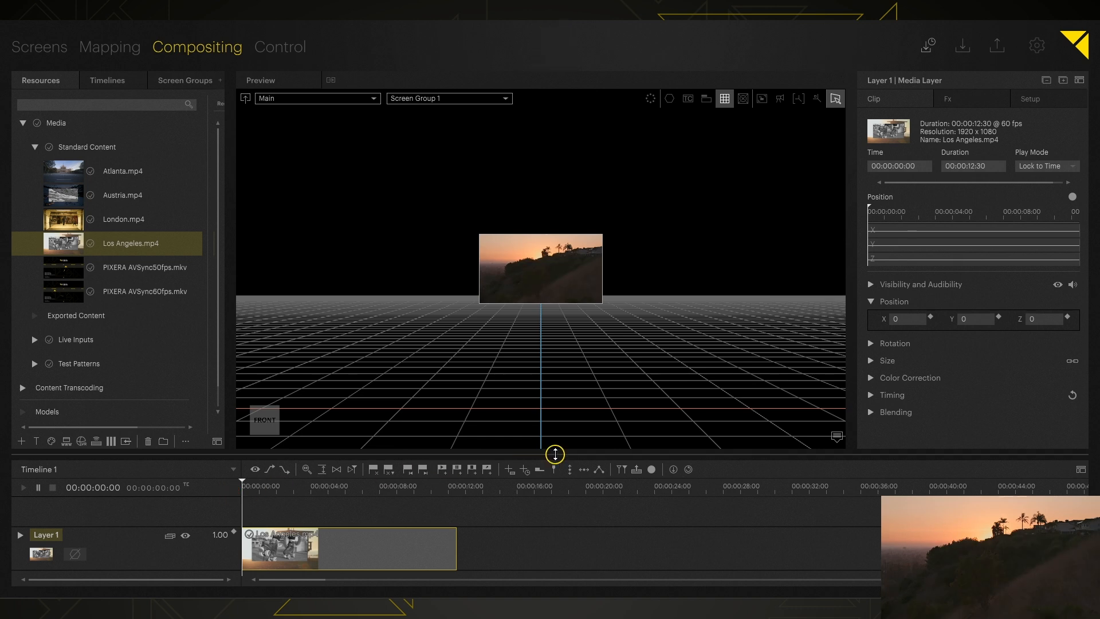
pyautogui.press('space')
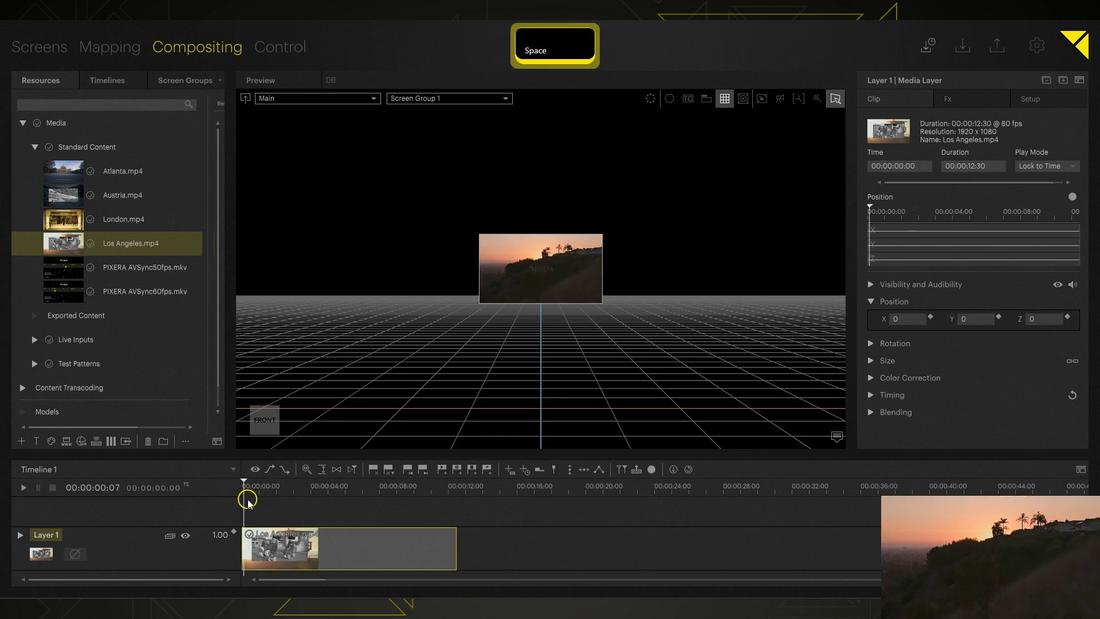
pyautogui.press('space')
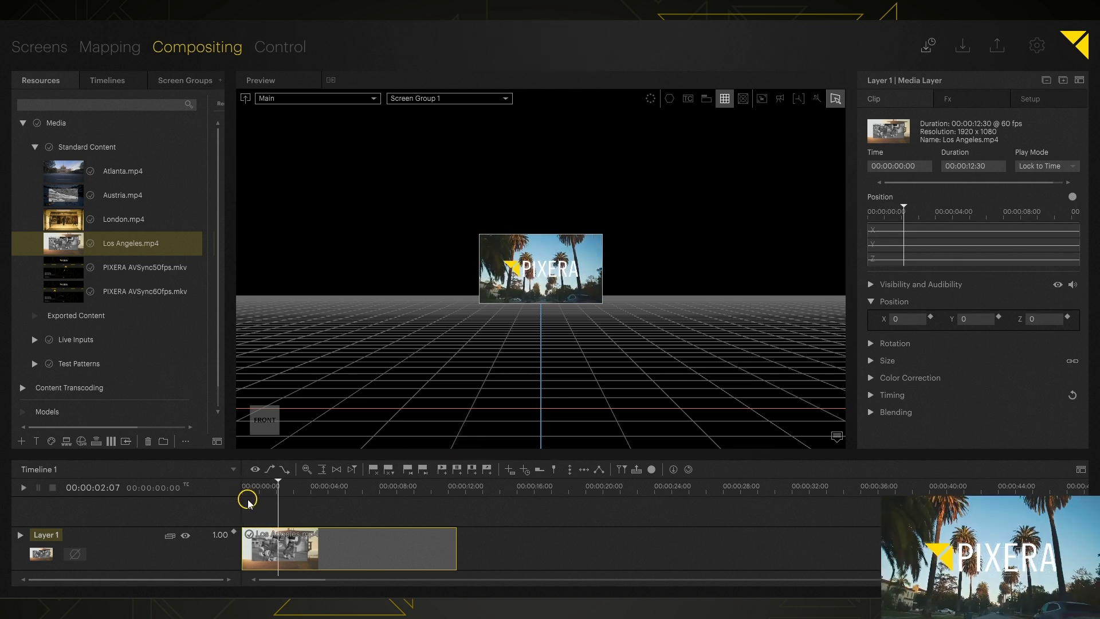